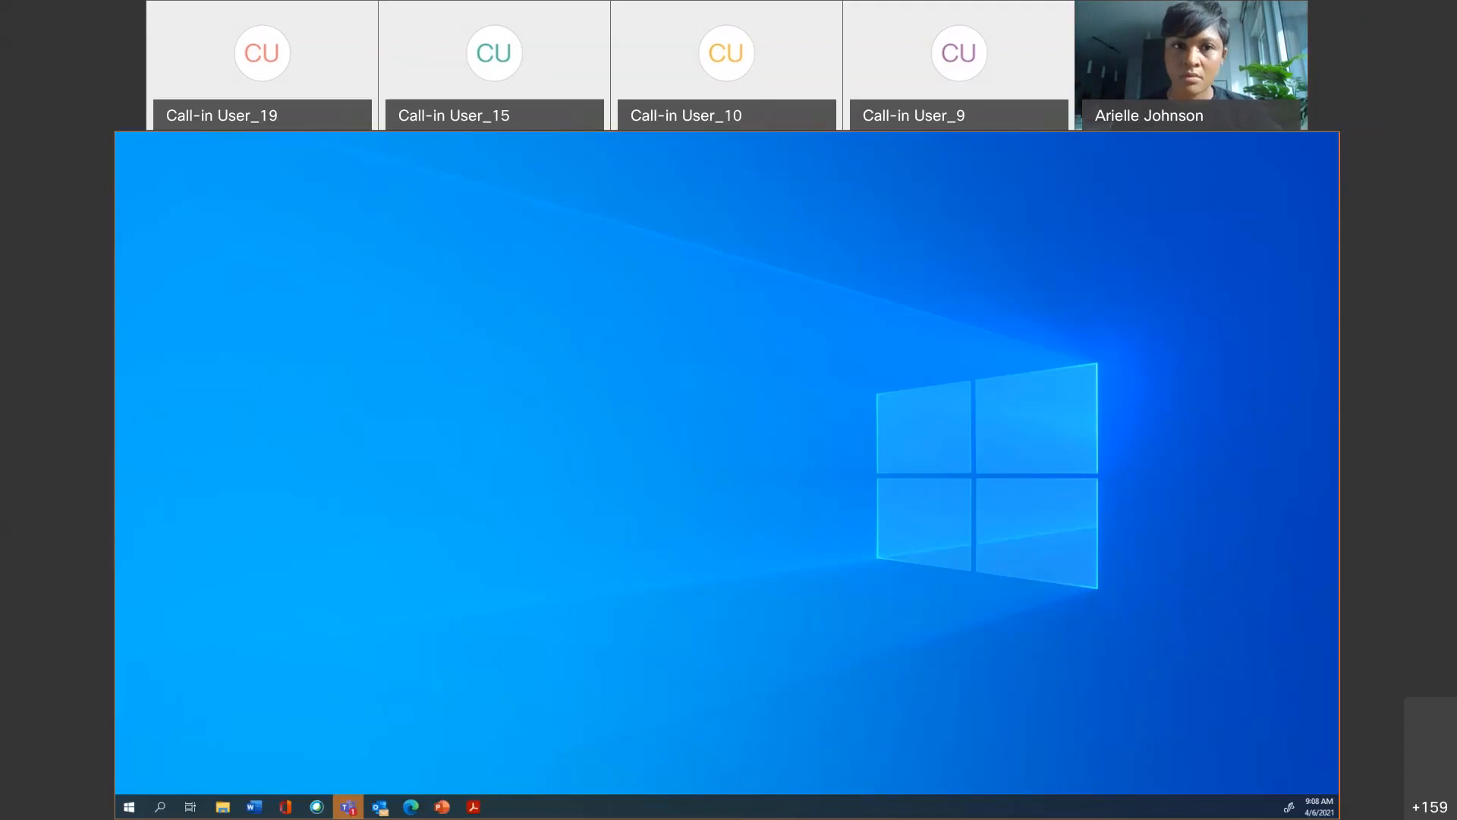
Bring up Acrobat with the B2GnowStaffUserManual-Chapter3-Contracts.pdf tab from the taskbar.
click(190, 807)
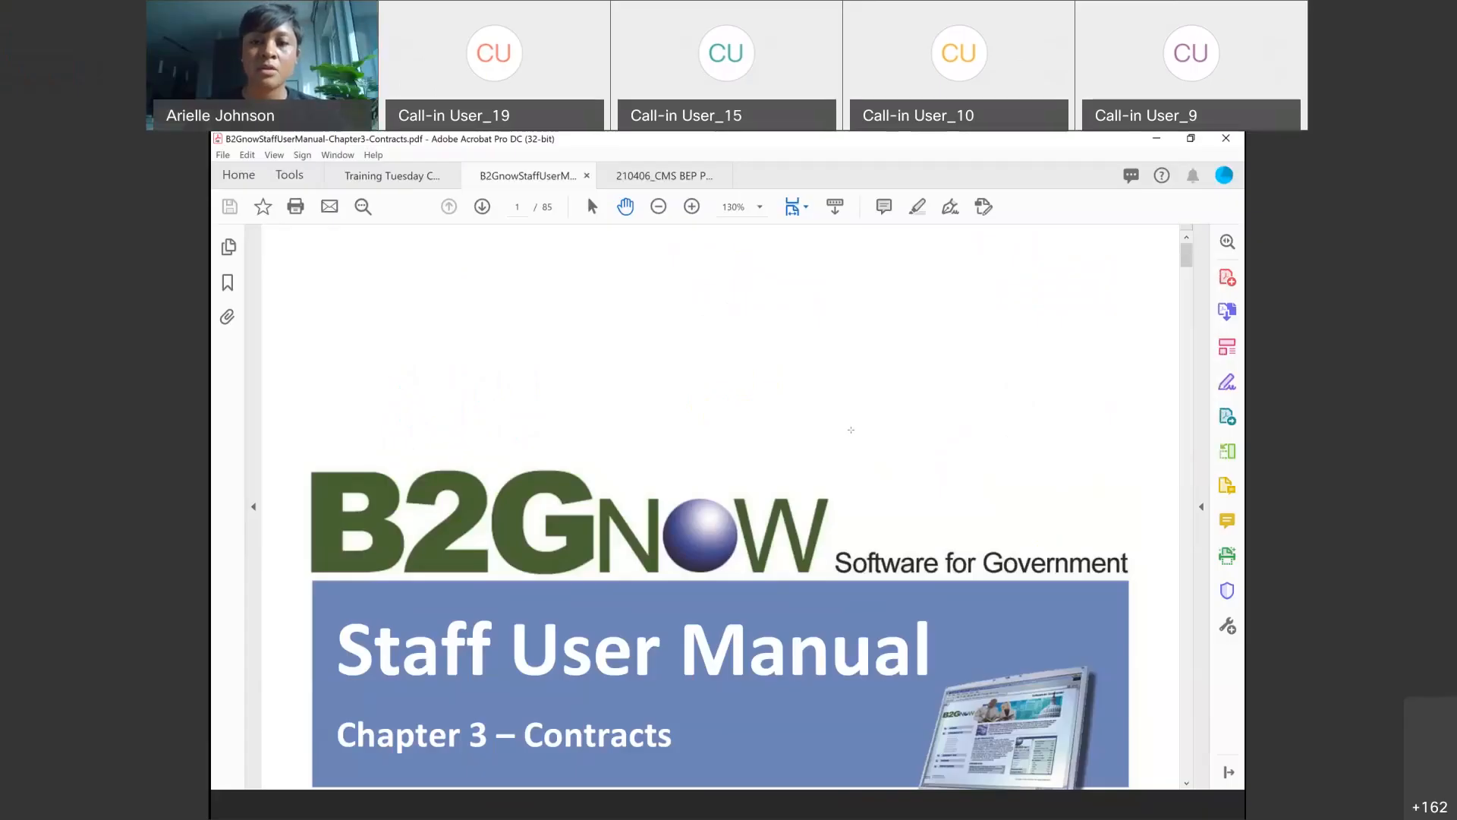
Scroll from the cover to page 2's table of contents on creating, searching and managing contracts.
scroll(down, 3)
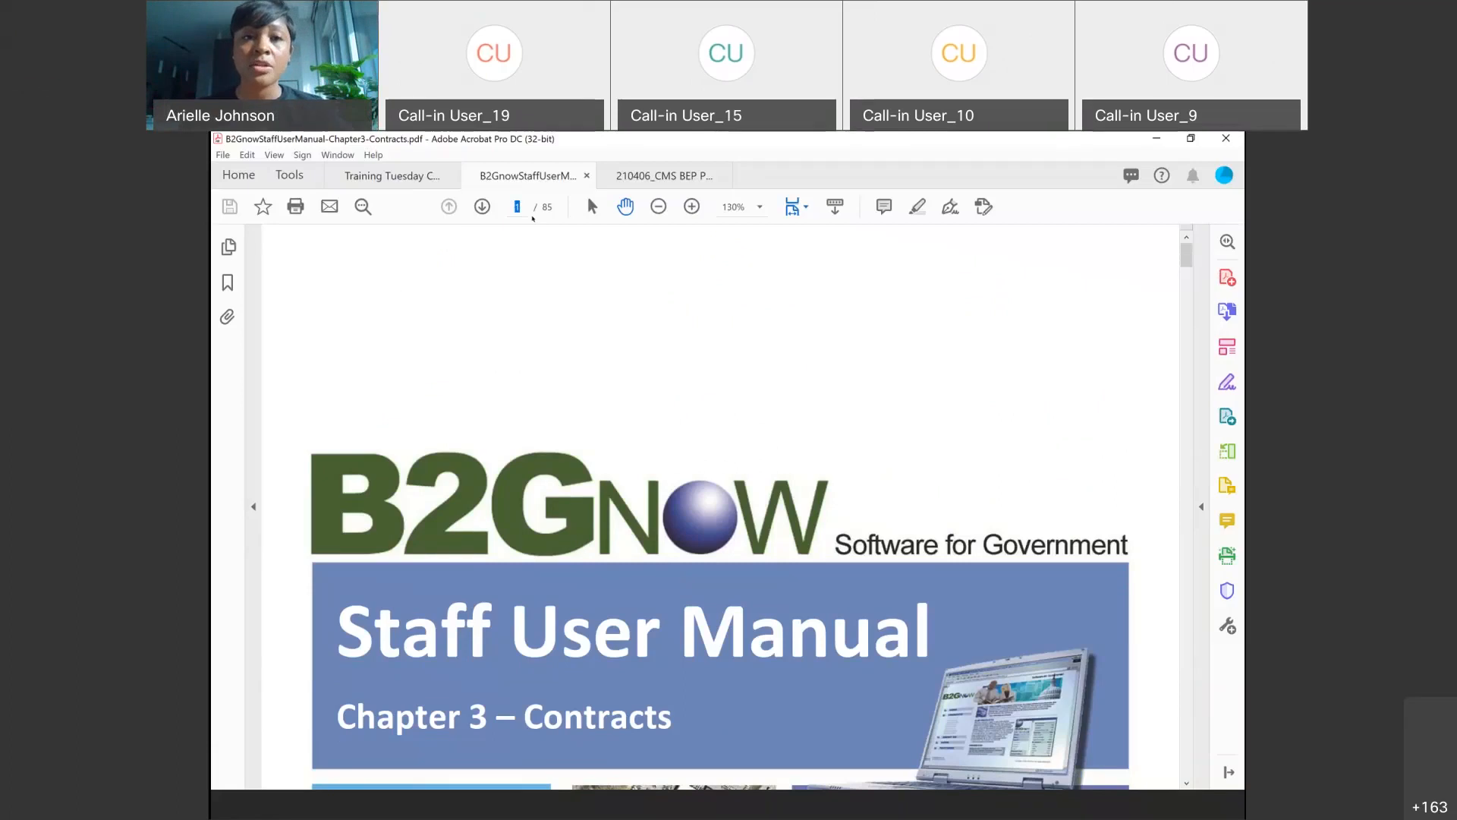
scroll(down, 3)
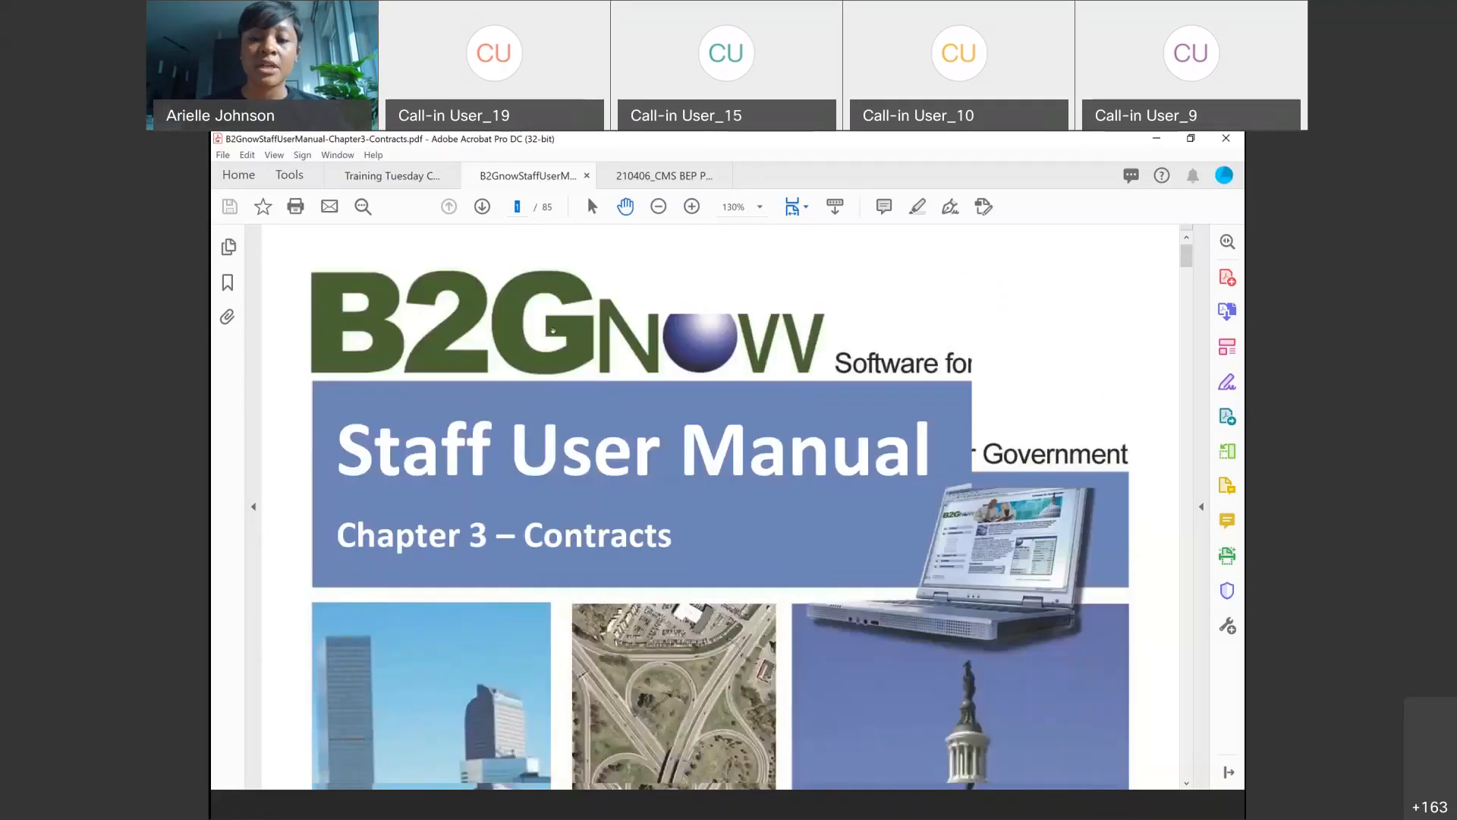
scroll(down, 3)
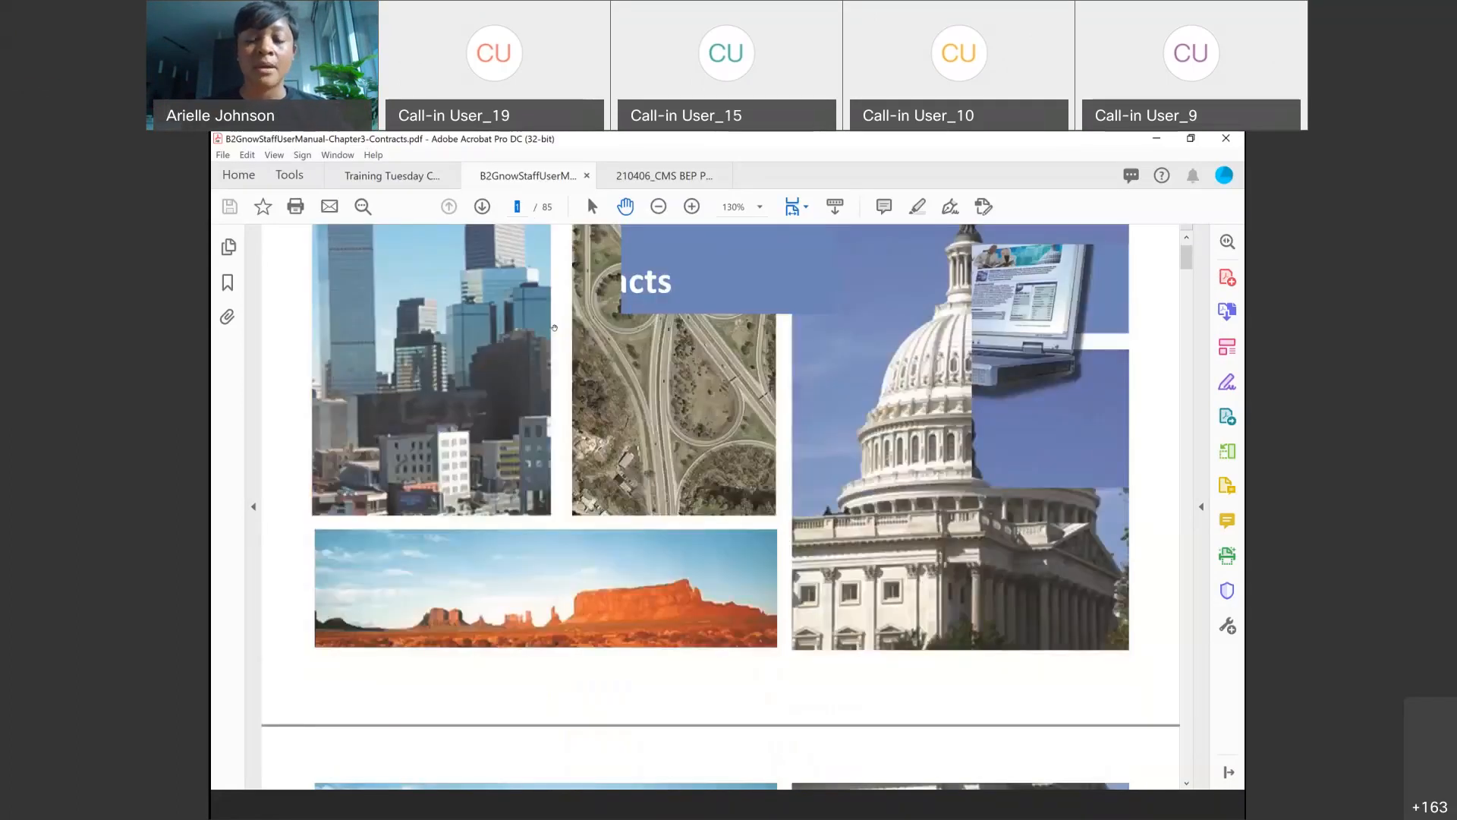
click(483, 207)
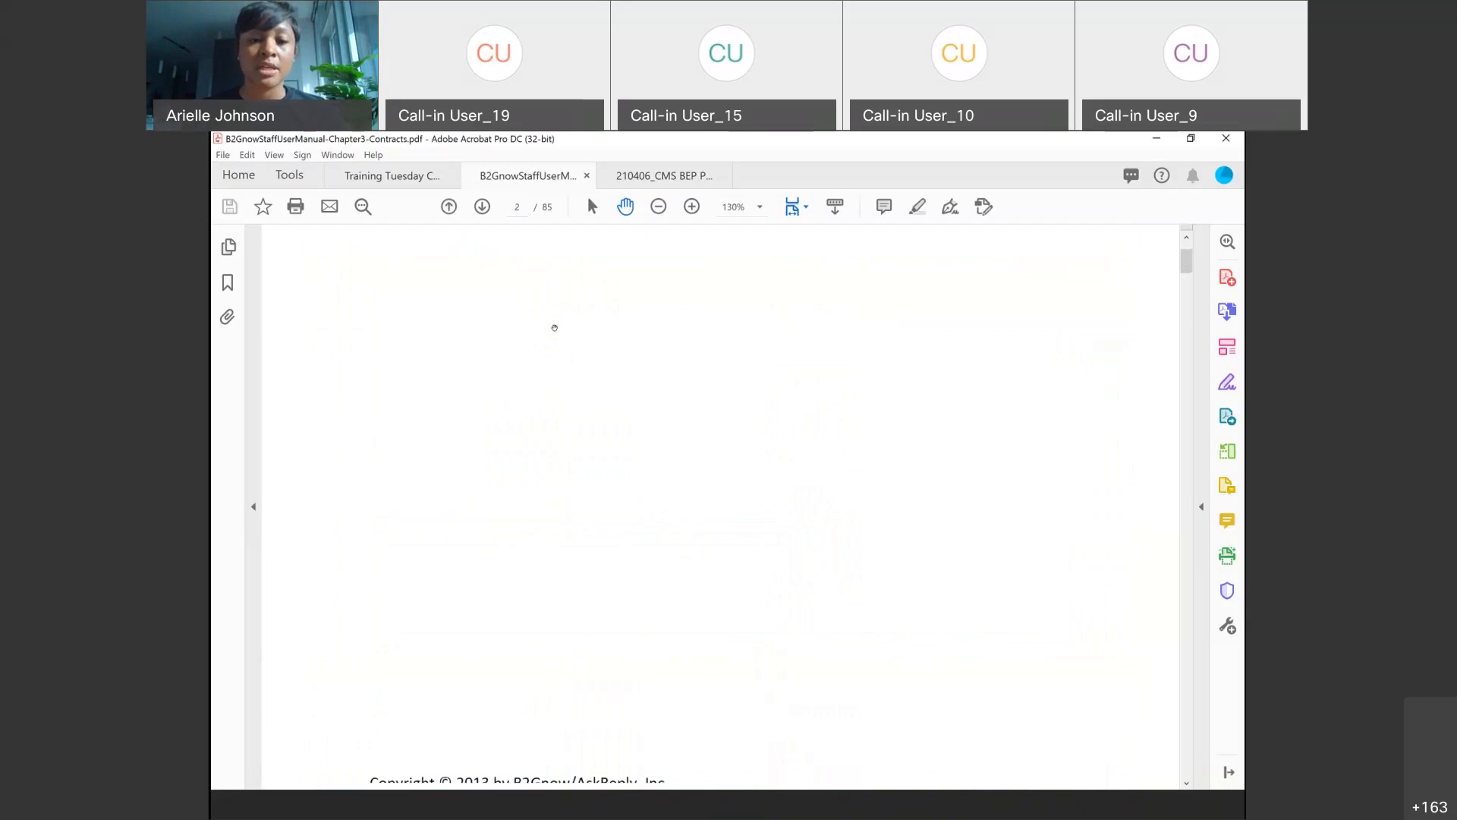
scroll(down, 3)
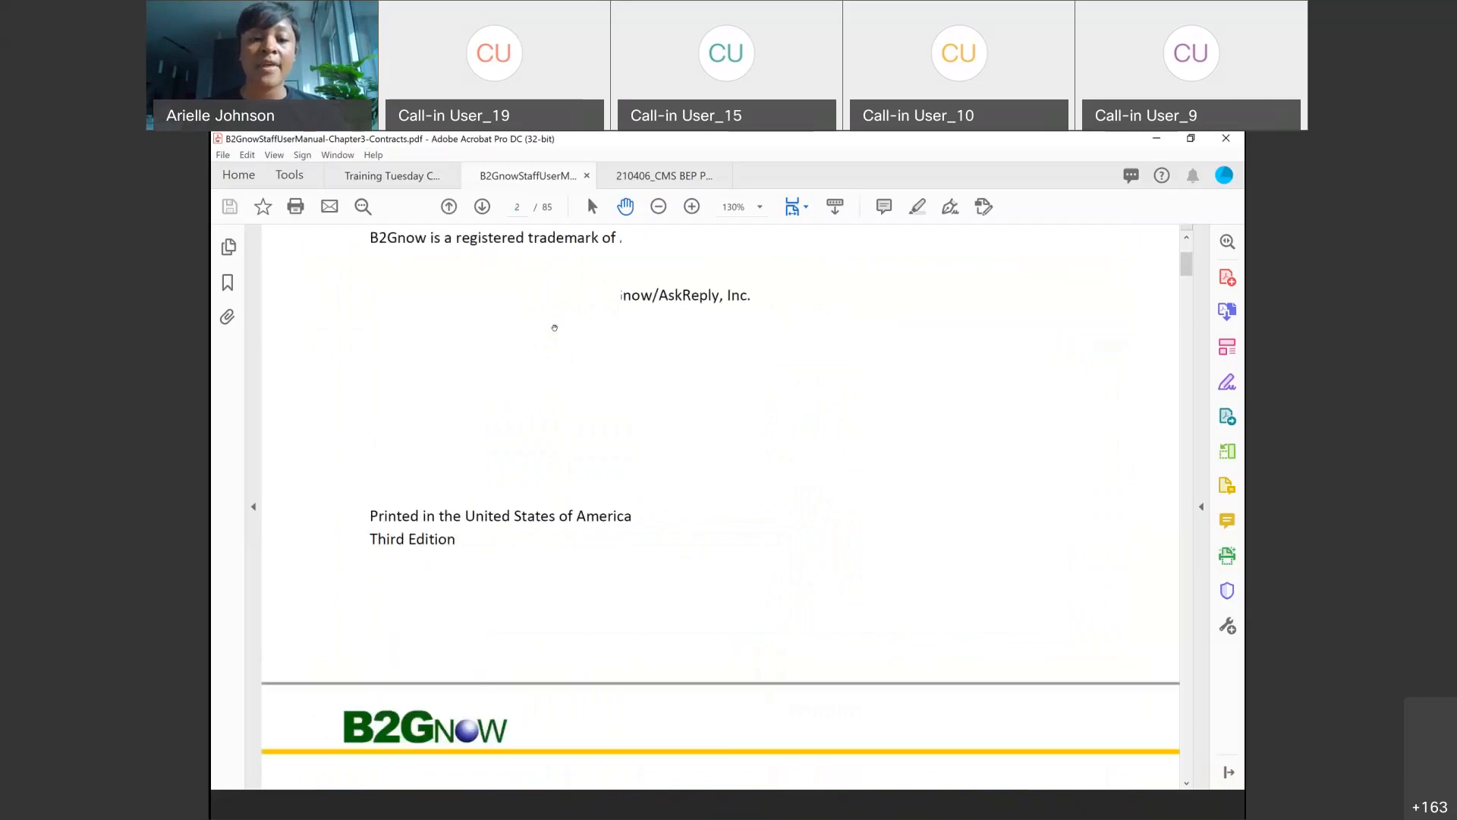
scroll(down, 3)
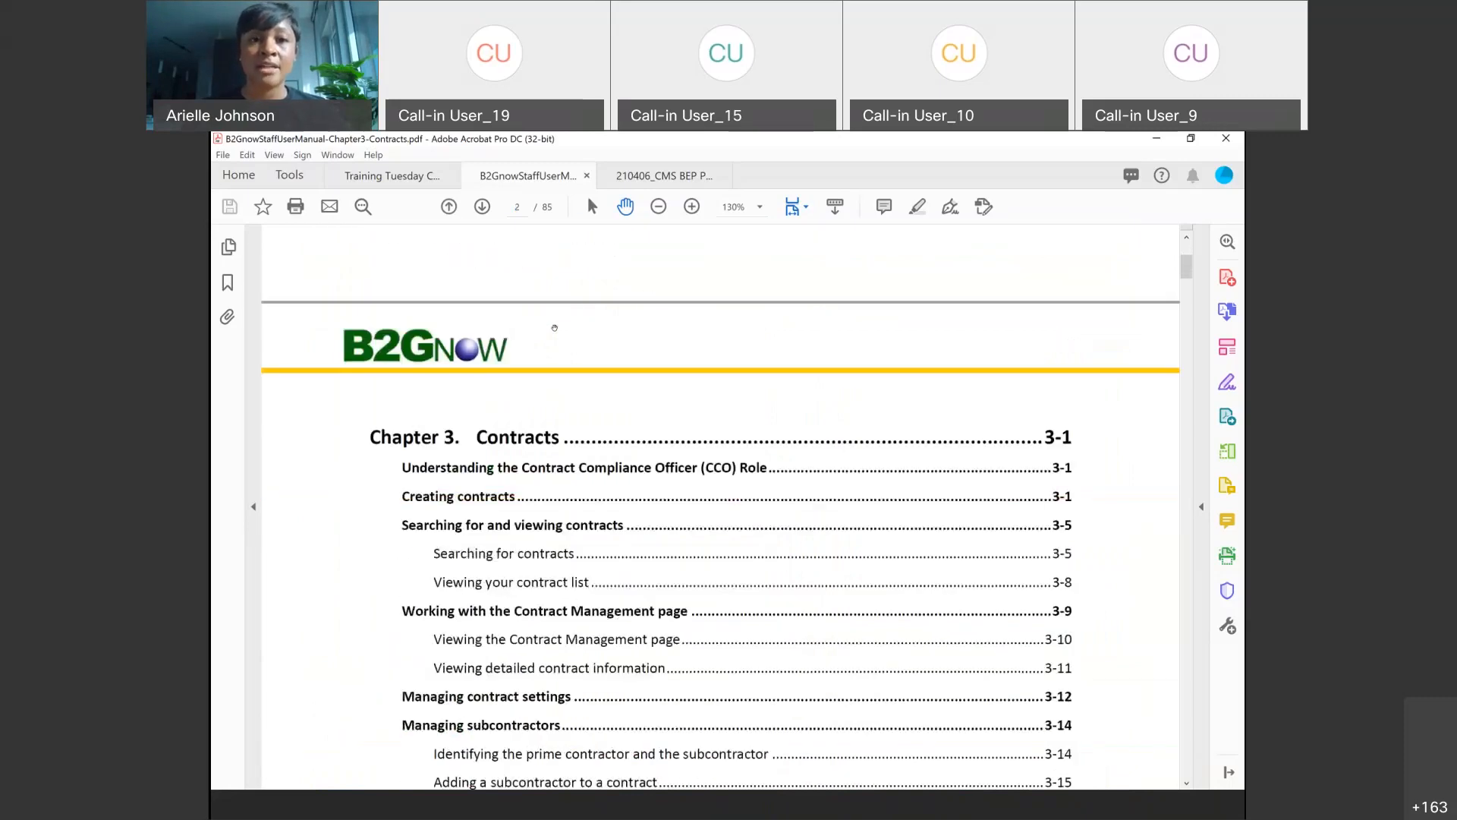
Scroll past the Contract Summary and Contract Files screenshots to Searching for and viewing contracts.
click(481, 206)
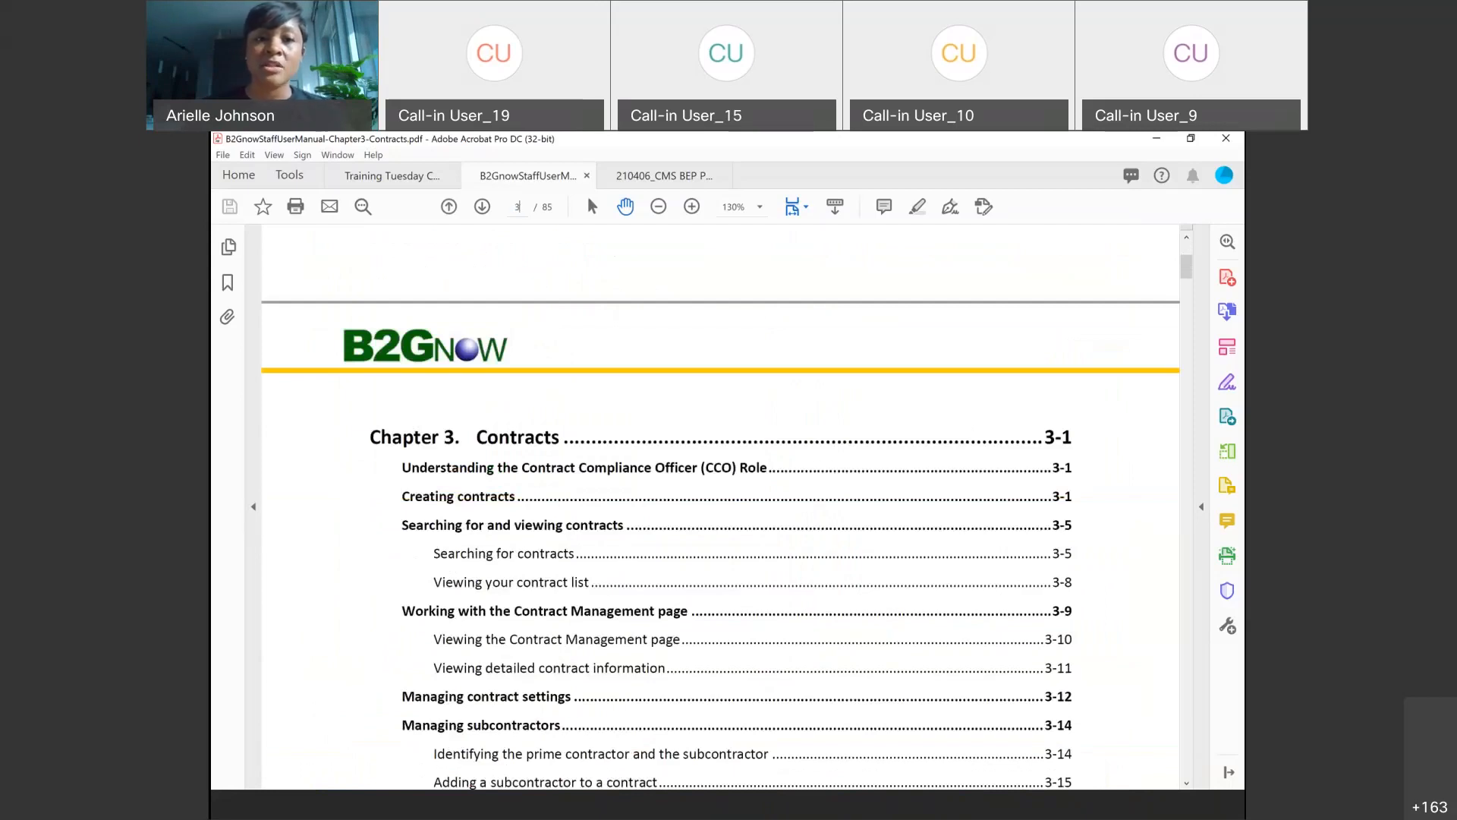
scroll(down, 3)
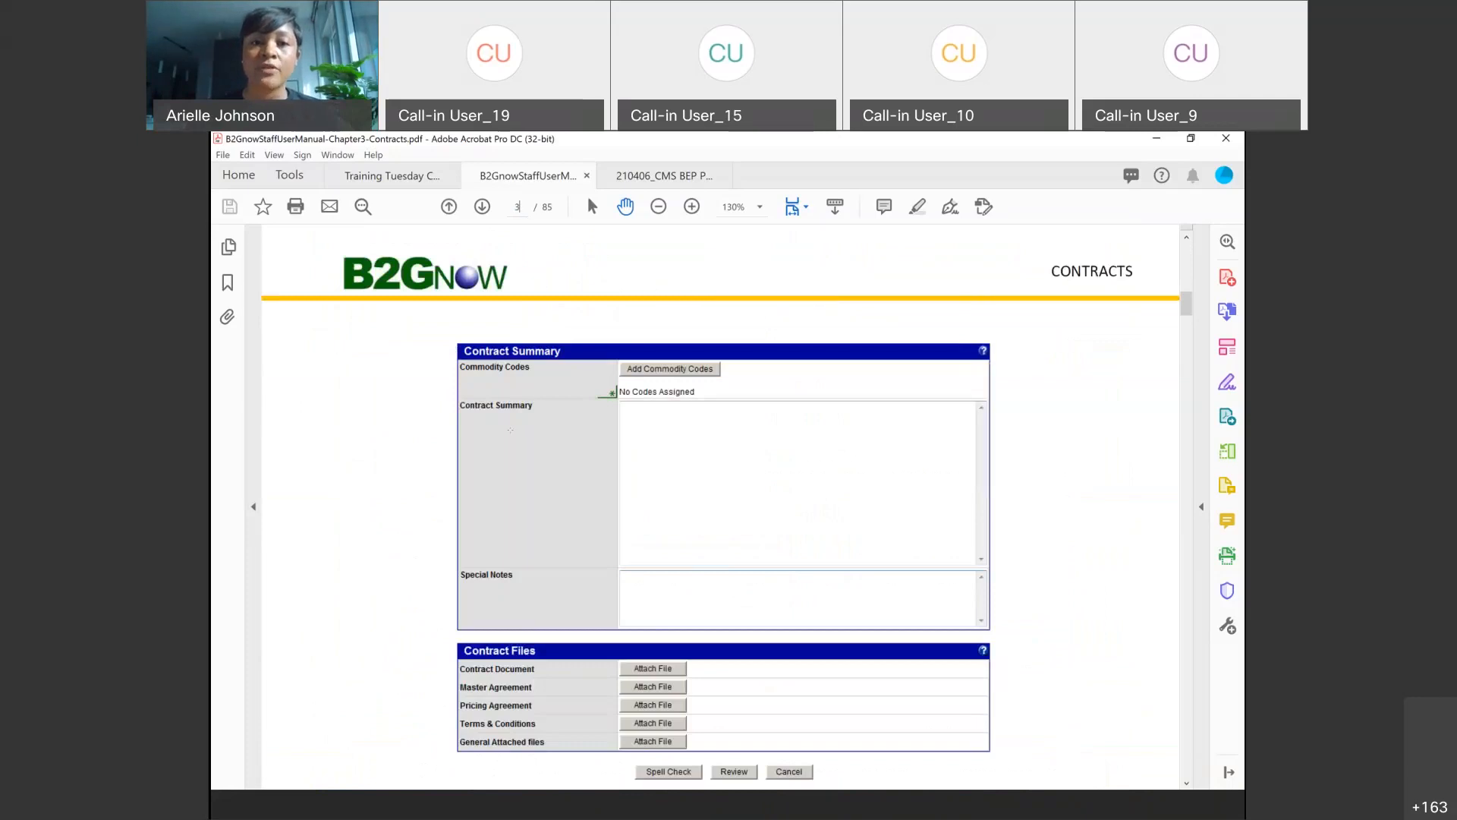
scroll(down, 3)
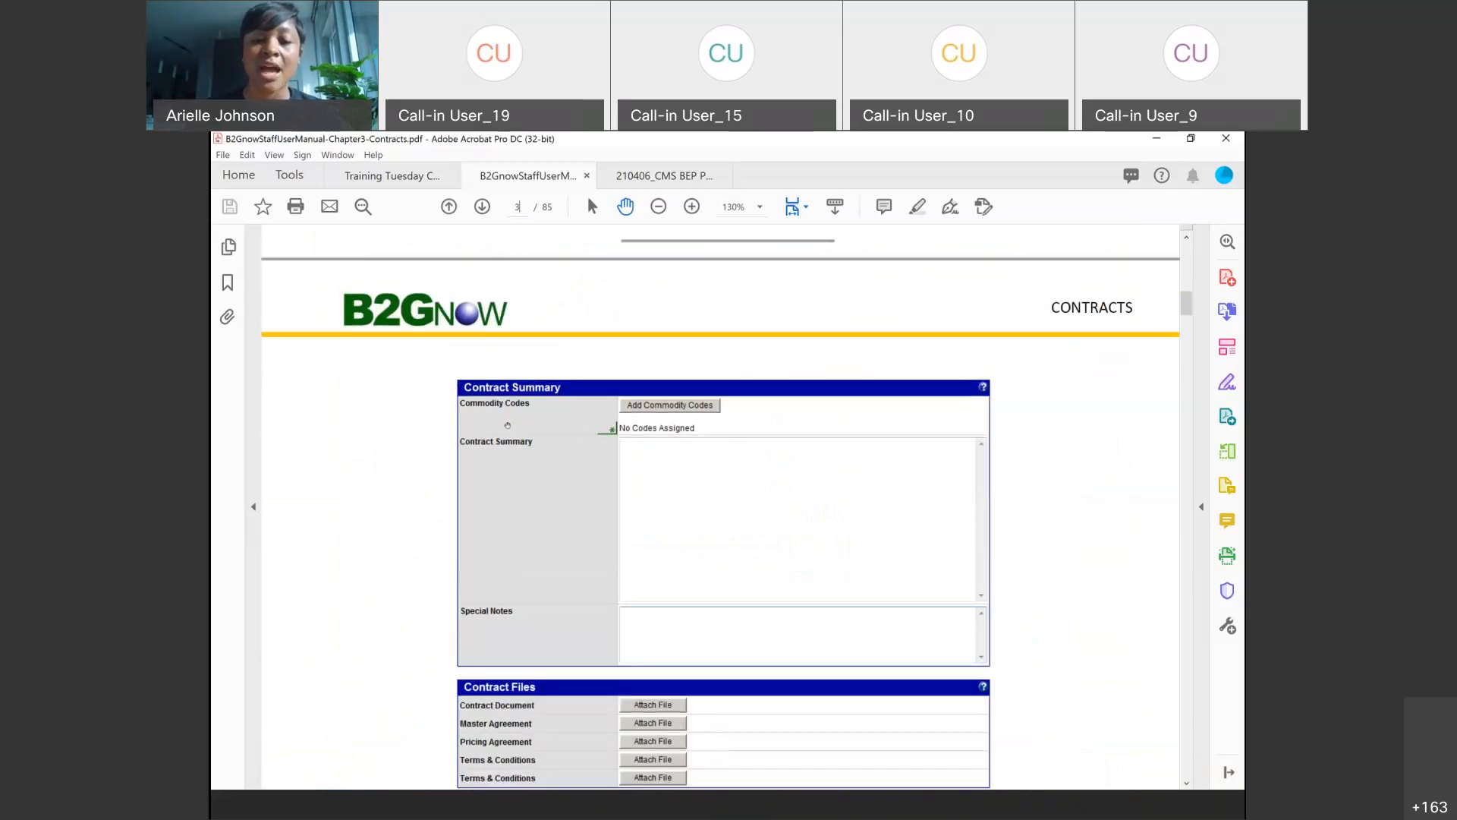
scroll(down, 3)
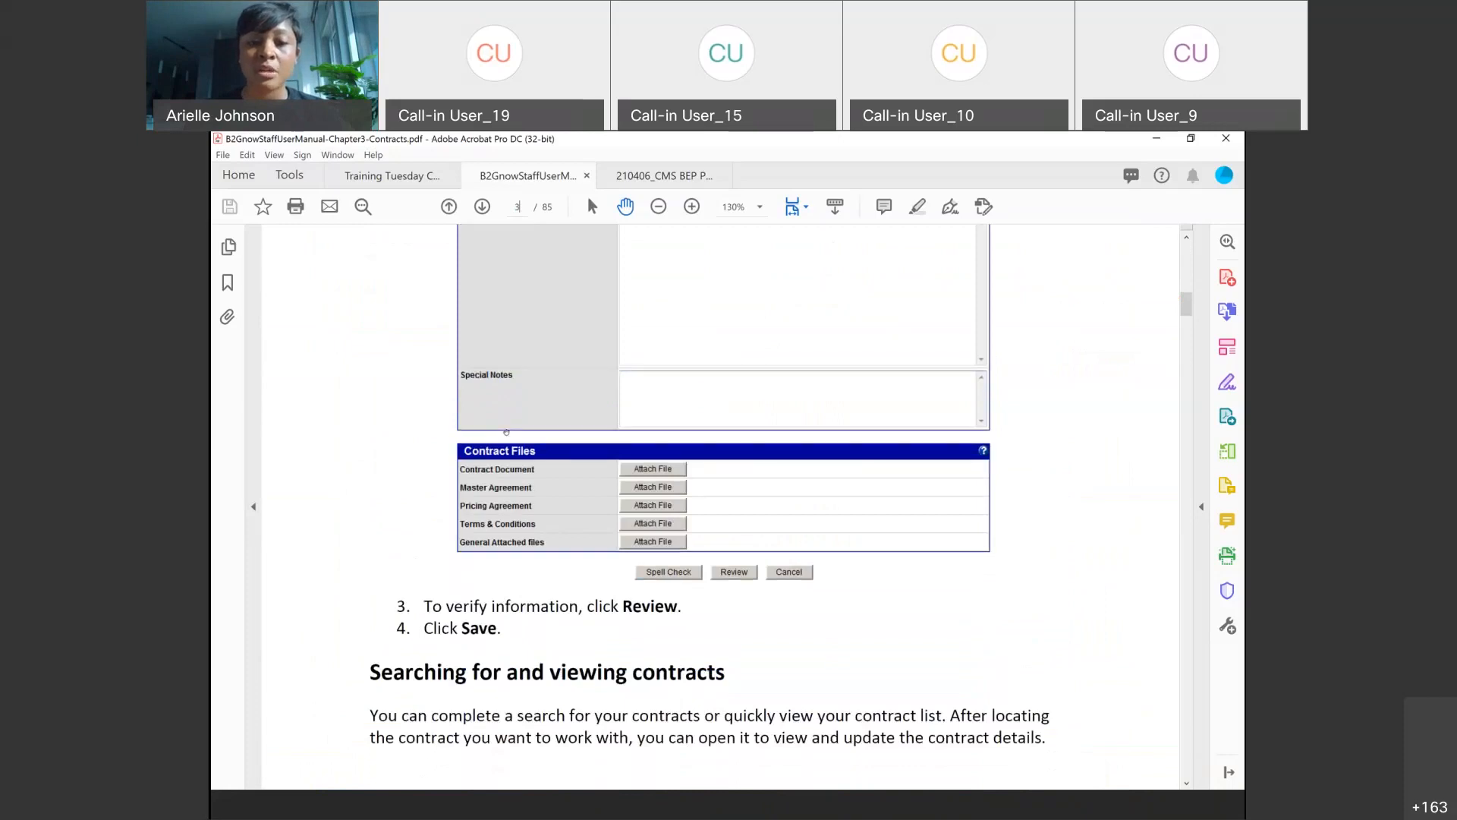
scroll(down, 3)
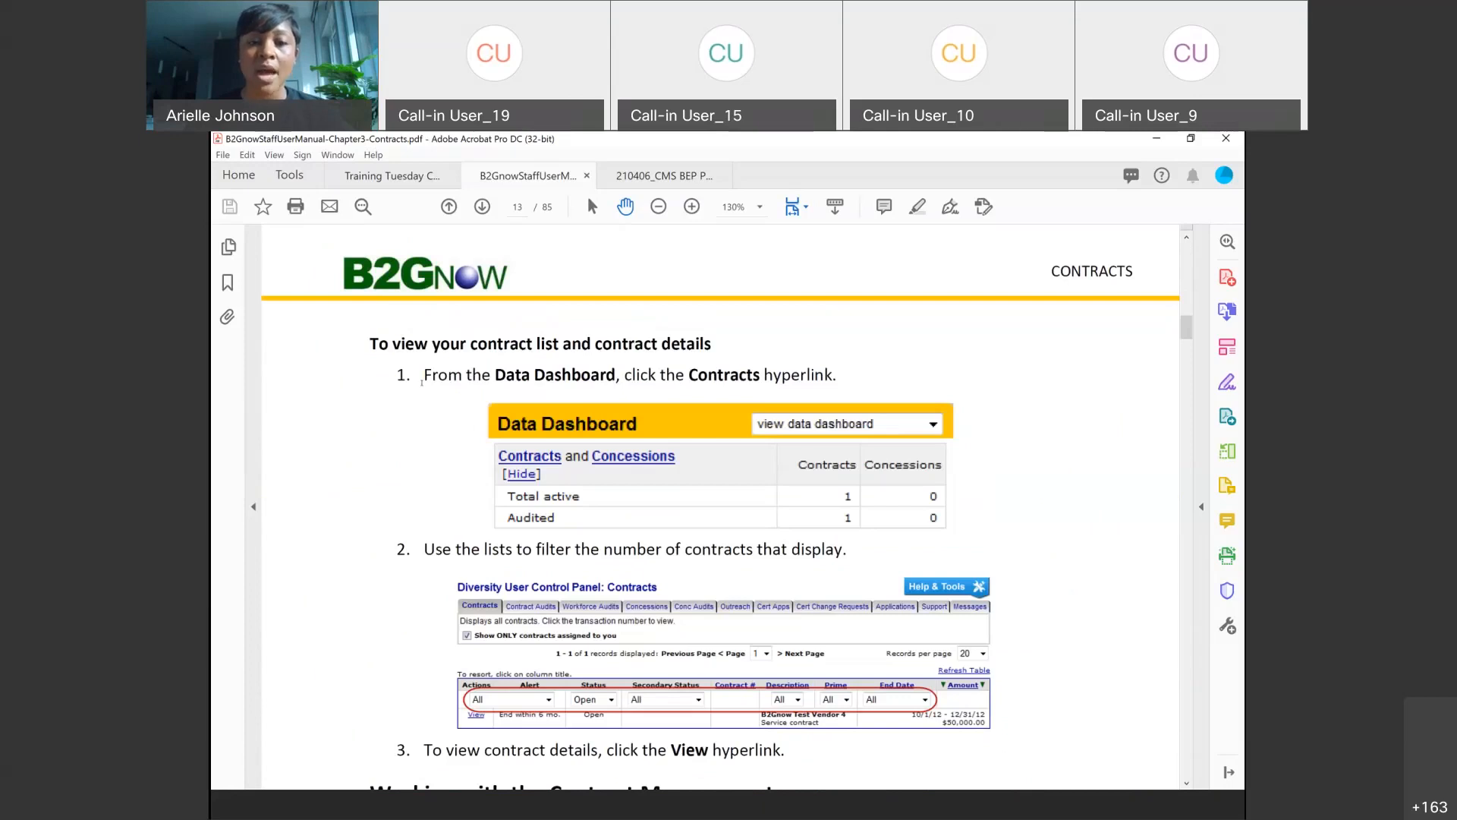
Scroll from page 13's contract list steps to the Working with the Contract Management page heading.
scroll(down, 3)
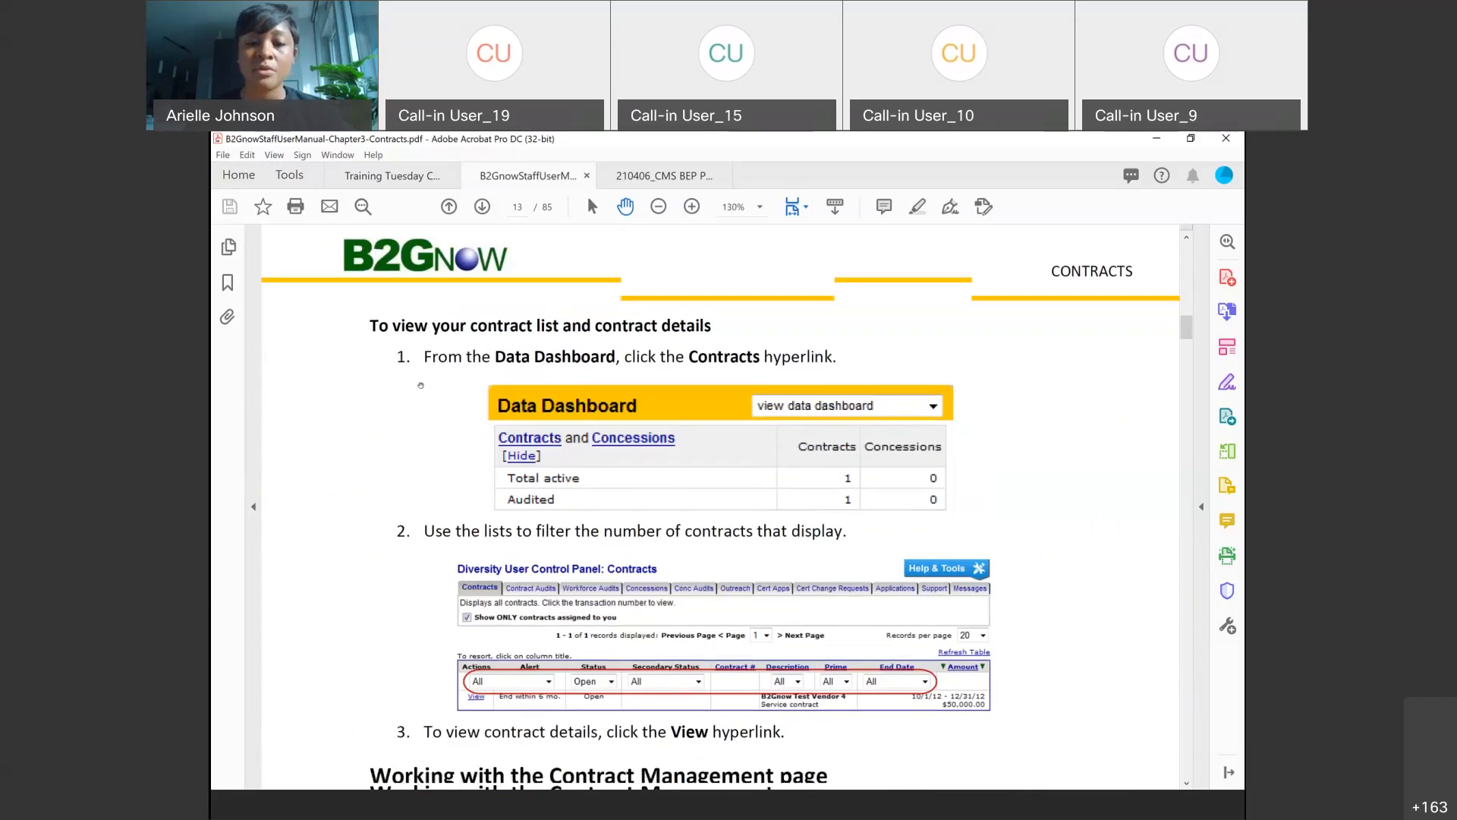
scroll(down, 3)
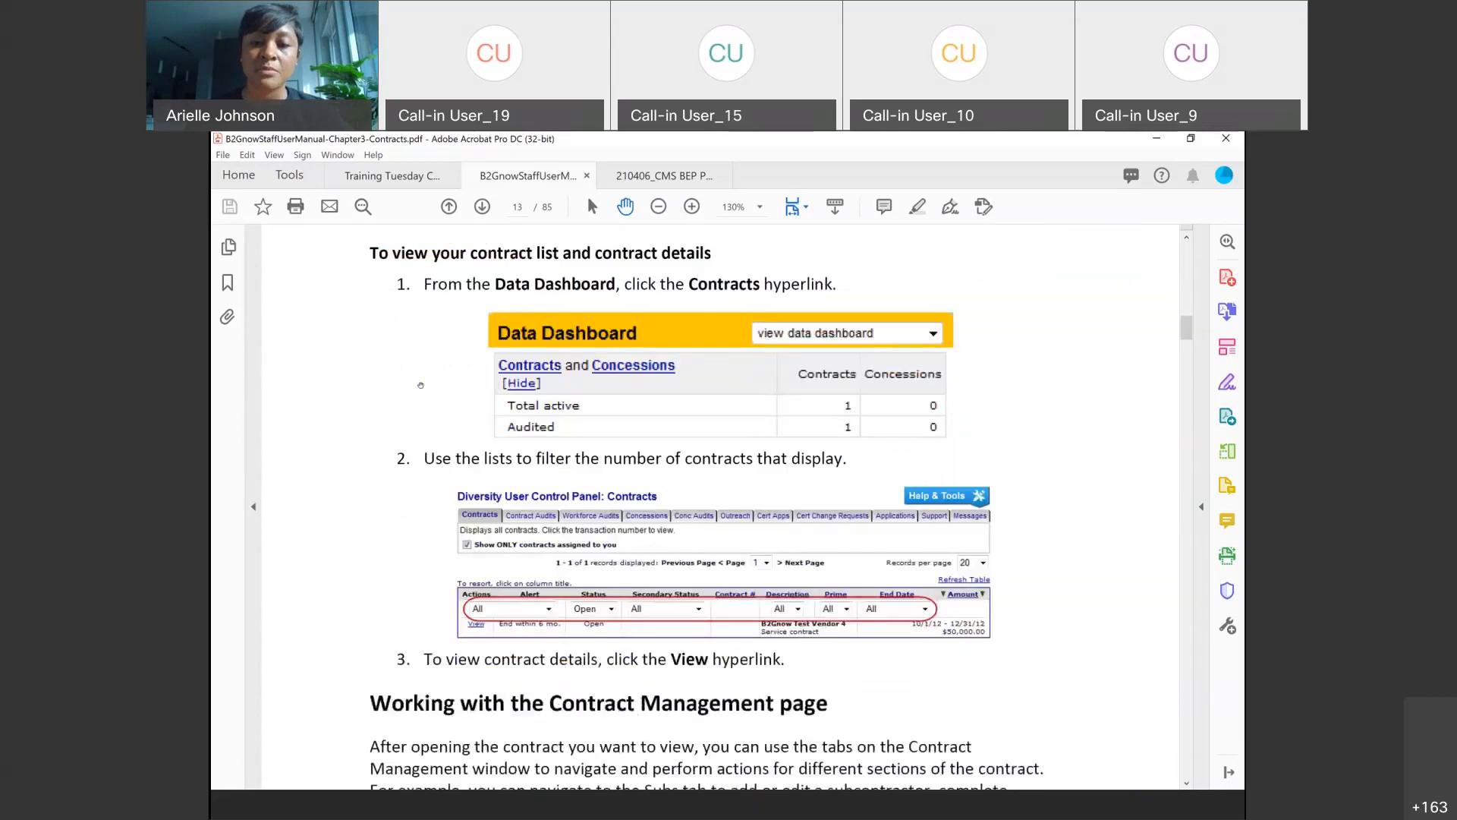
scroll(down, 3)
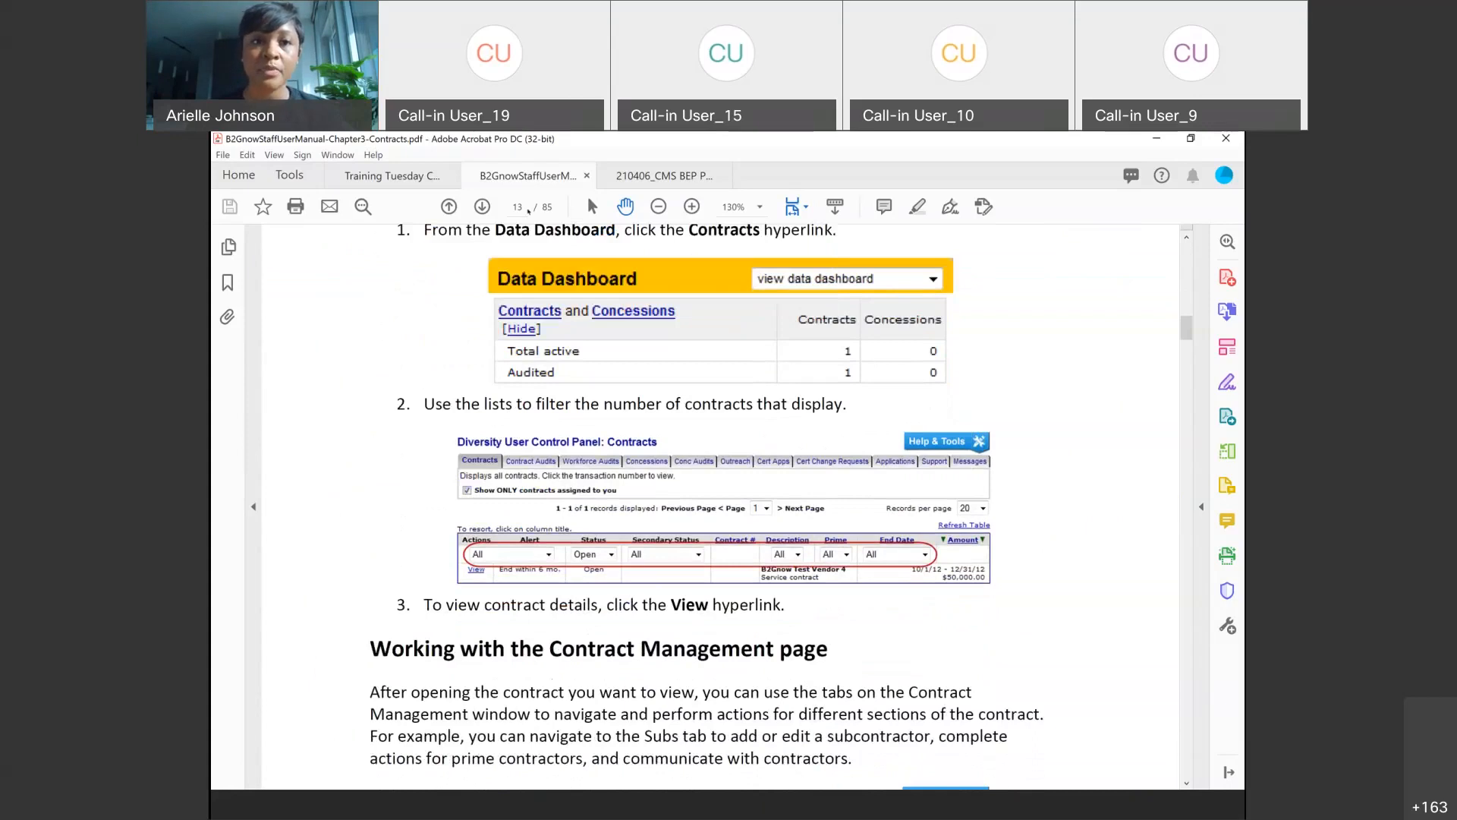
triple_click(516, 206)
text(15)
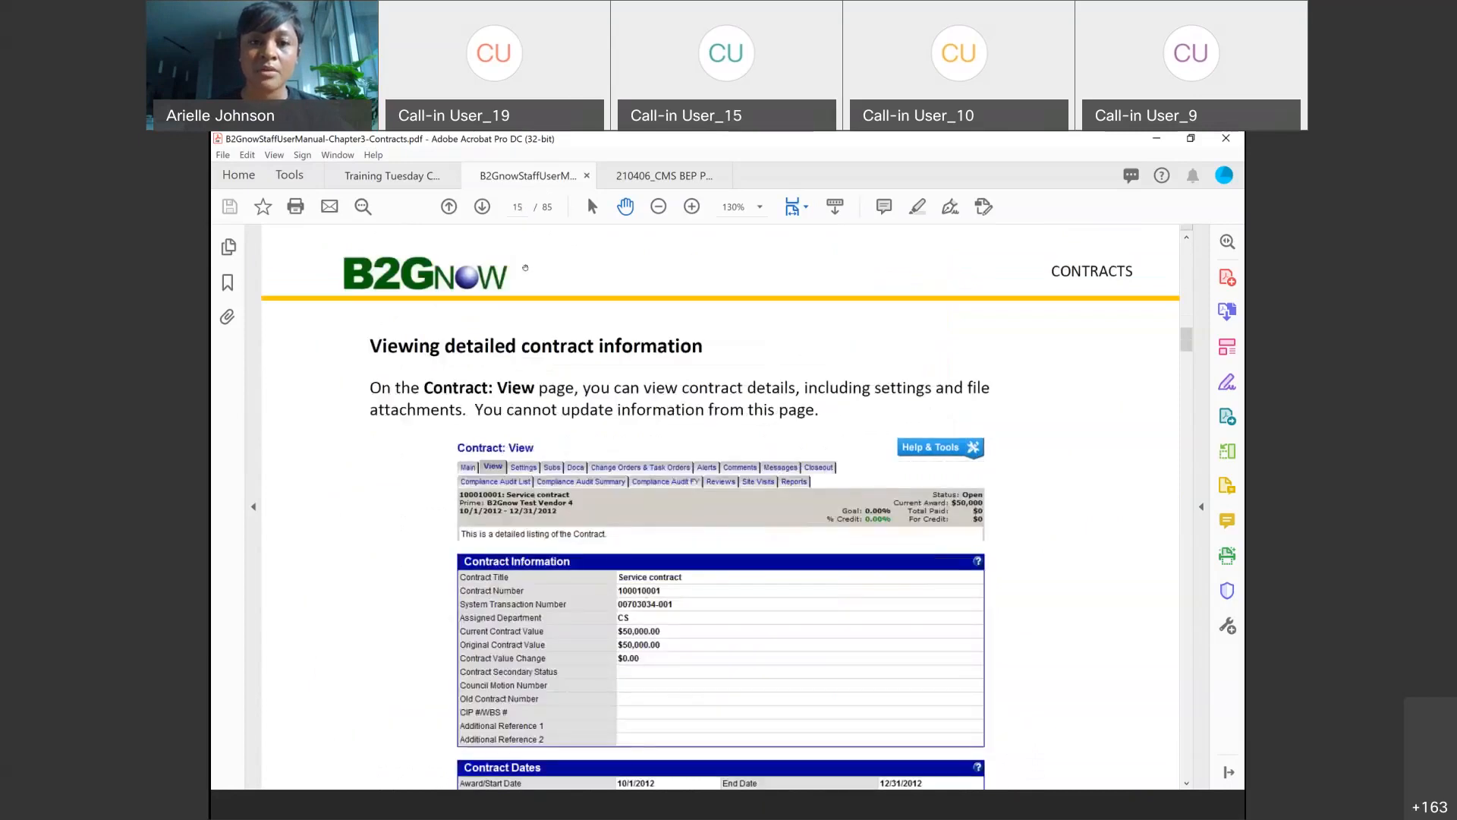
mouse_move(521, 329)
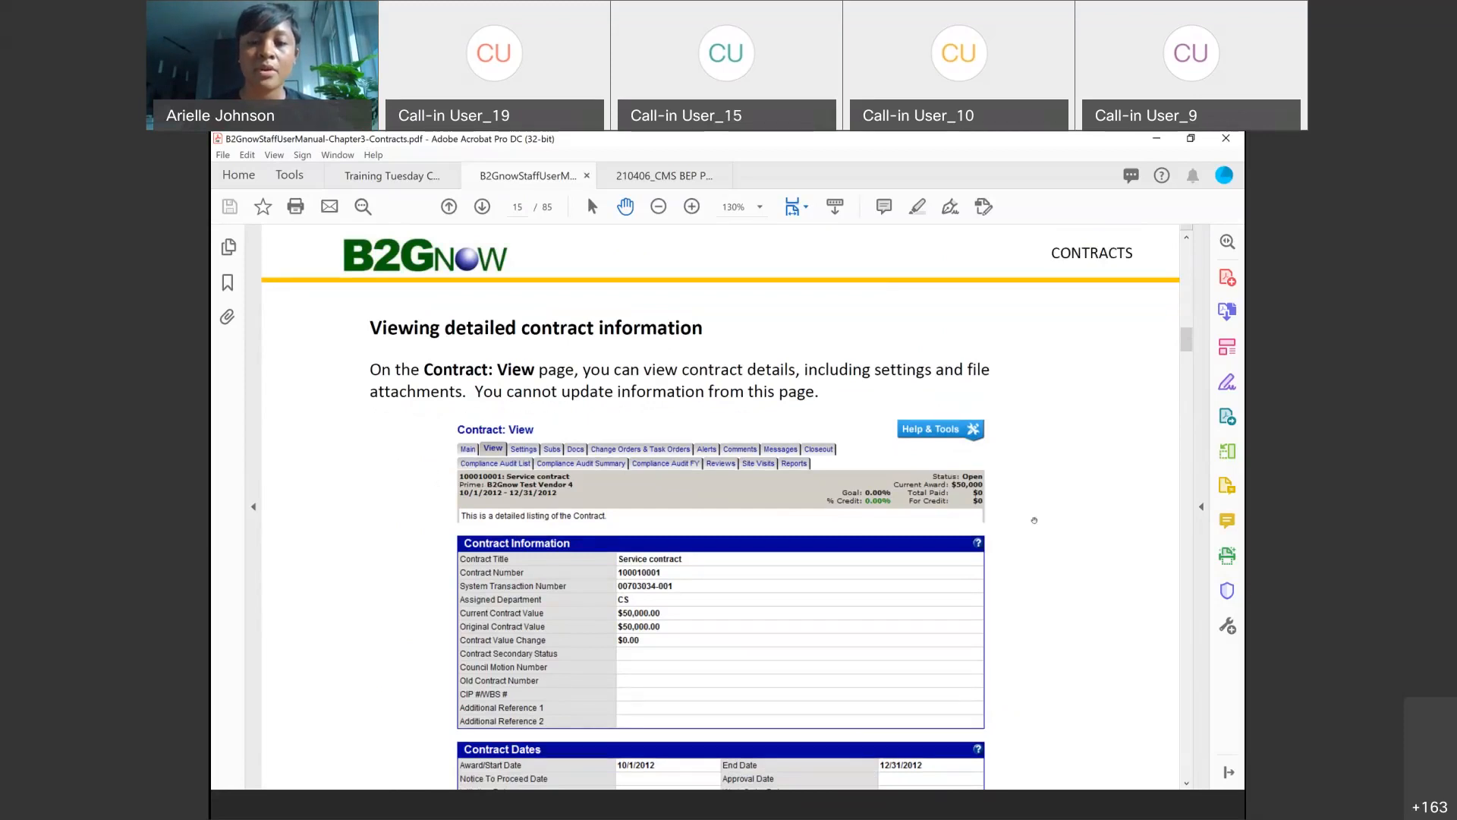
Scroll through page 15 to page 16's Additional Organization Contacts and Contract Settings tables.
scroll(down, 3)
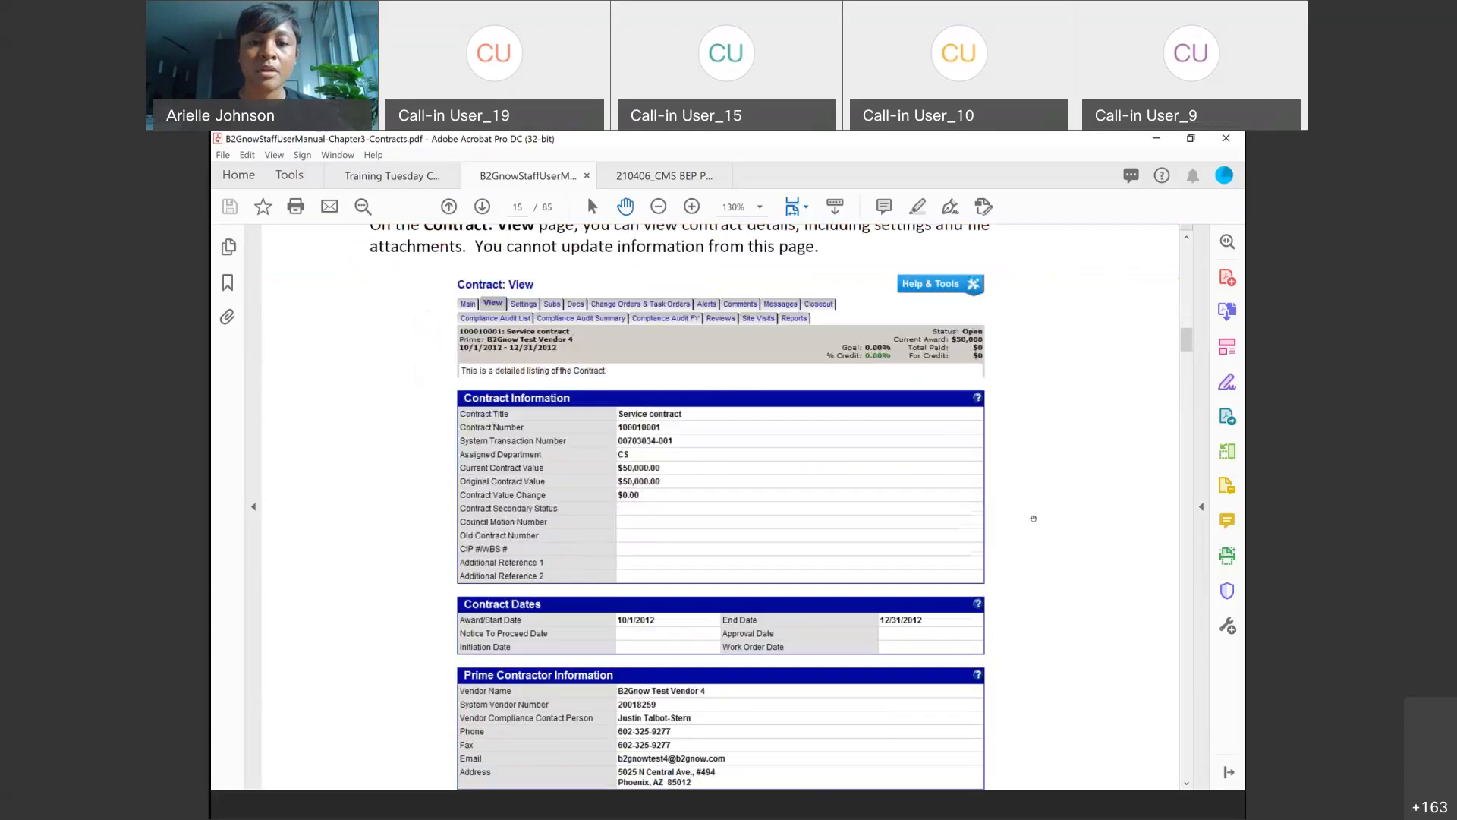
scroll(down, 3)
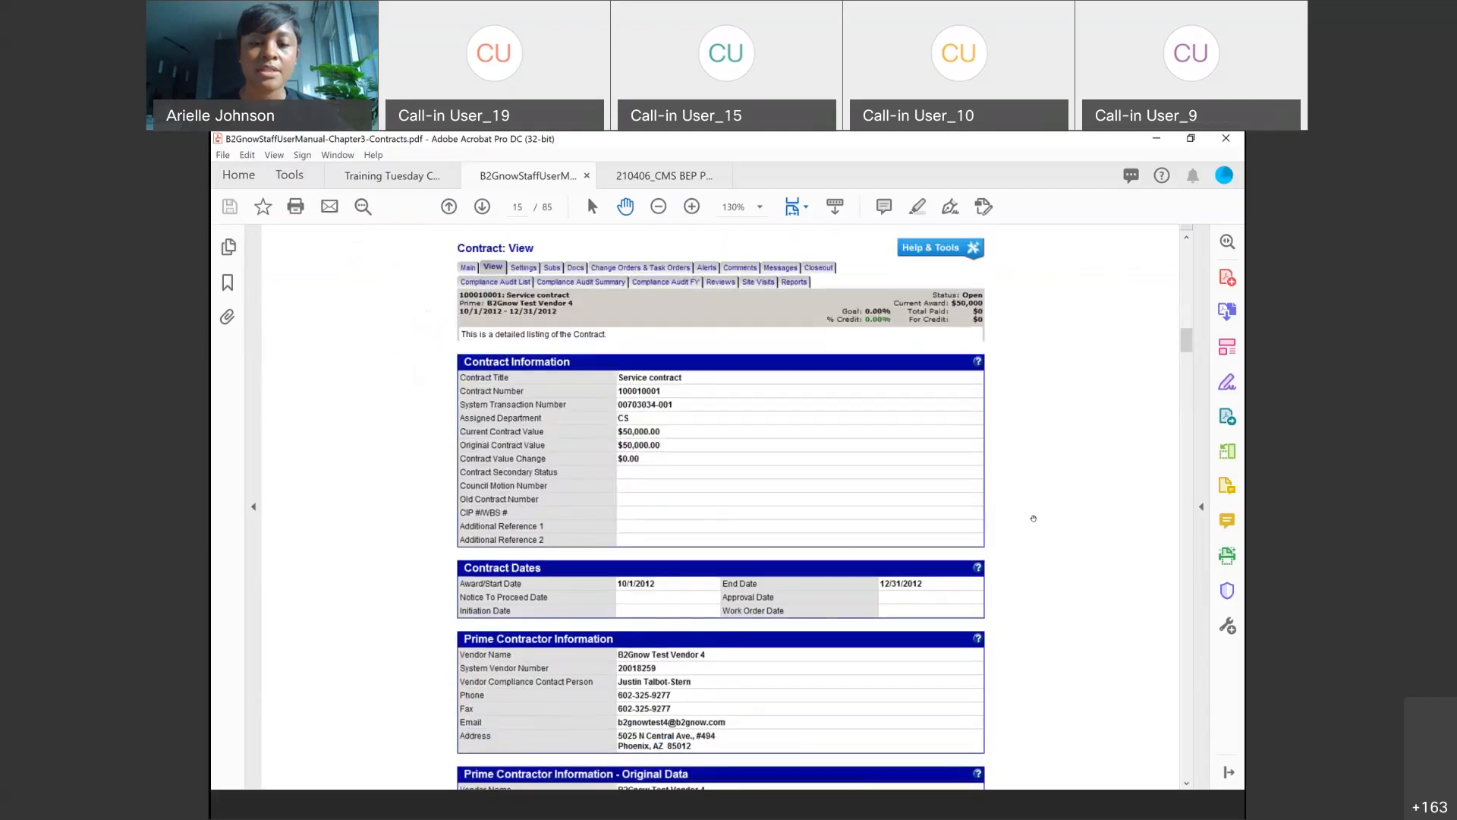
scroll(down, 3)
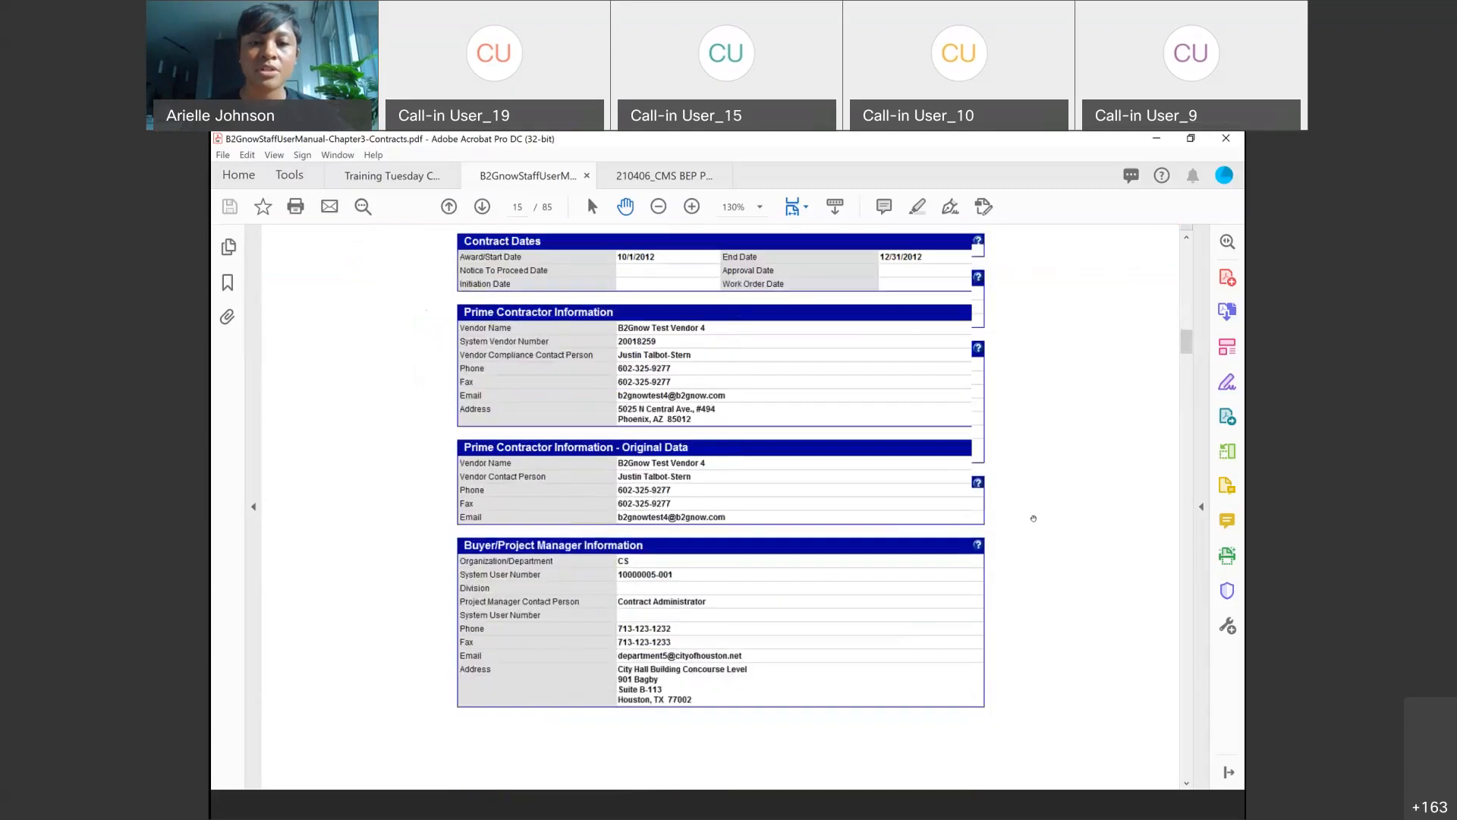
scroll(down, 3)
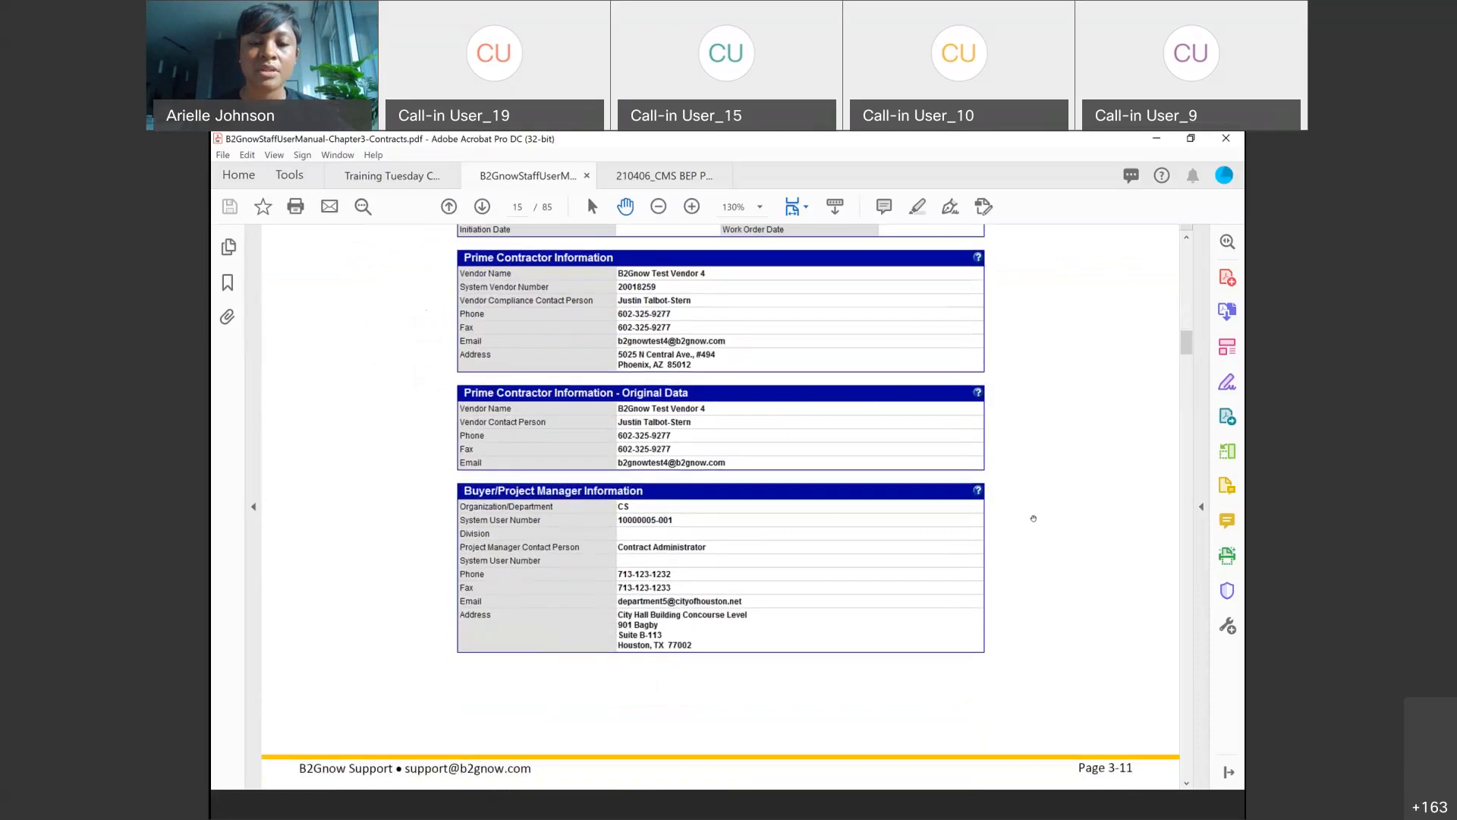
scroll(down, 3)
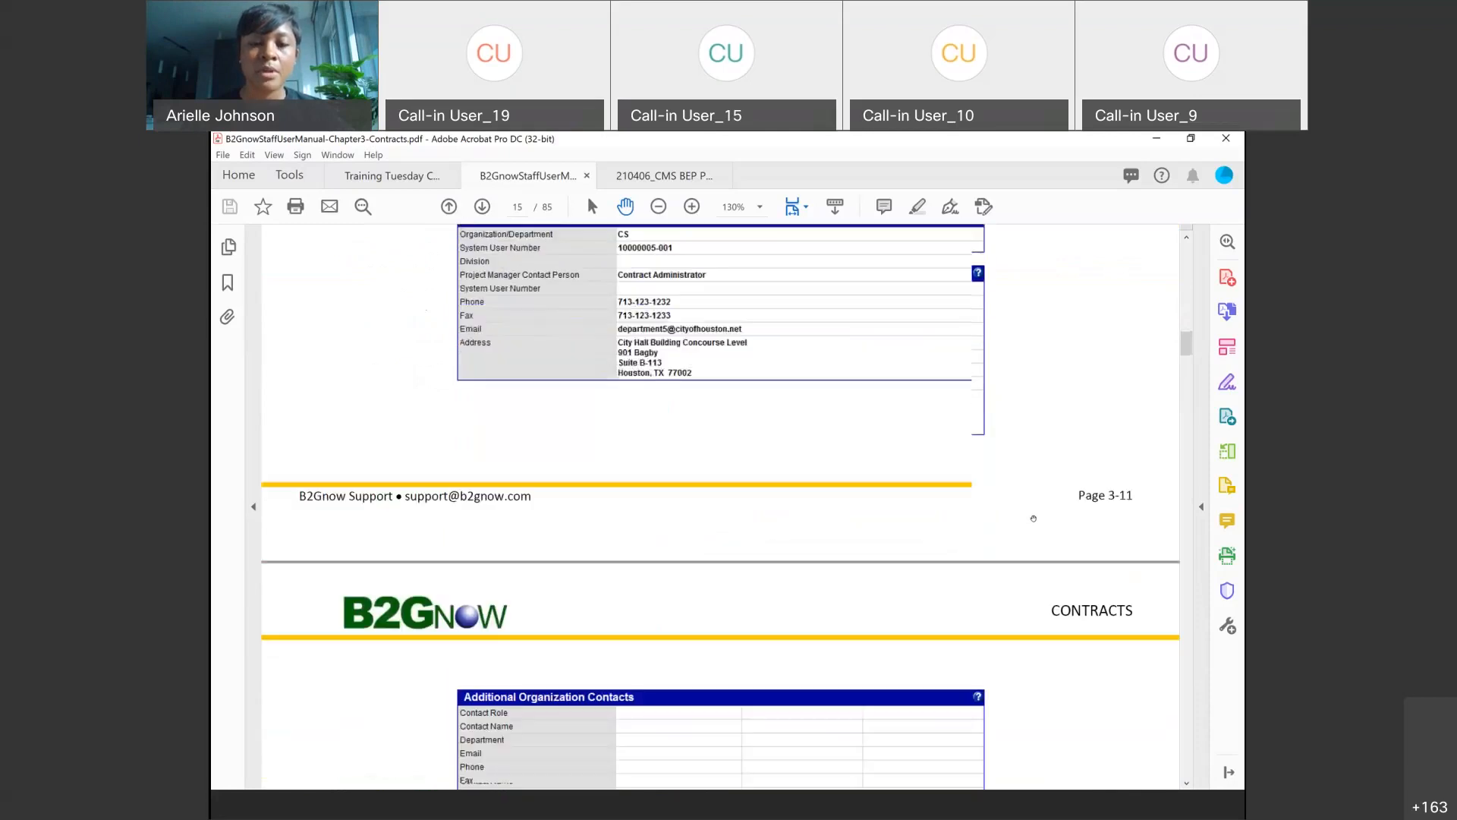
scroll(down, 3)
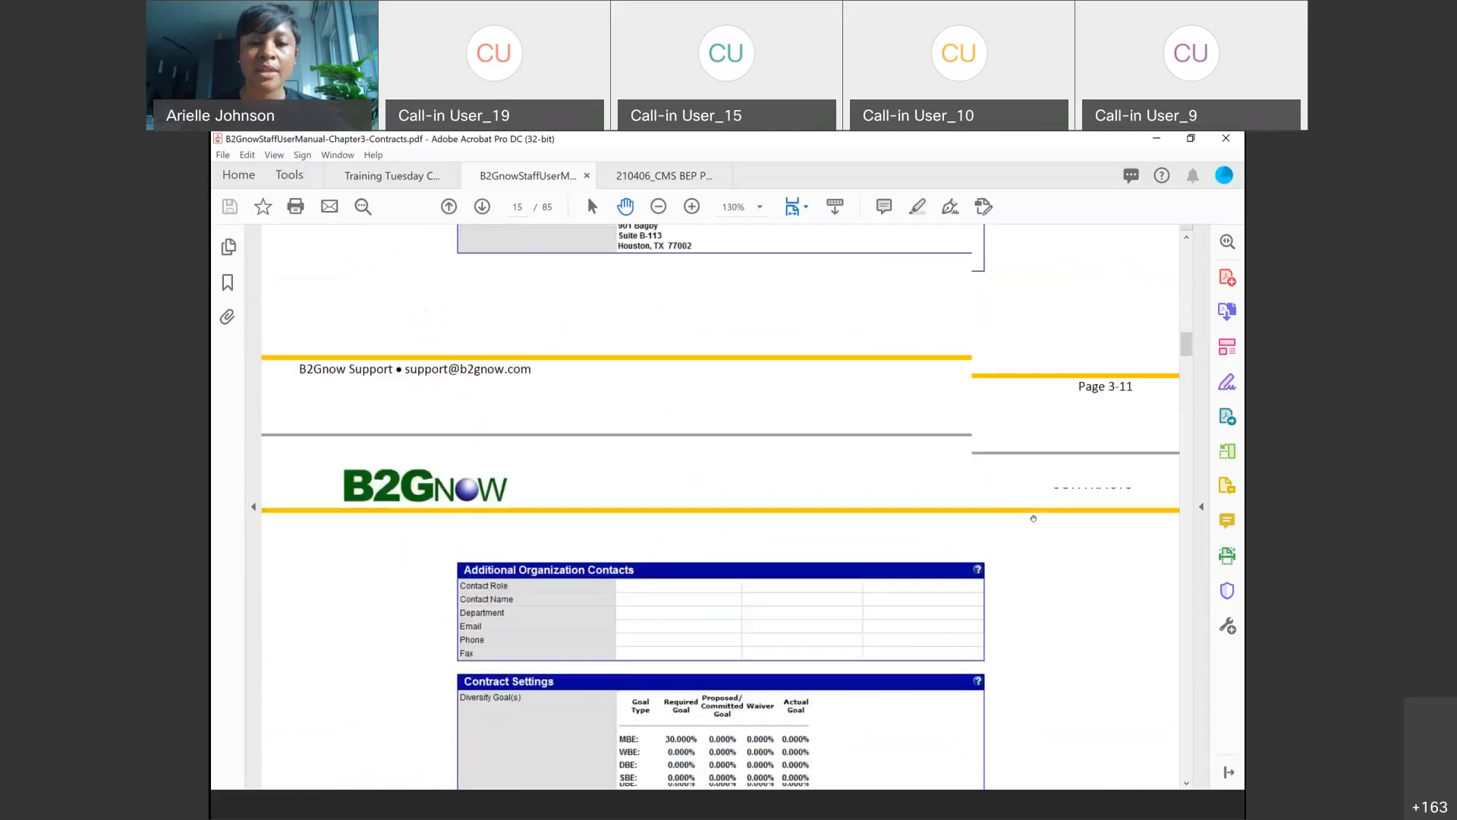
scroll(down, 3)
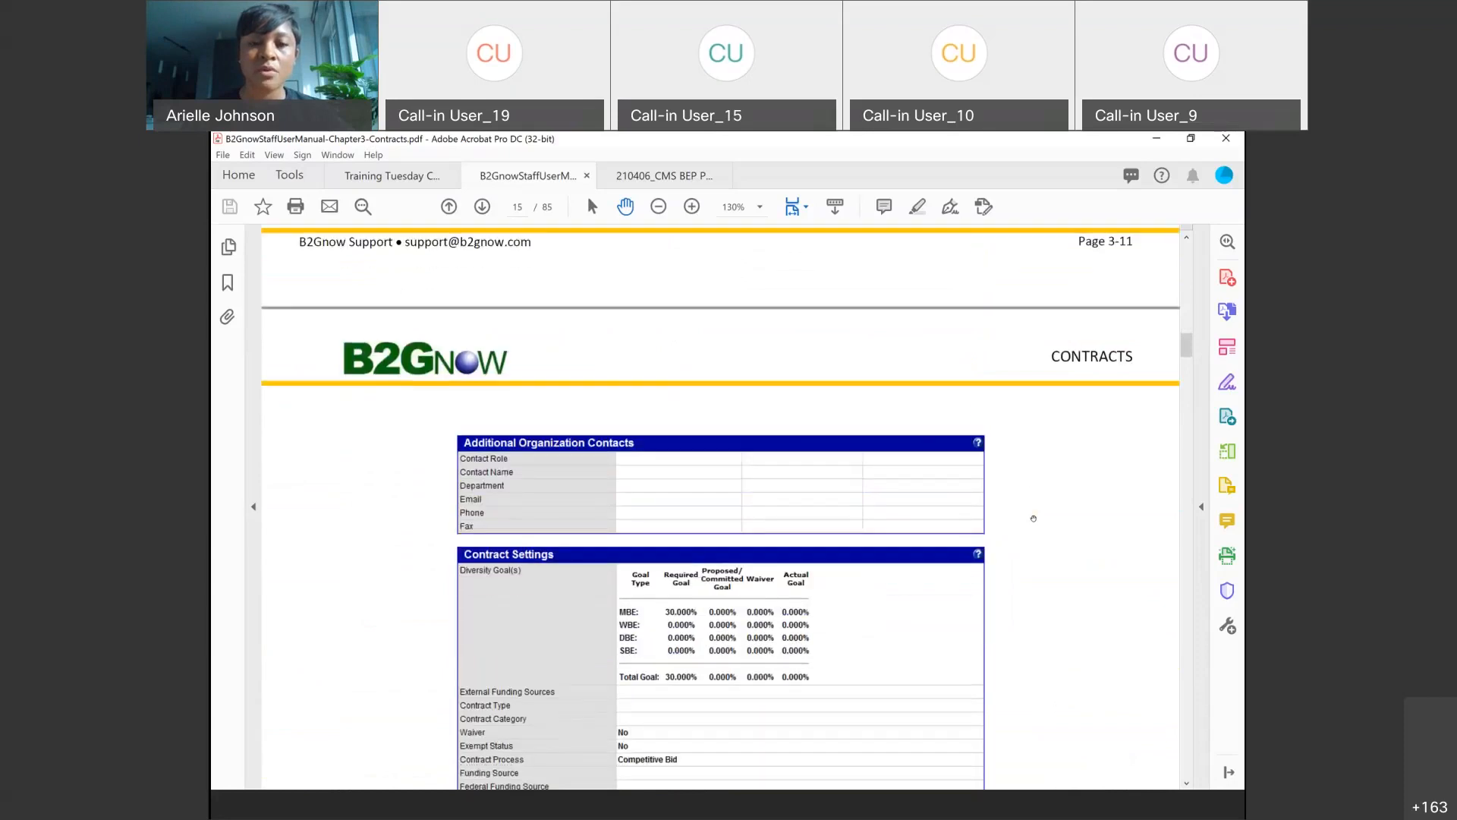
scroll(down, 3)
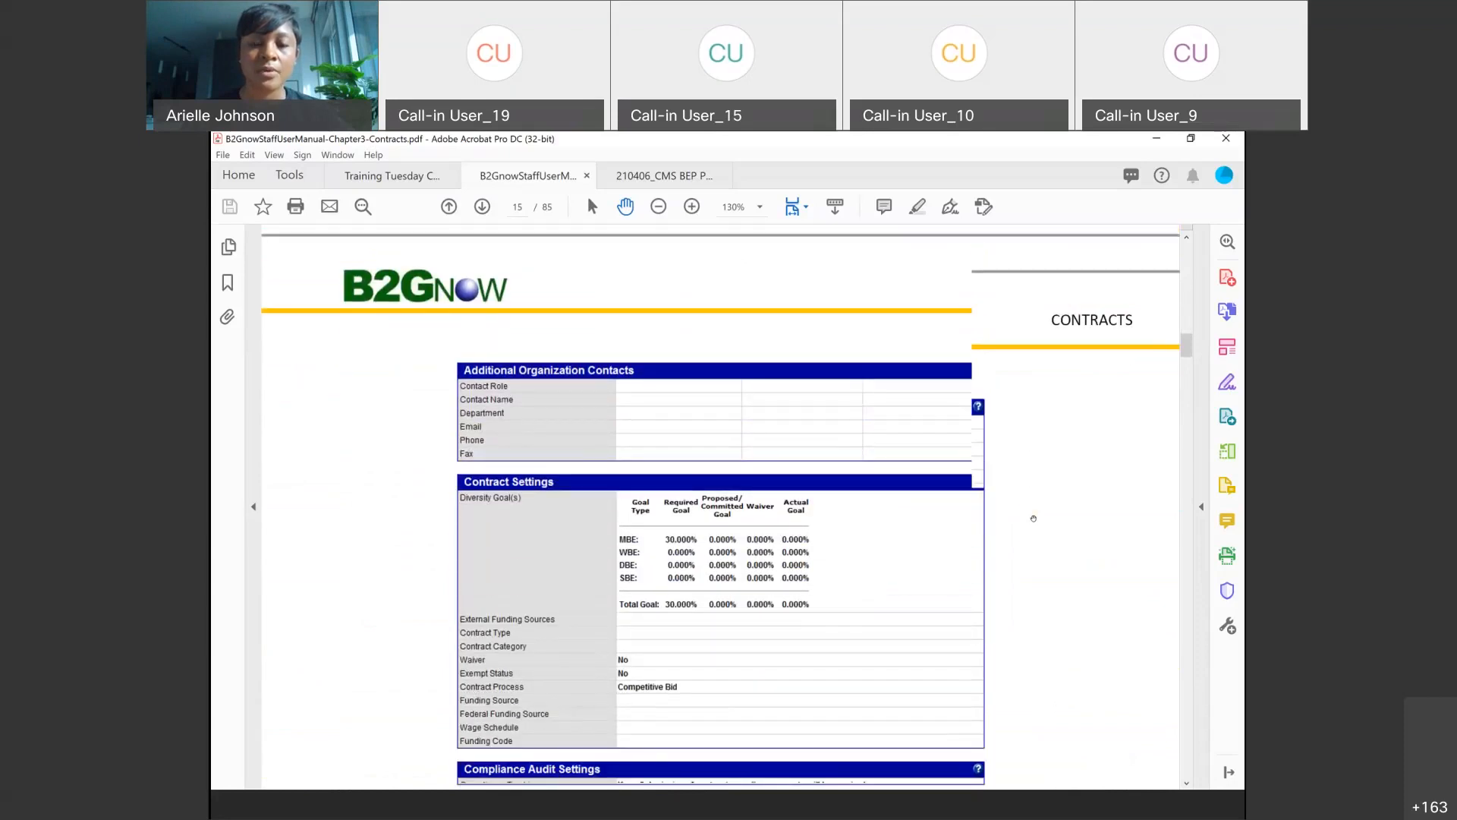
scroll(down, 3)
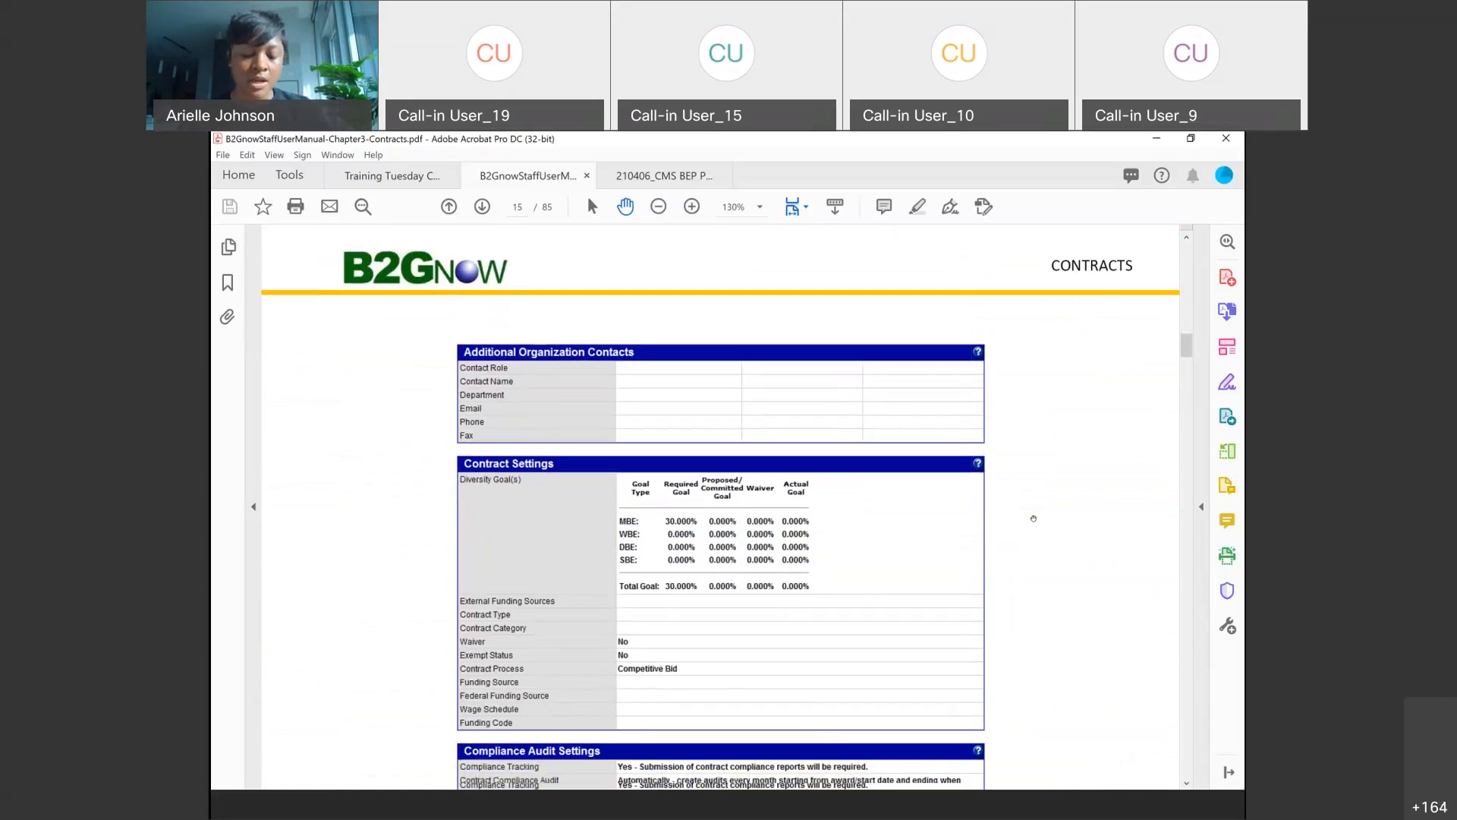
click(483, 207)
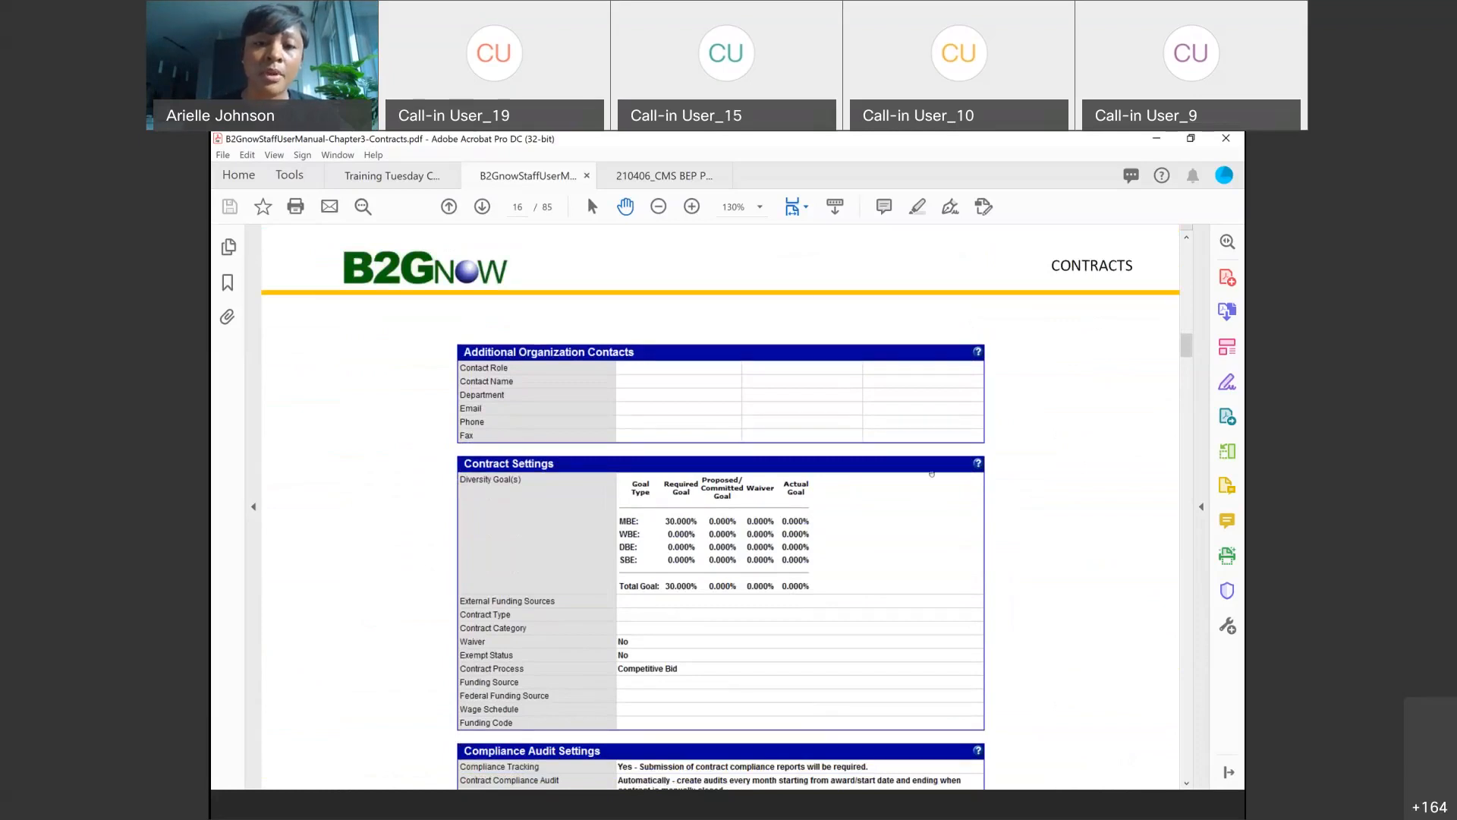
Scroll past the Managing contract settings section to page 18, Managing subcontractors.
scroll(down, 3)
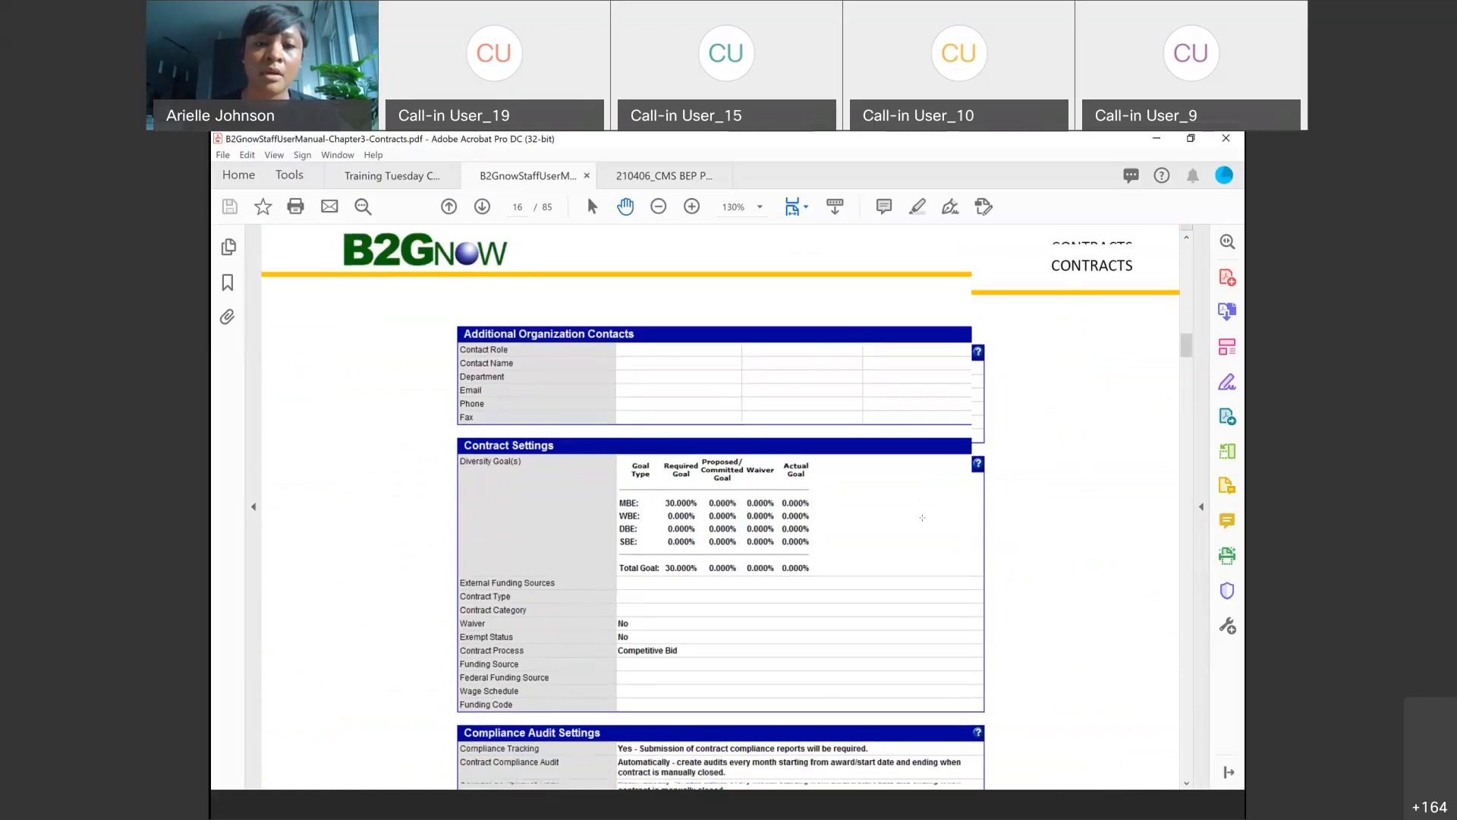
scroll(down, 3)
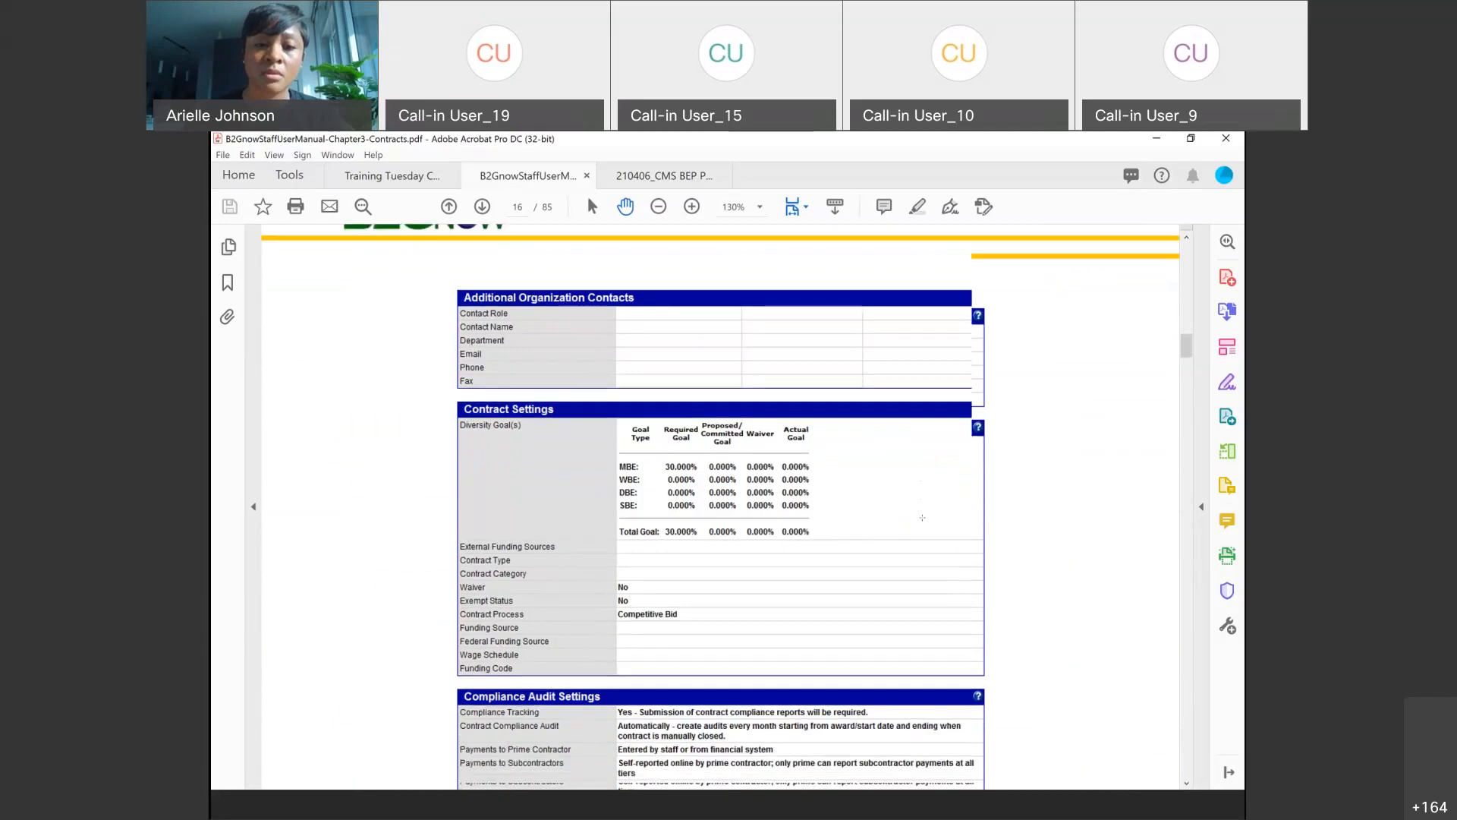
scroll(down, 3)
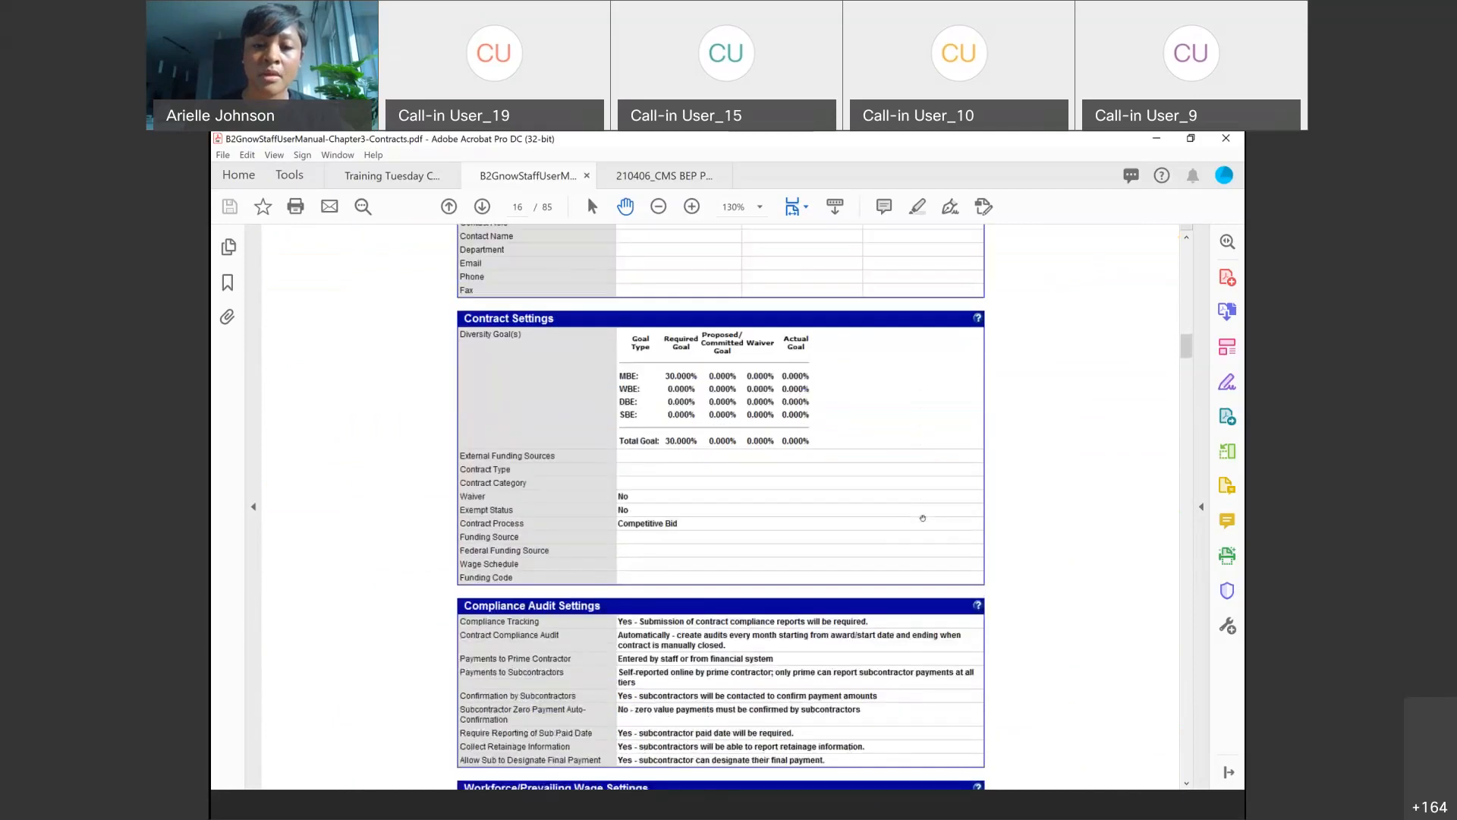
scroll(down, 3)
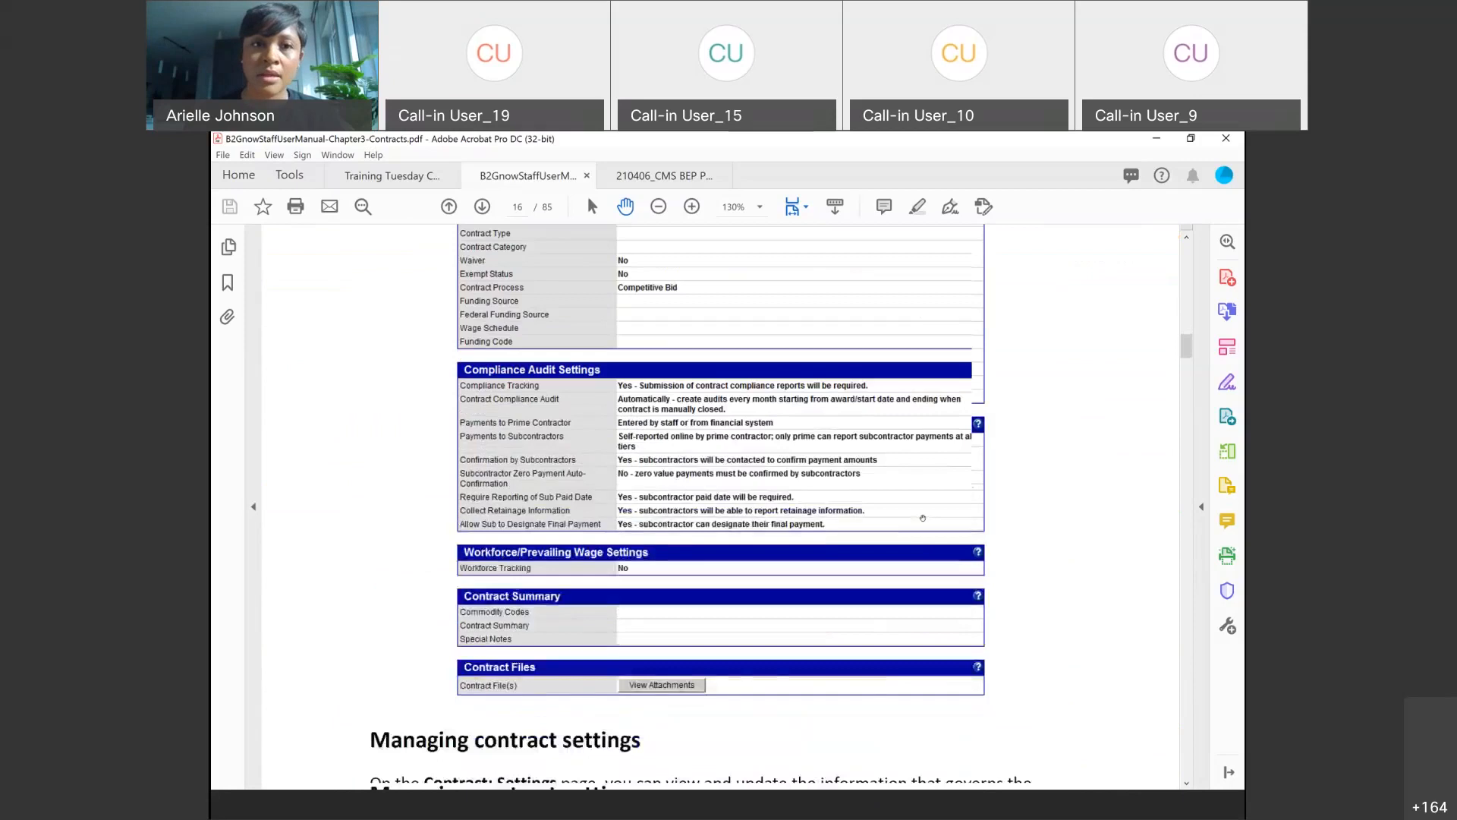
scroll(down, 3)
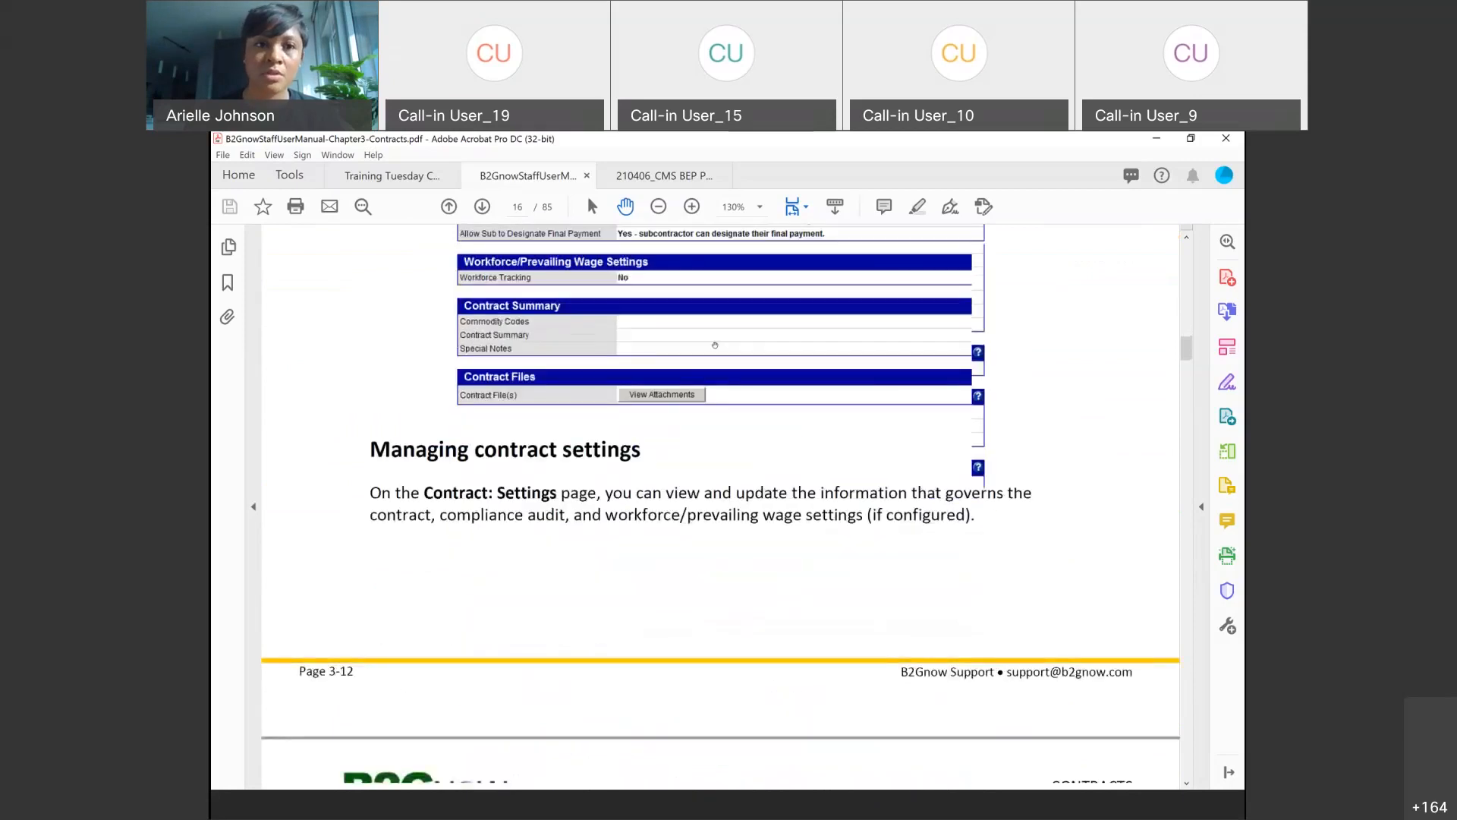
scroll(down, 3)
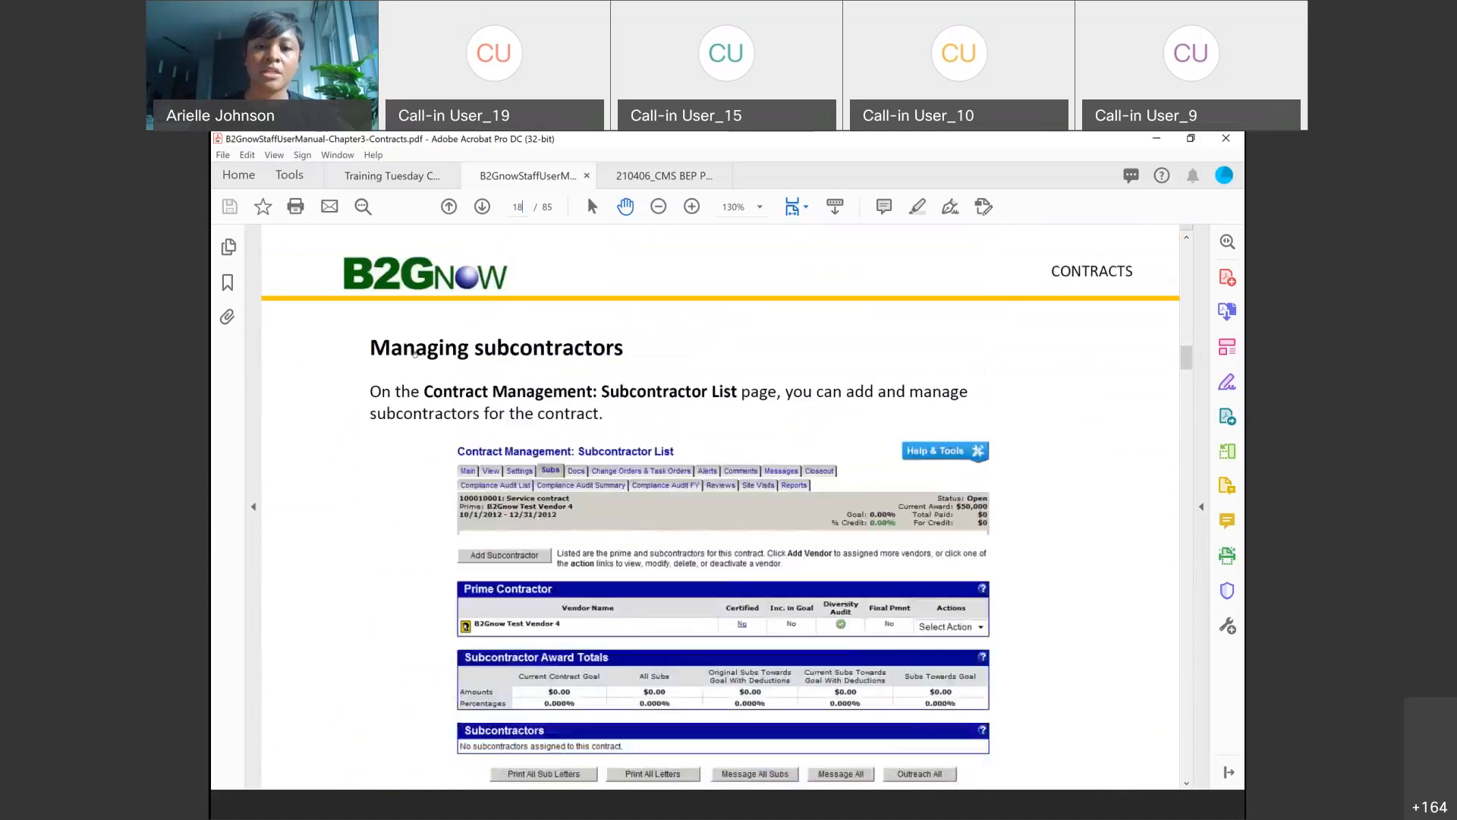
Scroll to show the full Subcontractor List example with prime contractor and award totals.
scroll(down, 3)
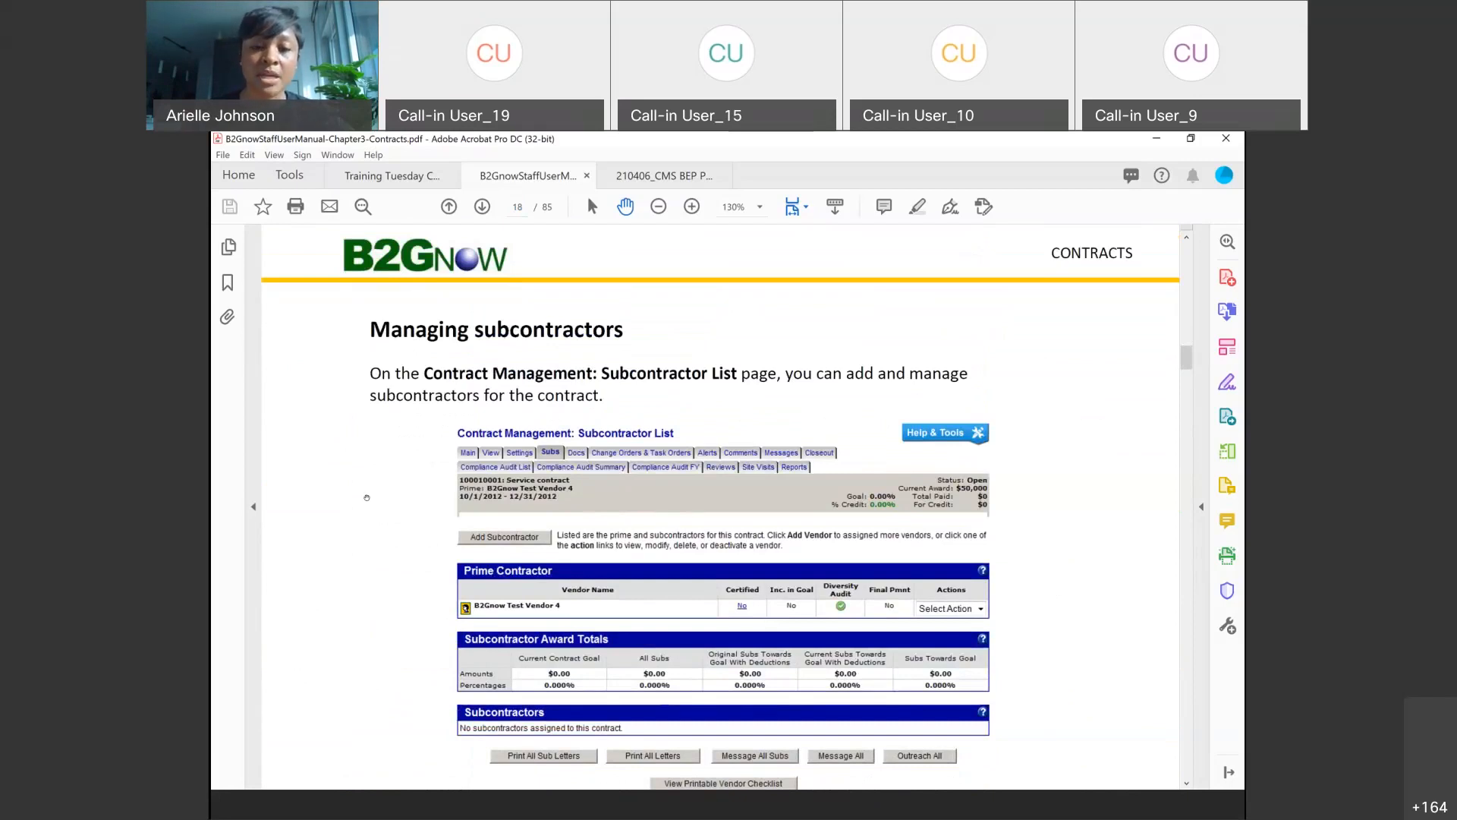
mouse_move(372, 518)
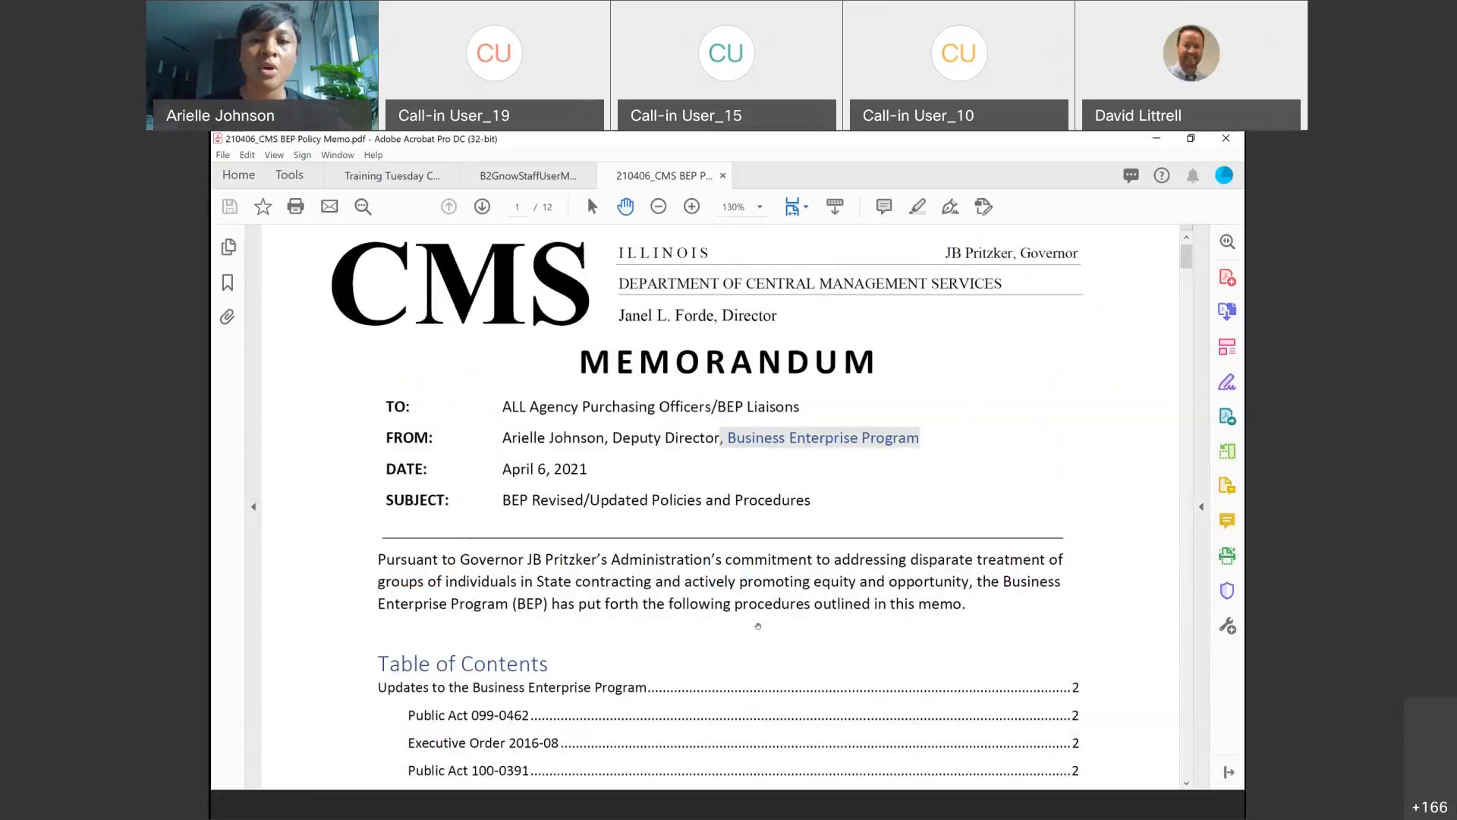
Scroll the CMS BEP Policy Memo from its header through the Table of Contents to the last entry.
scroll(down, 3)
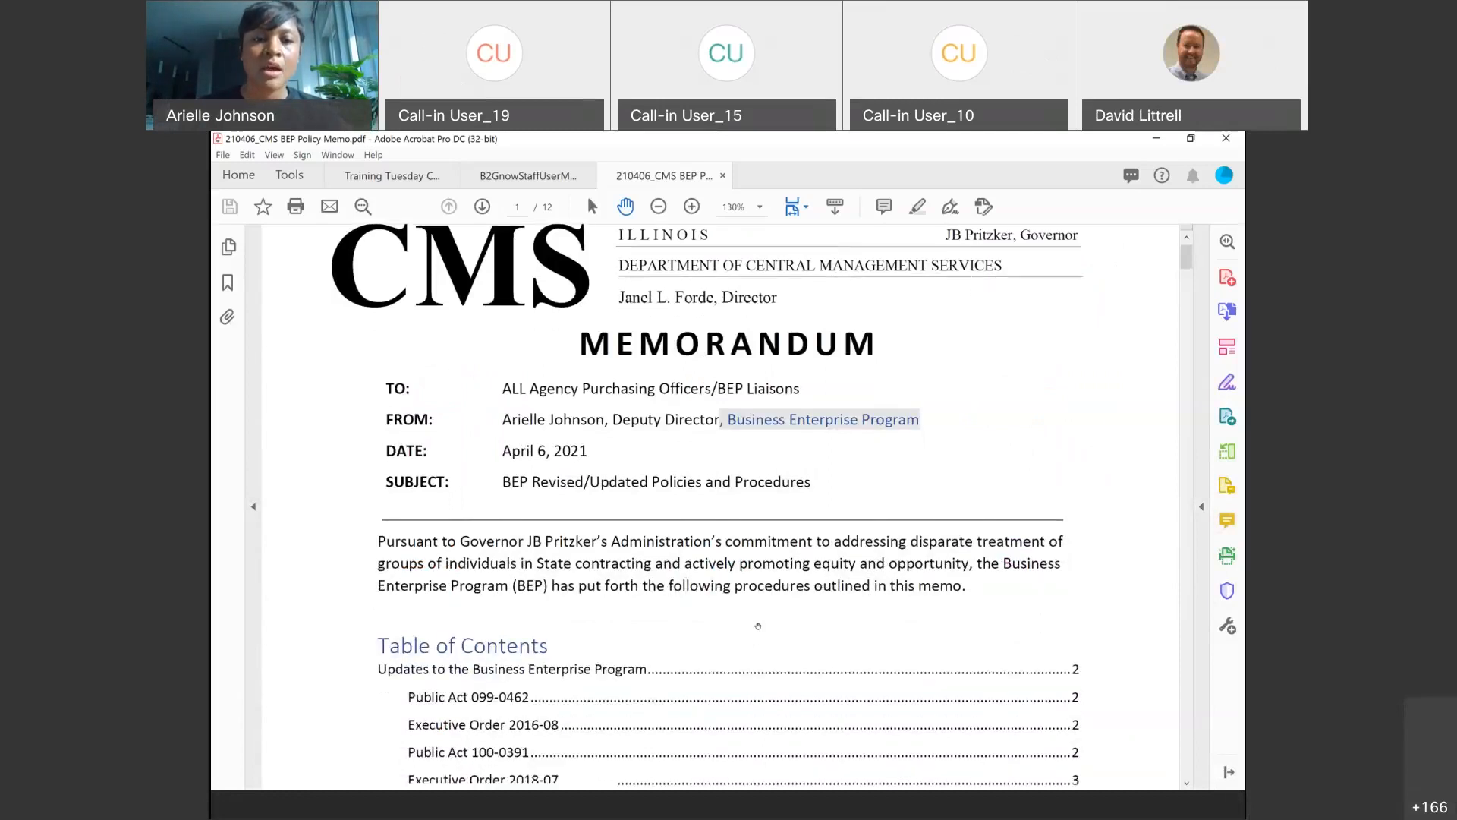
scroll(down, 3)
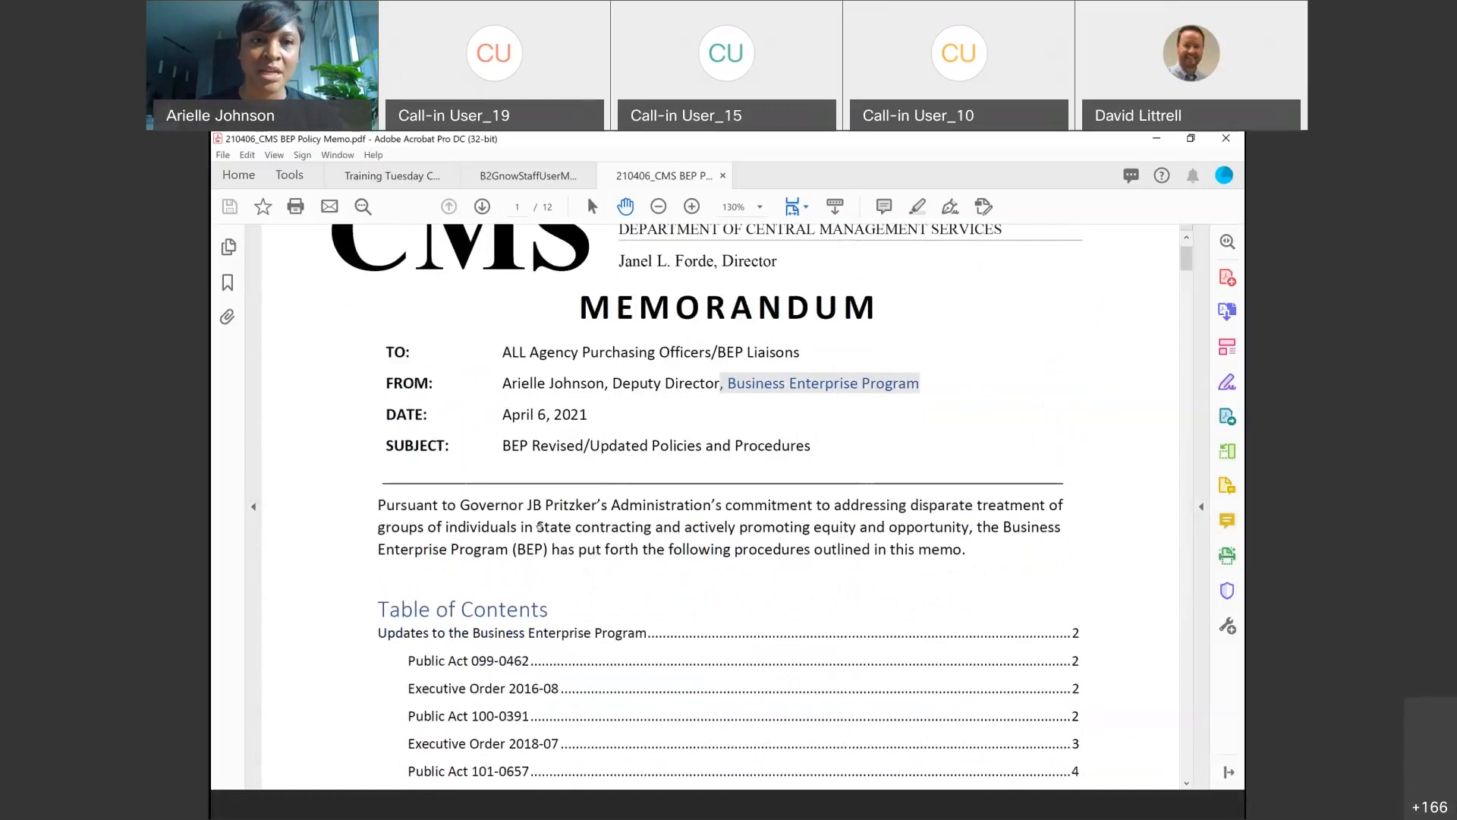
scroll(down, 3)
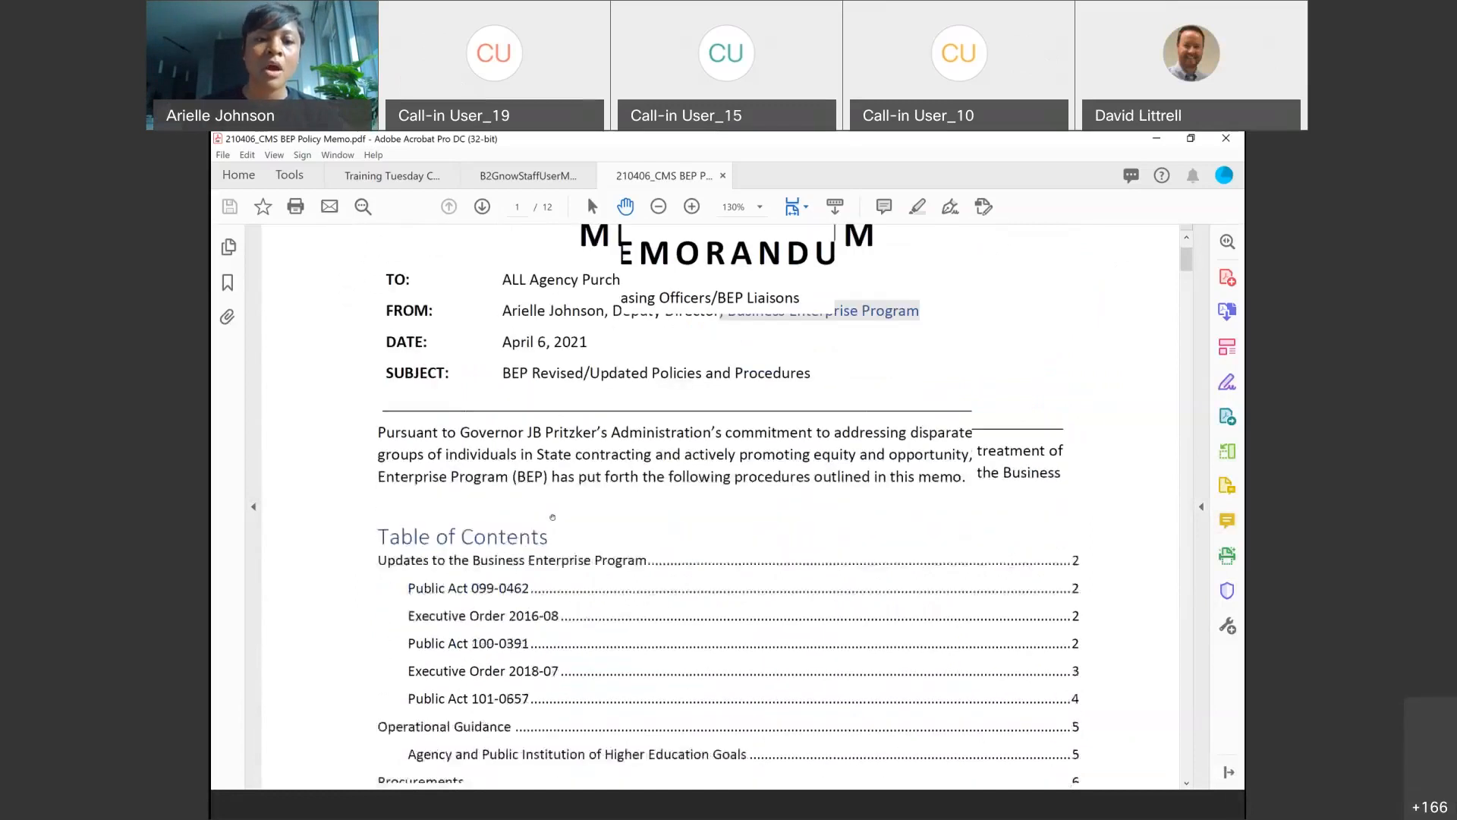
scroll(down, 3)
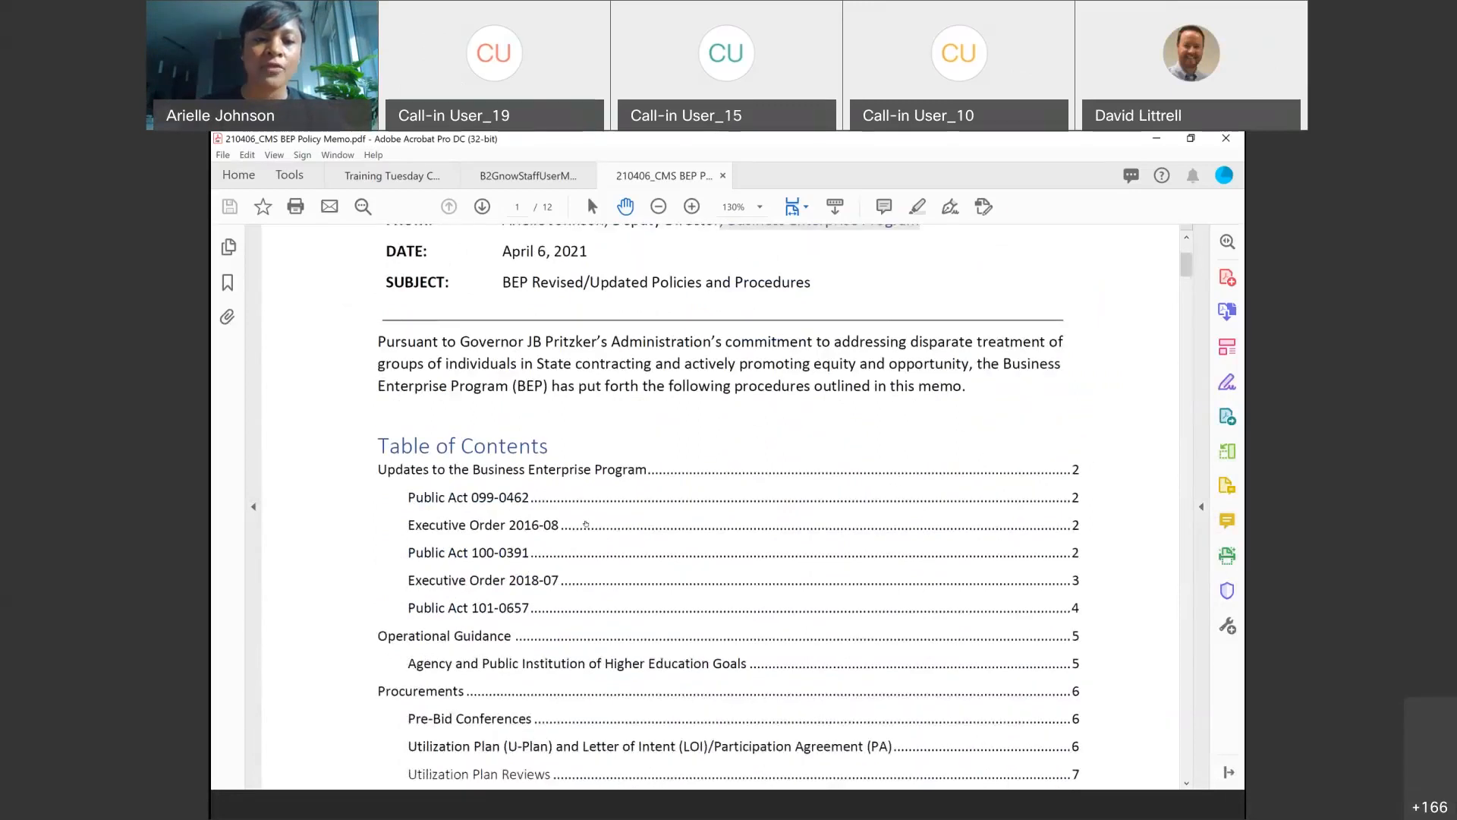
scroll(down, 3)
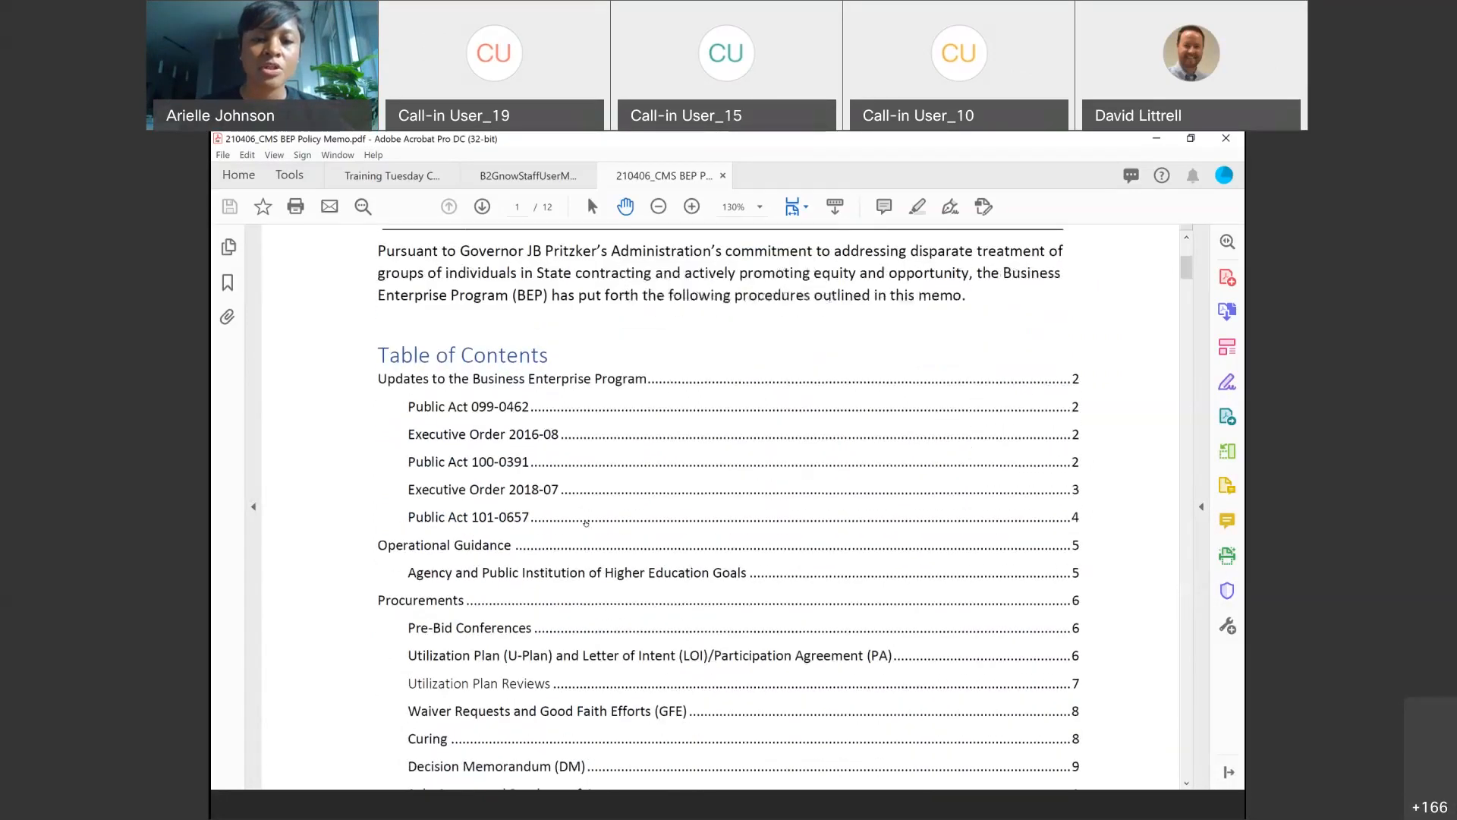
scroll(down, 3)
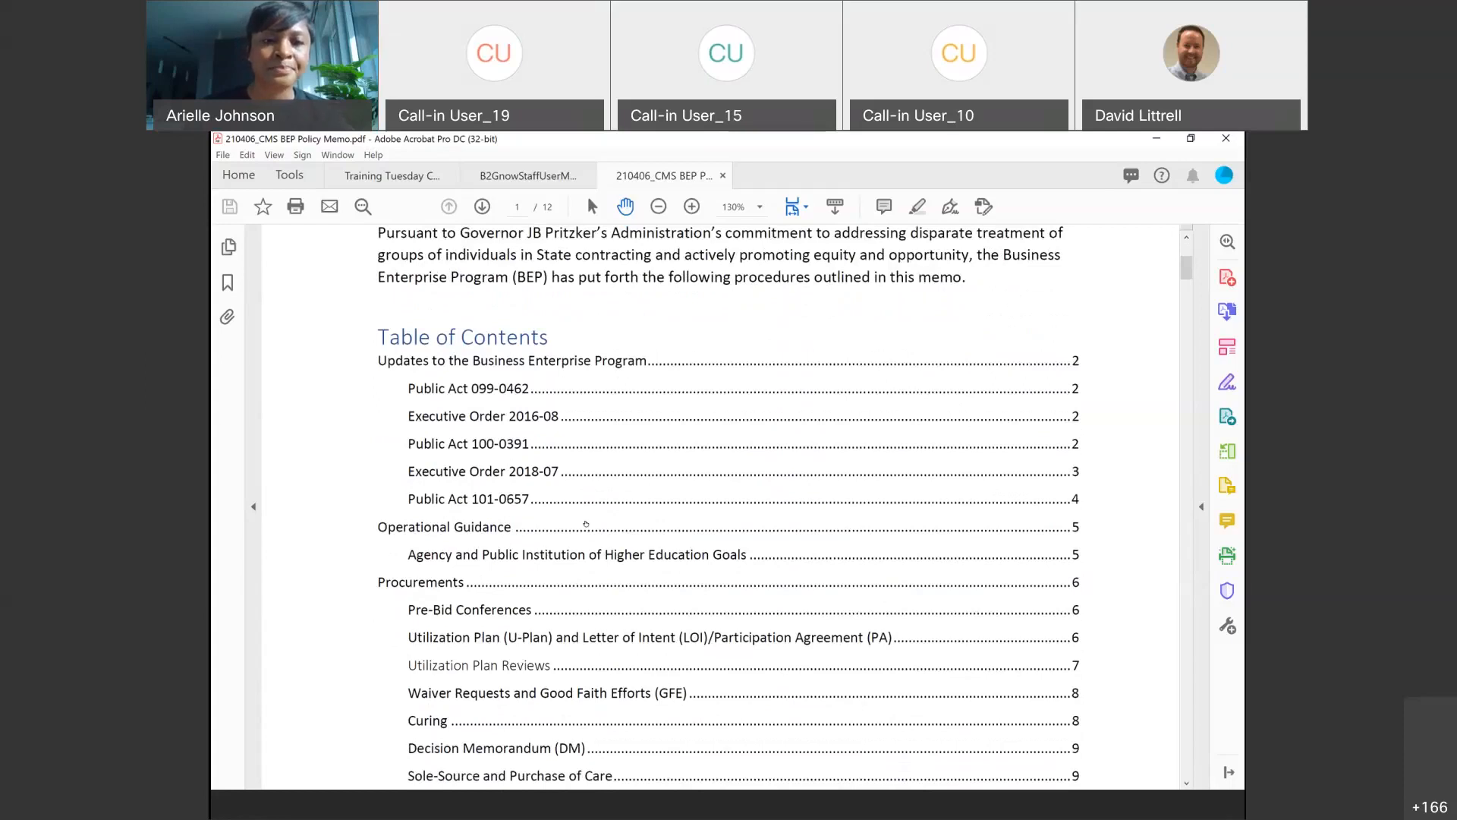
scroll(down, 3)
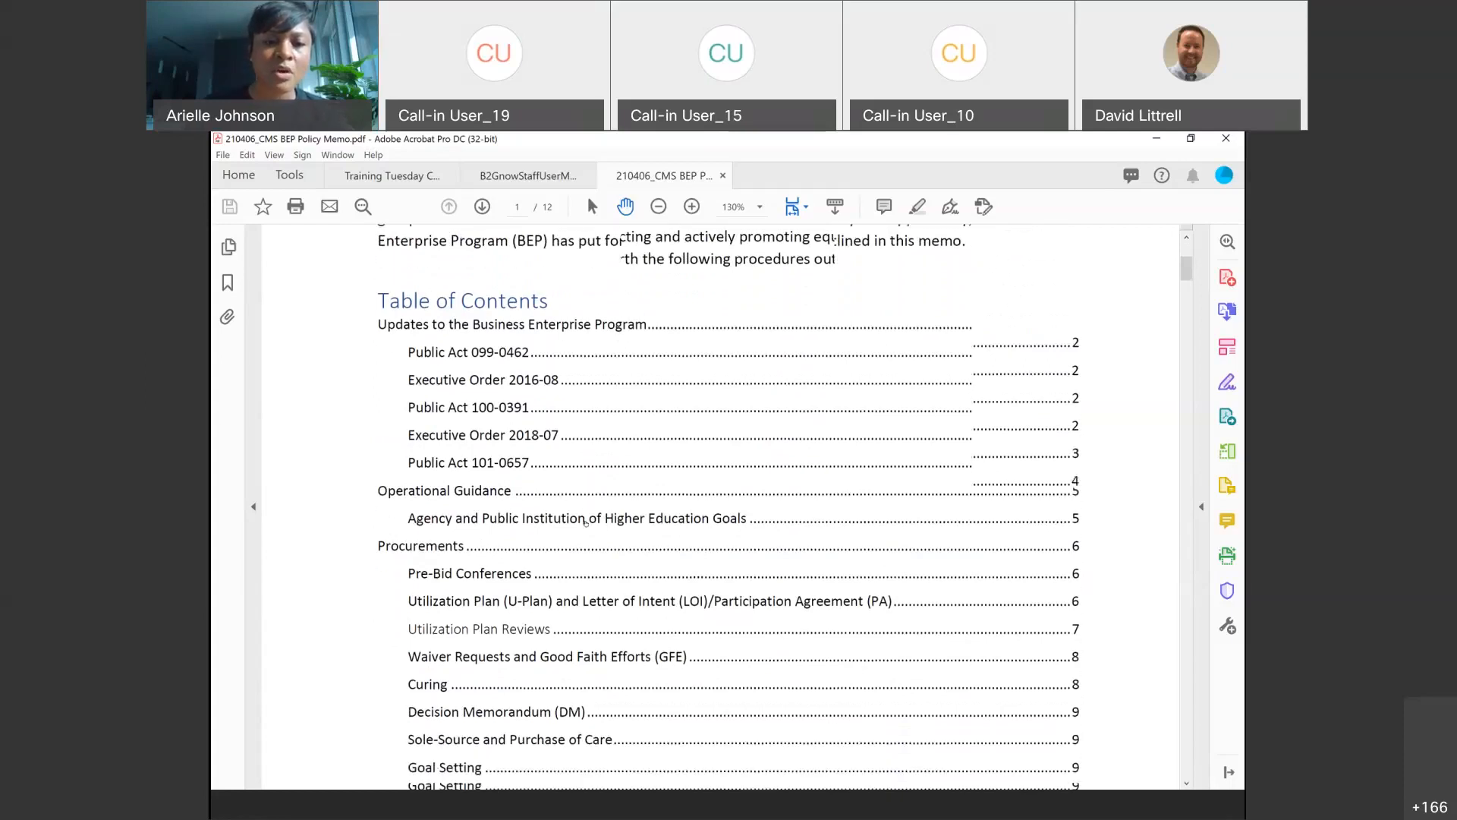
scroll(down, 3)
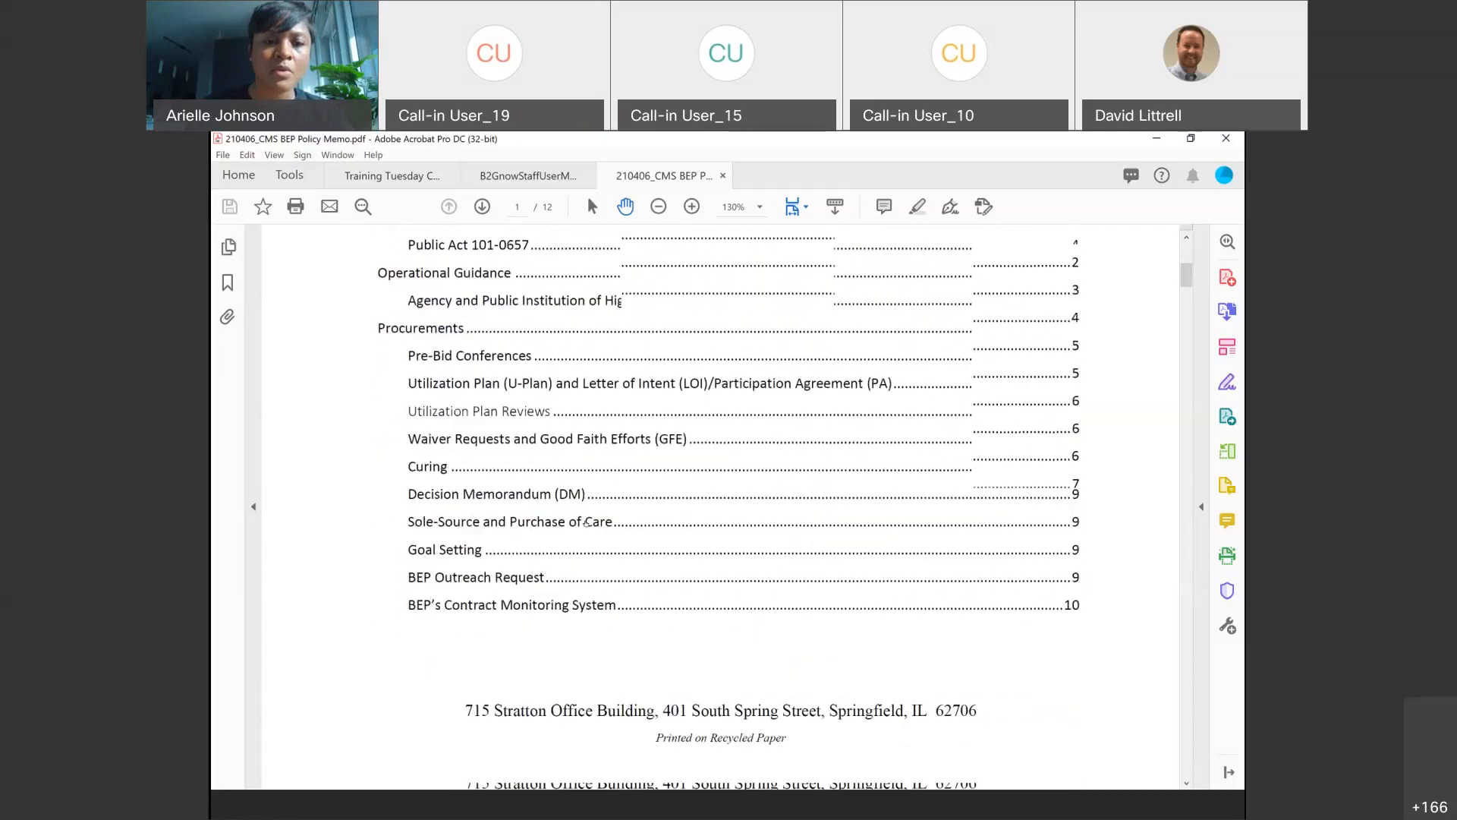
scroll(up, 3)
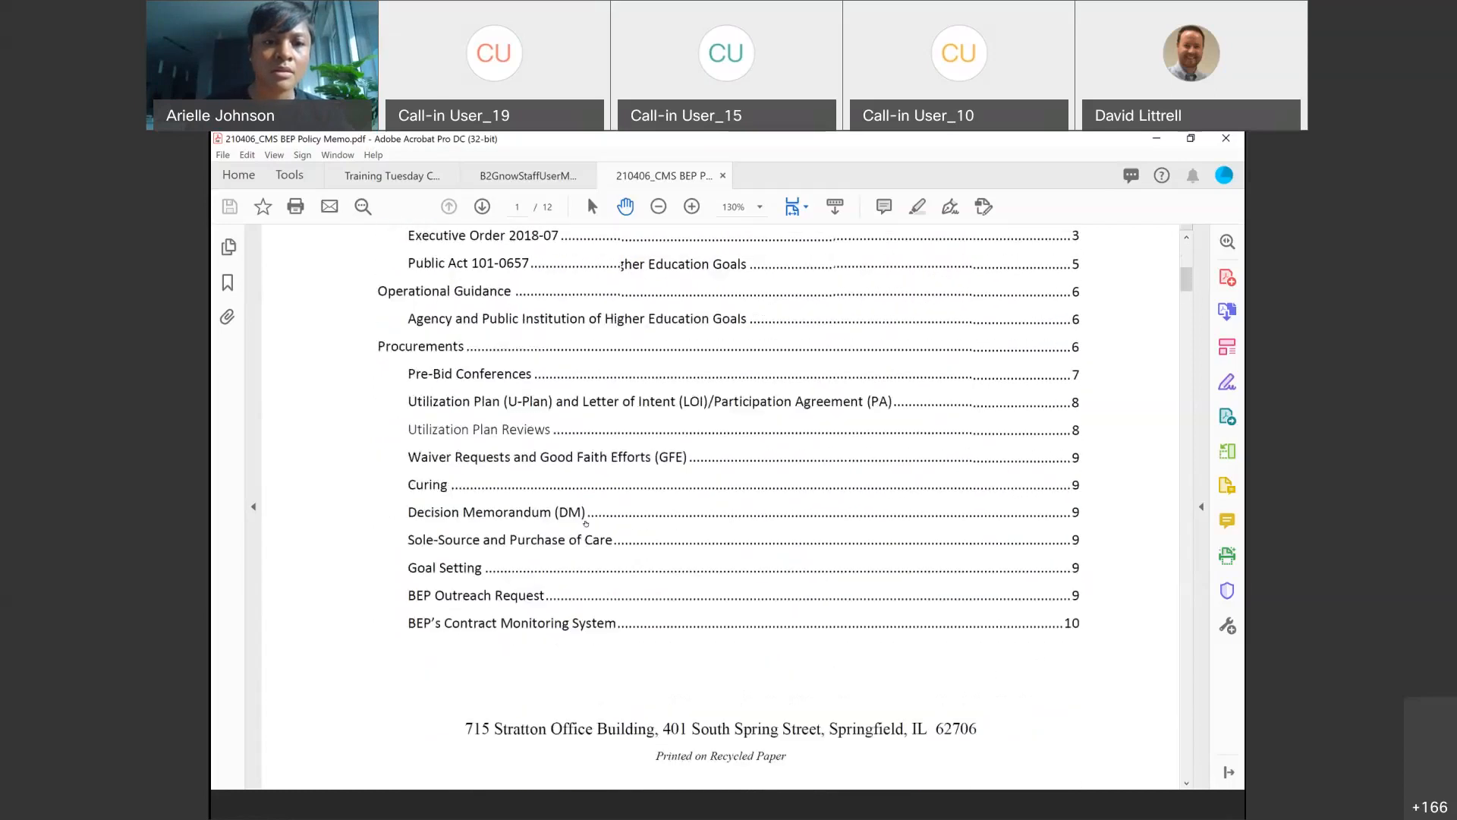
scroll(up, 3)
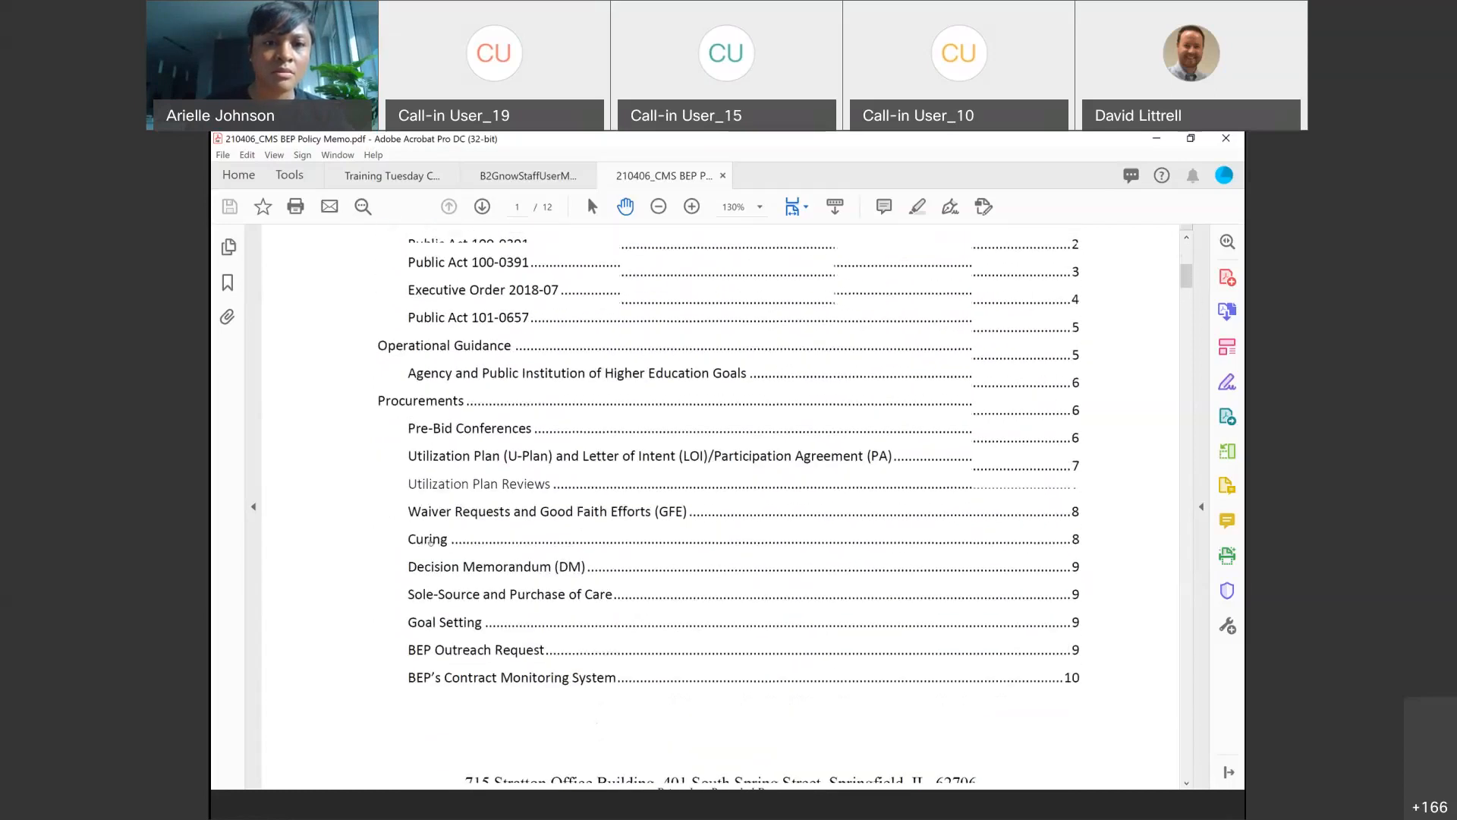
scroll(up, 3)
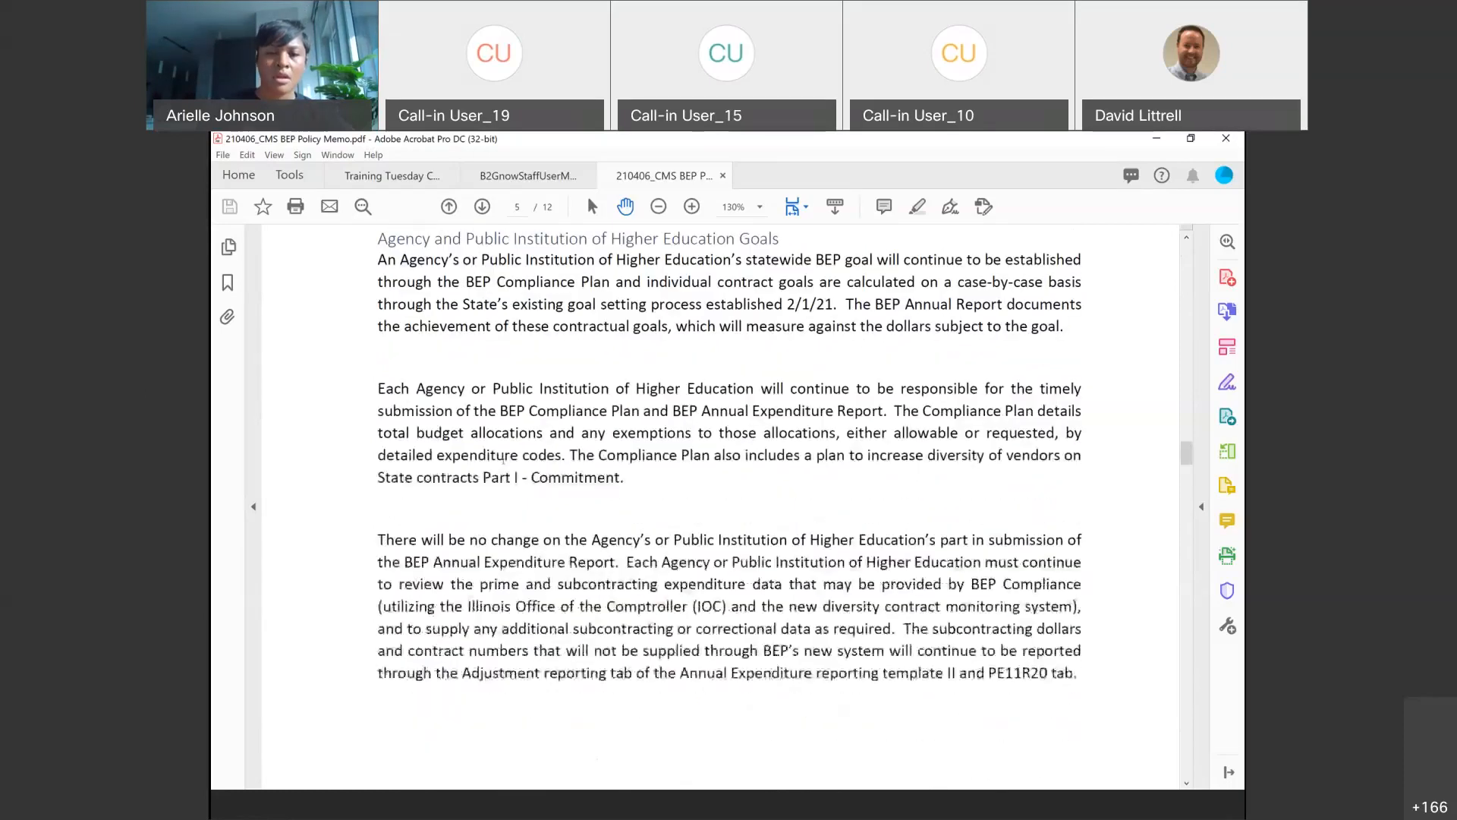
Scroll from the U-Plan section past the Curing guidelines to the Decision Memorandum on page 9.
scroll(down, 3)
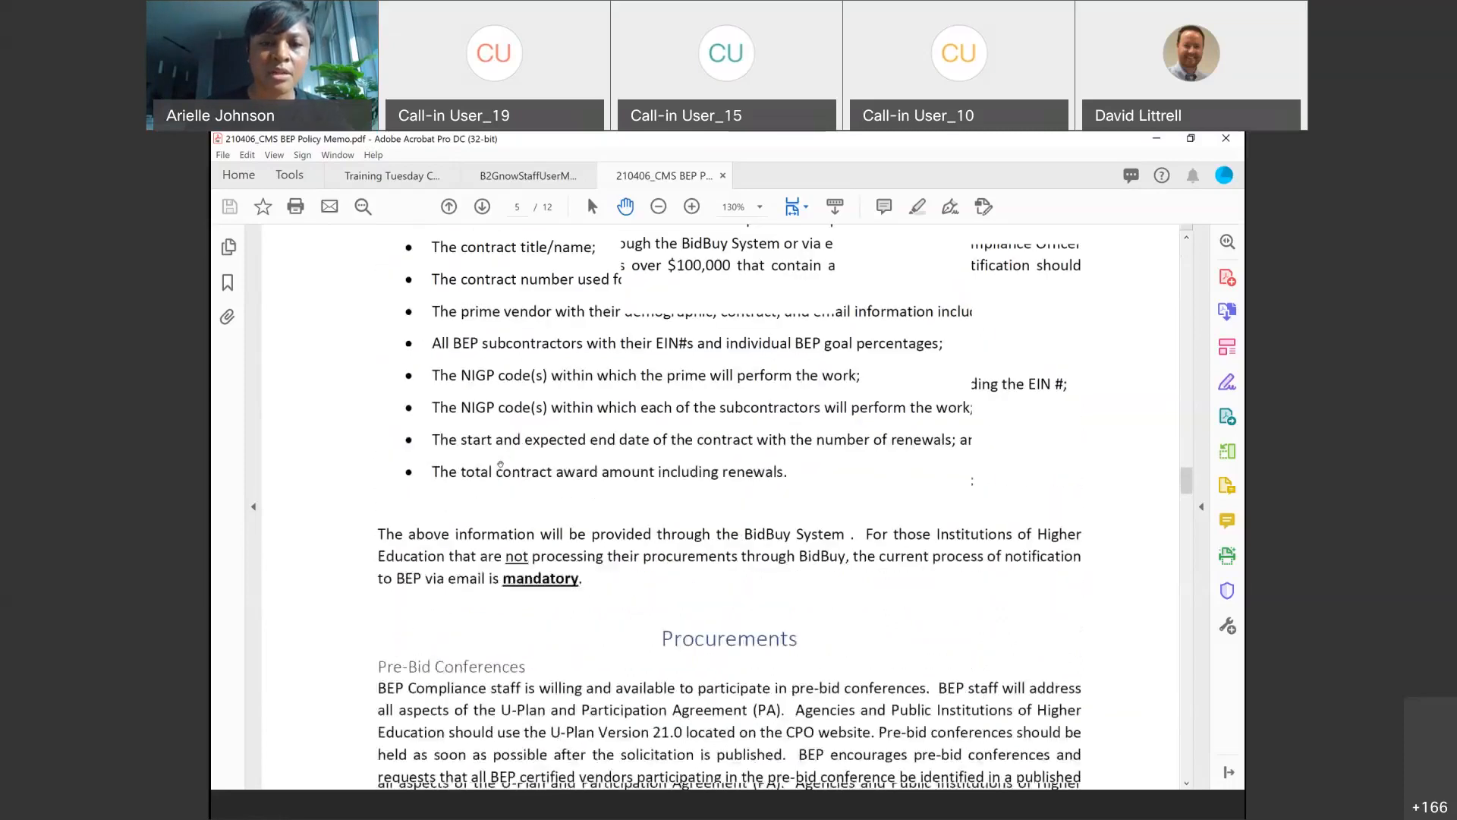
scroll(down, 3)
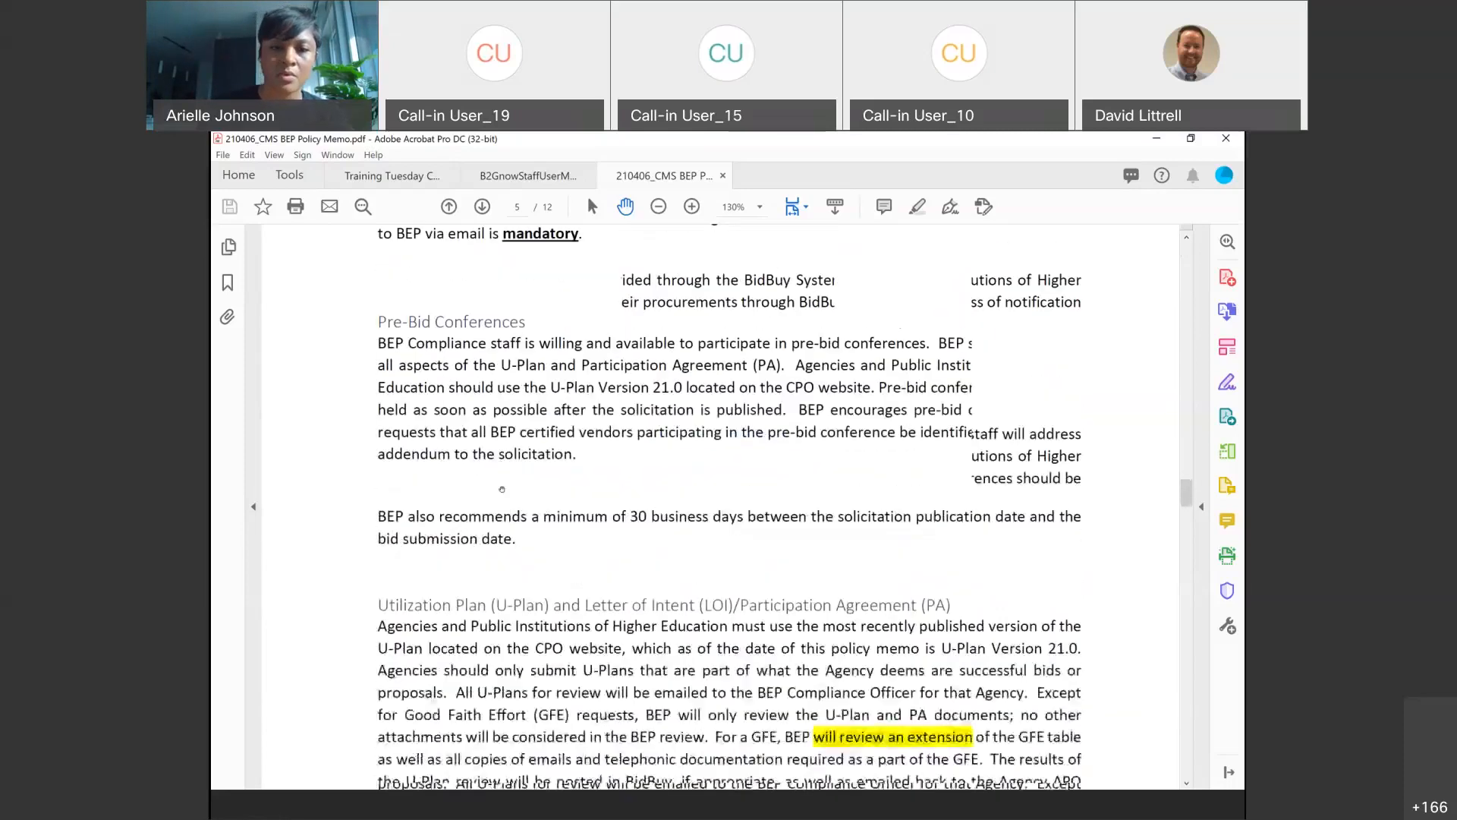
scroll(down, 3)
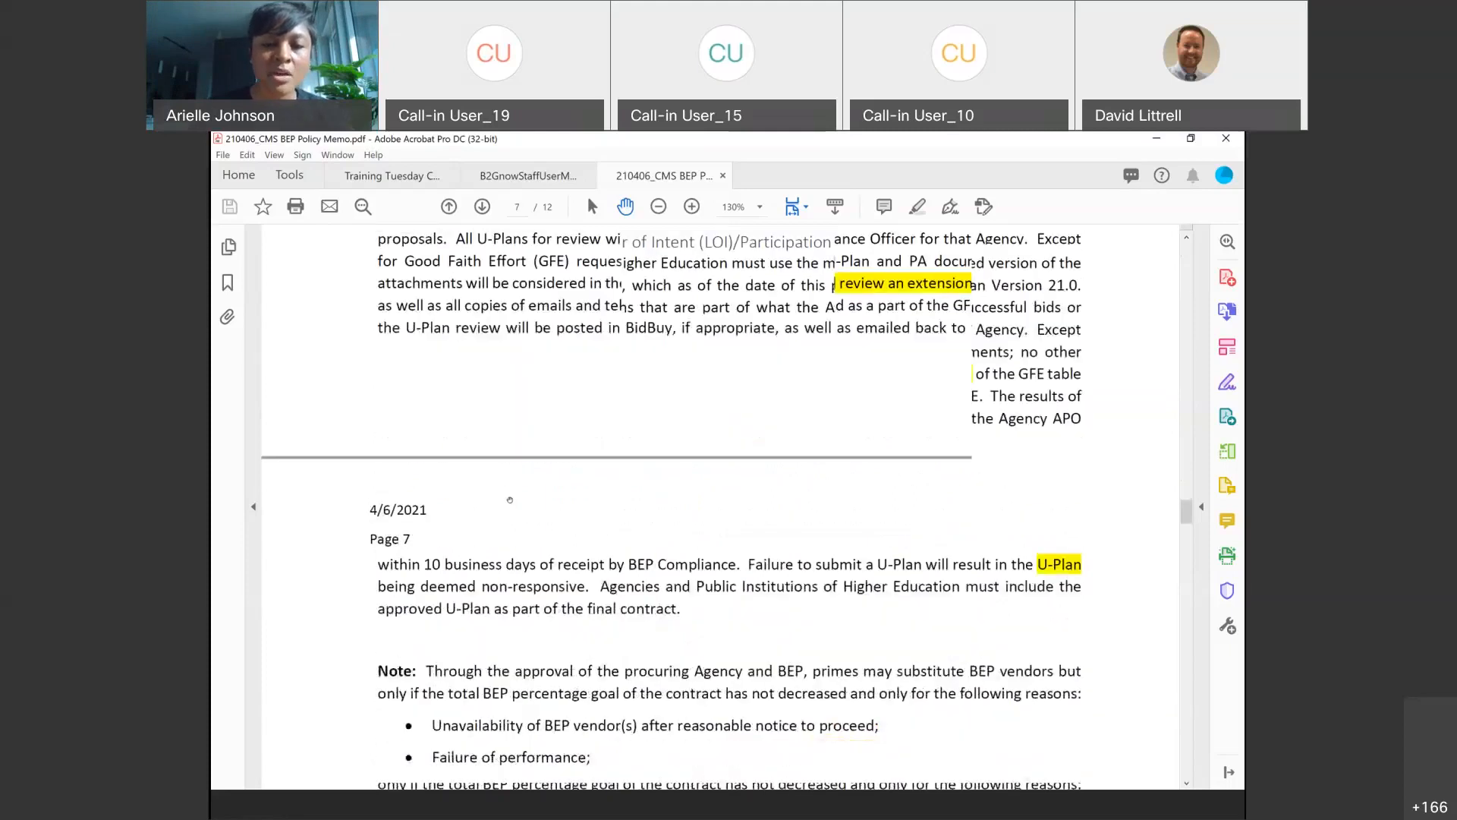
scroll(down, 3)
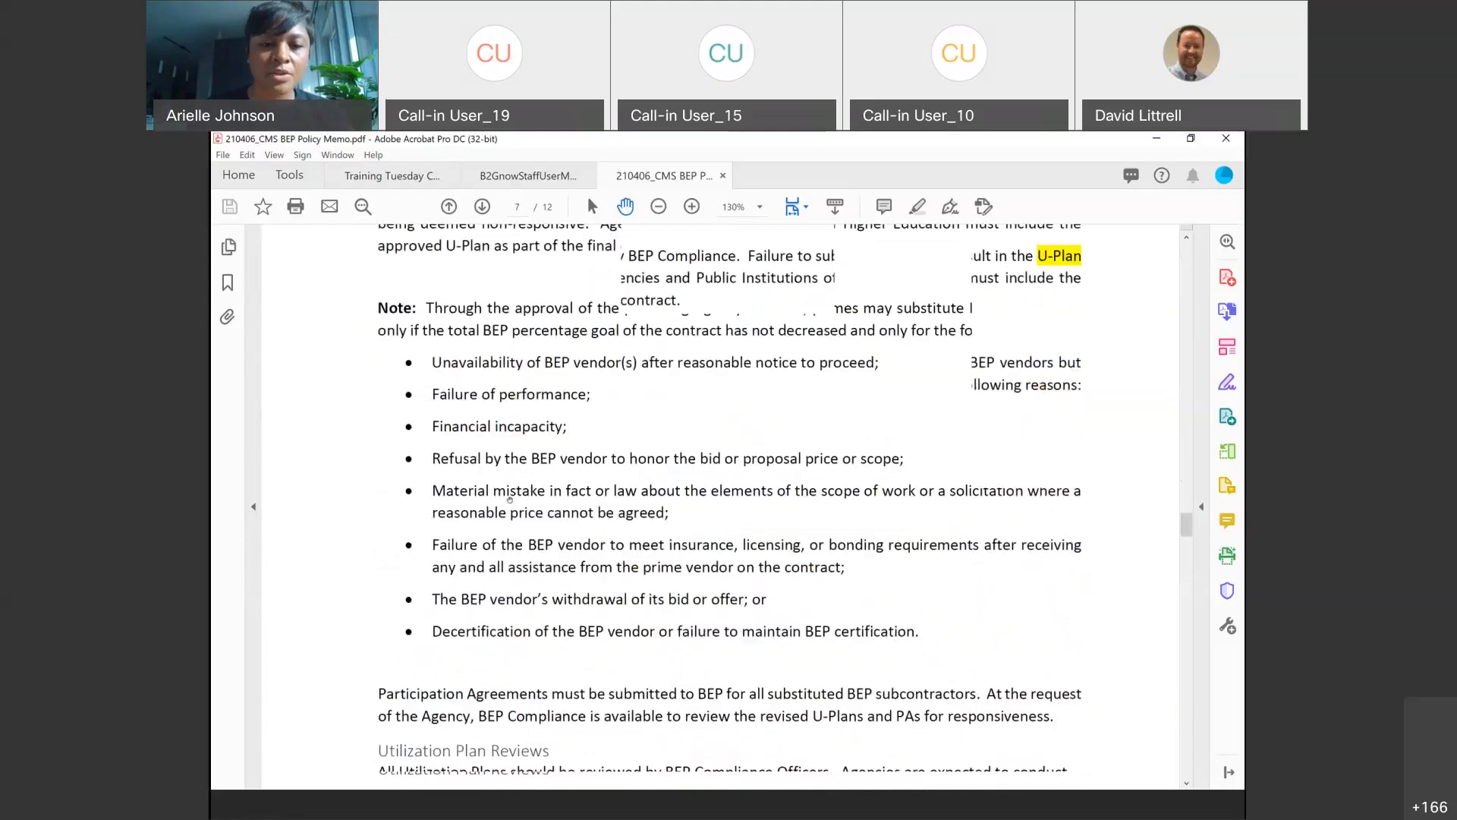
scroll(down, 3)
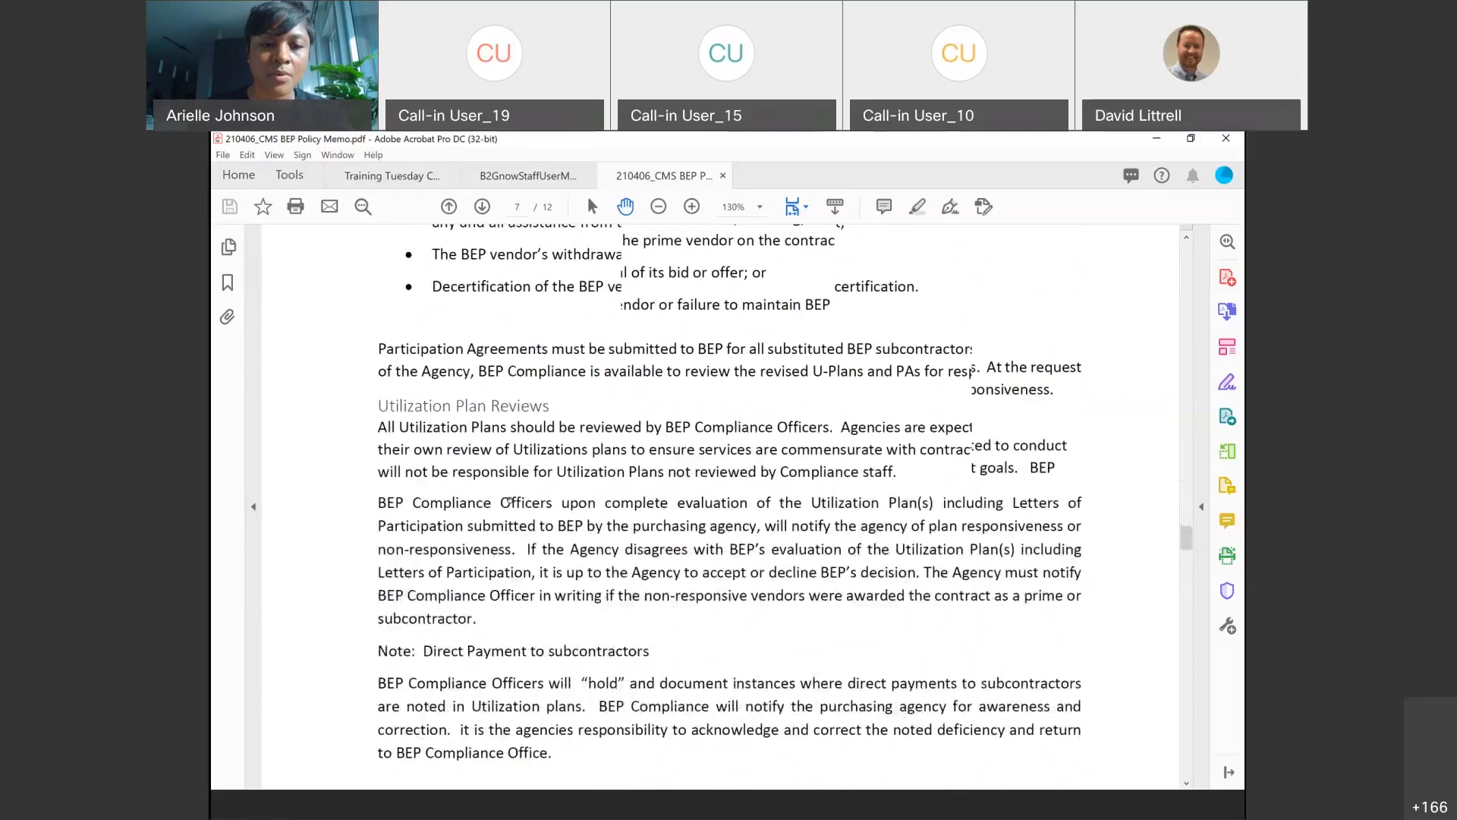
scroll(down, 3)
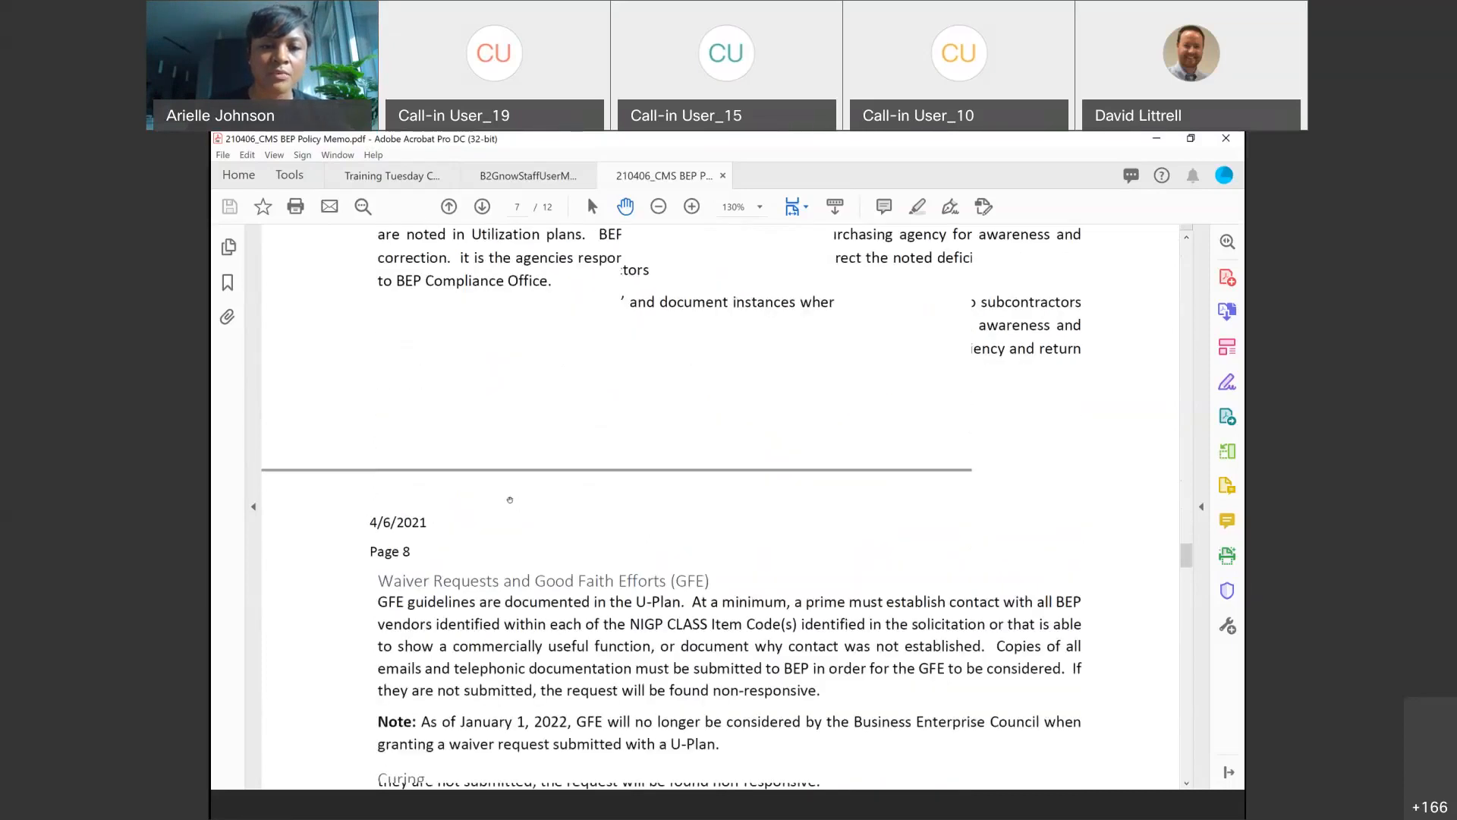
scroll(down, 3)
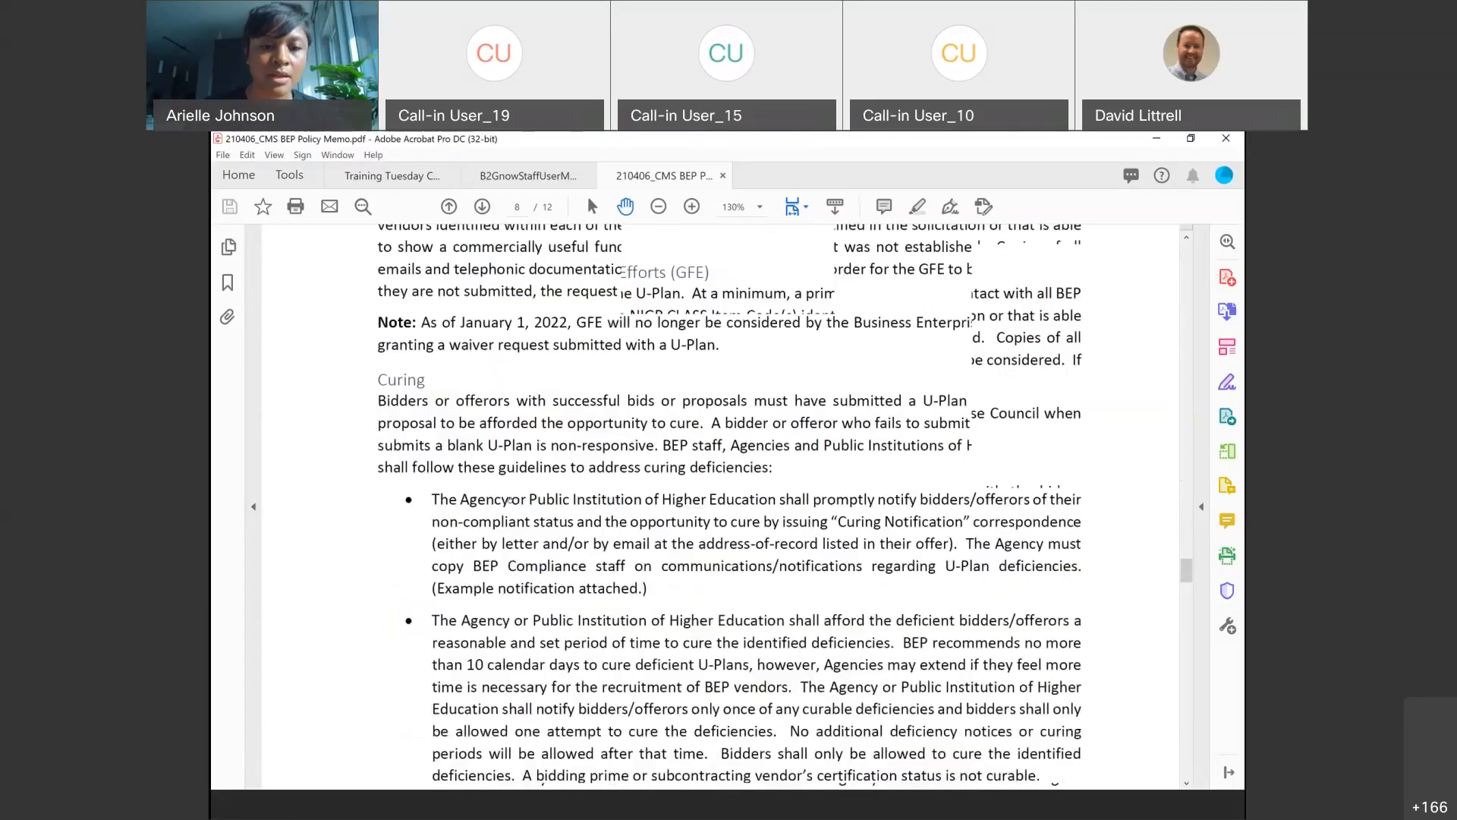
scroll(down, 3)
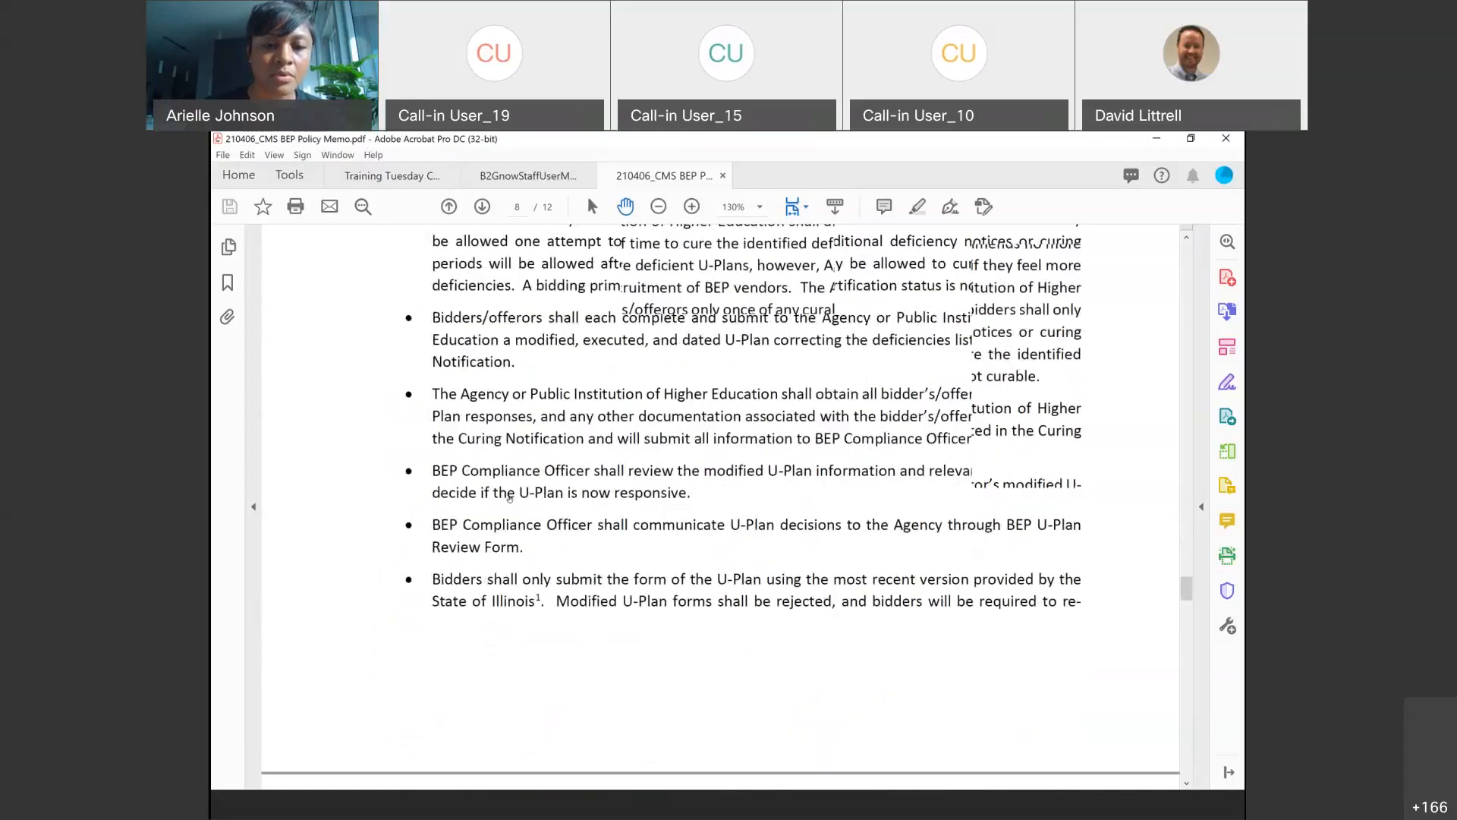
scroll(down, 3)
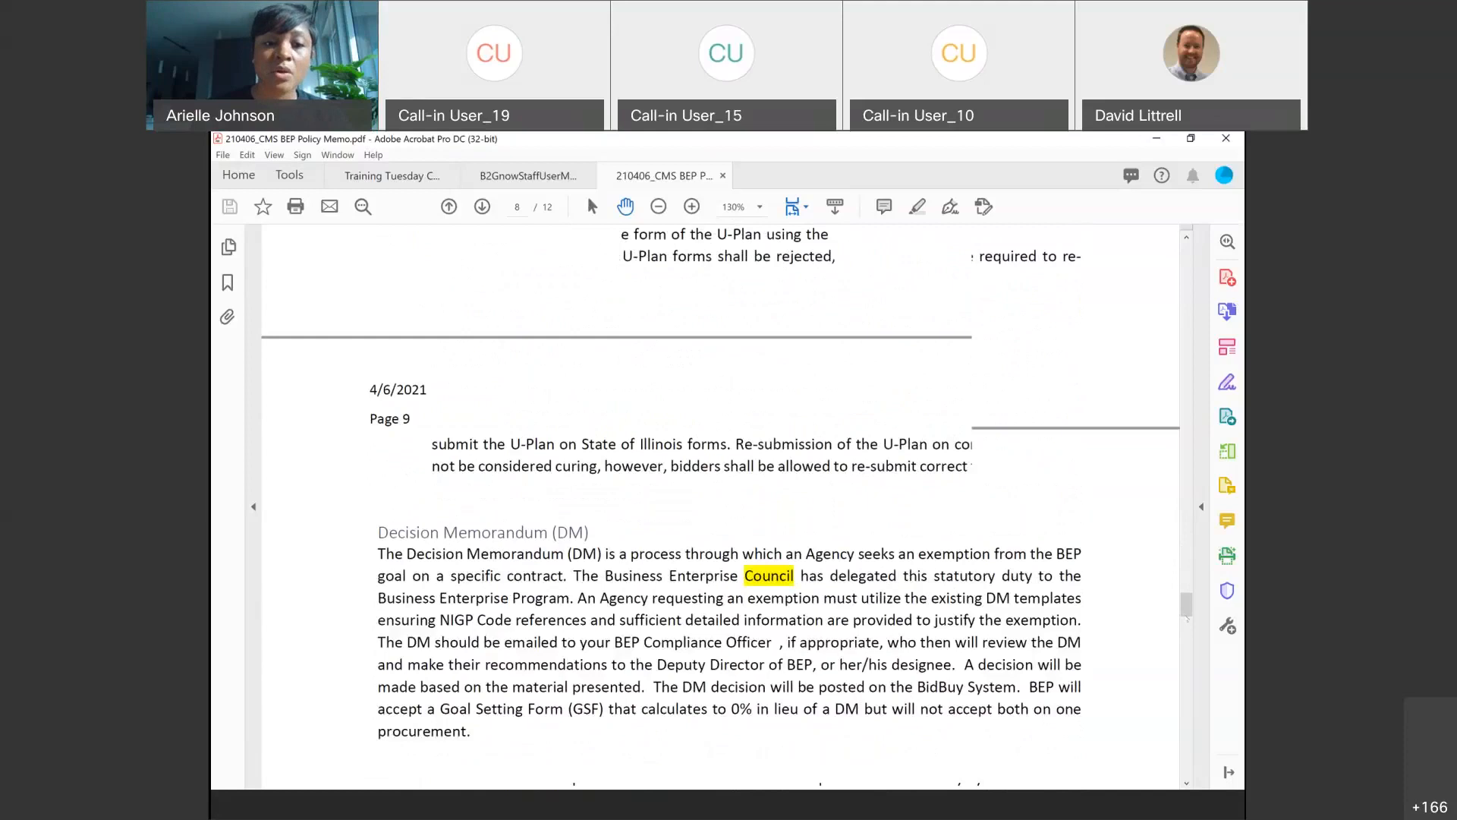
scroll(down, 3)
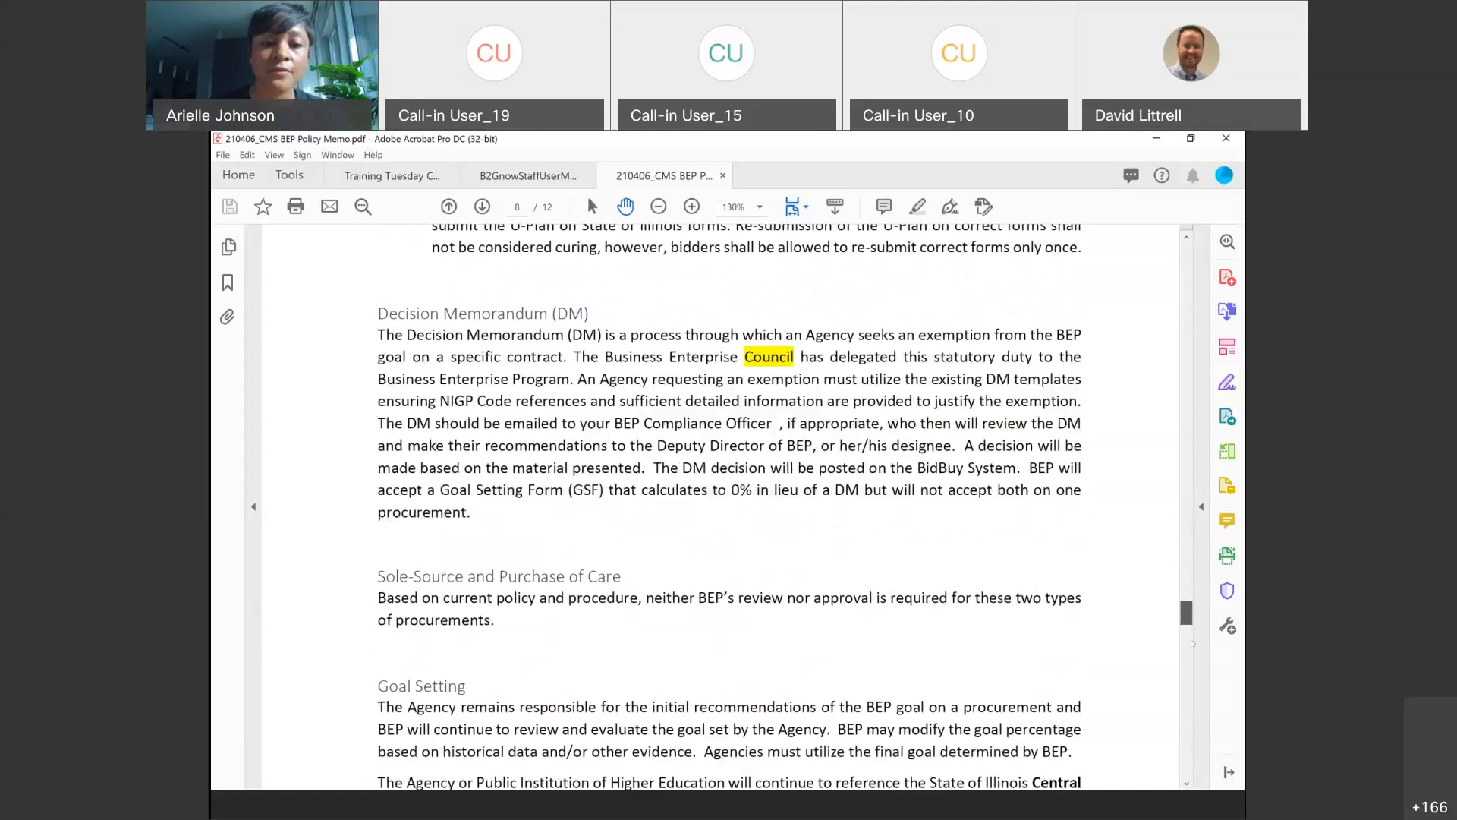
scroll(down, 3)
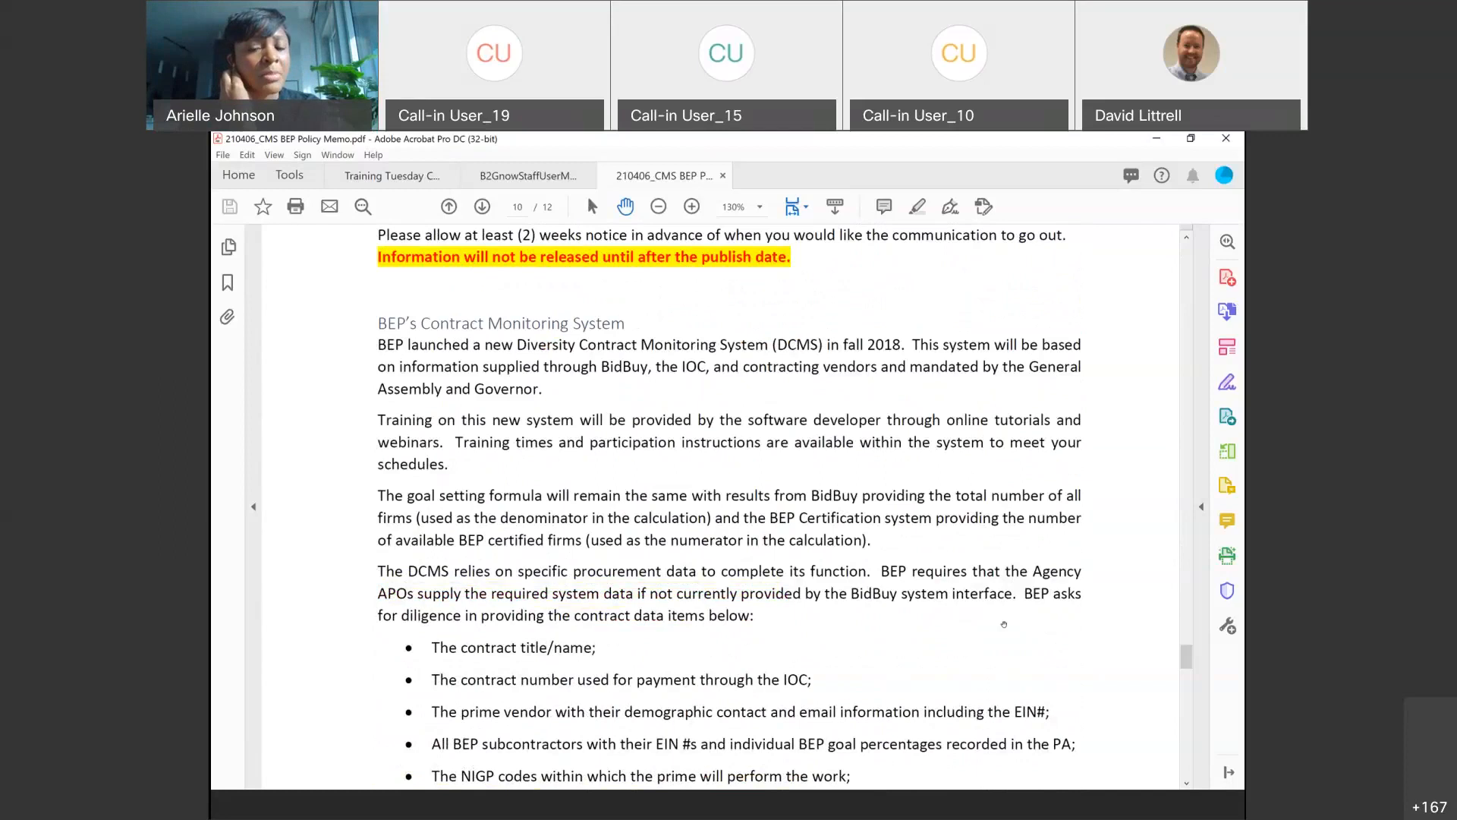
mouse_move(1051, 648)
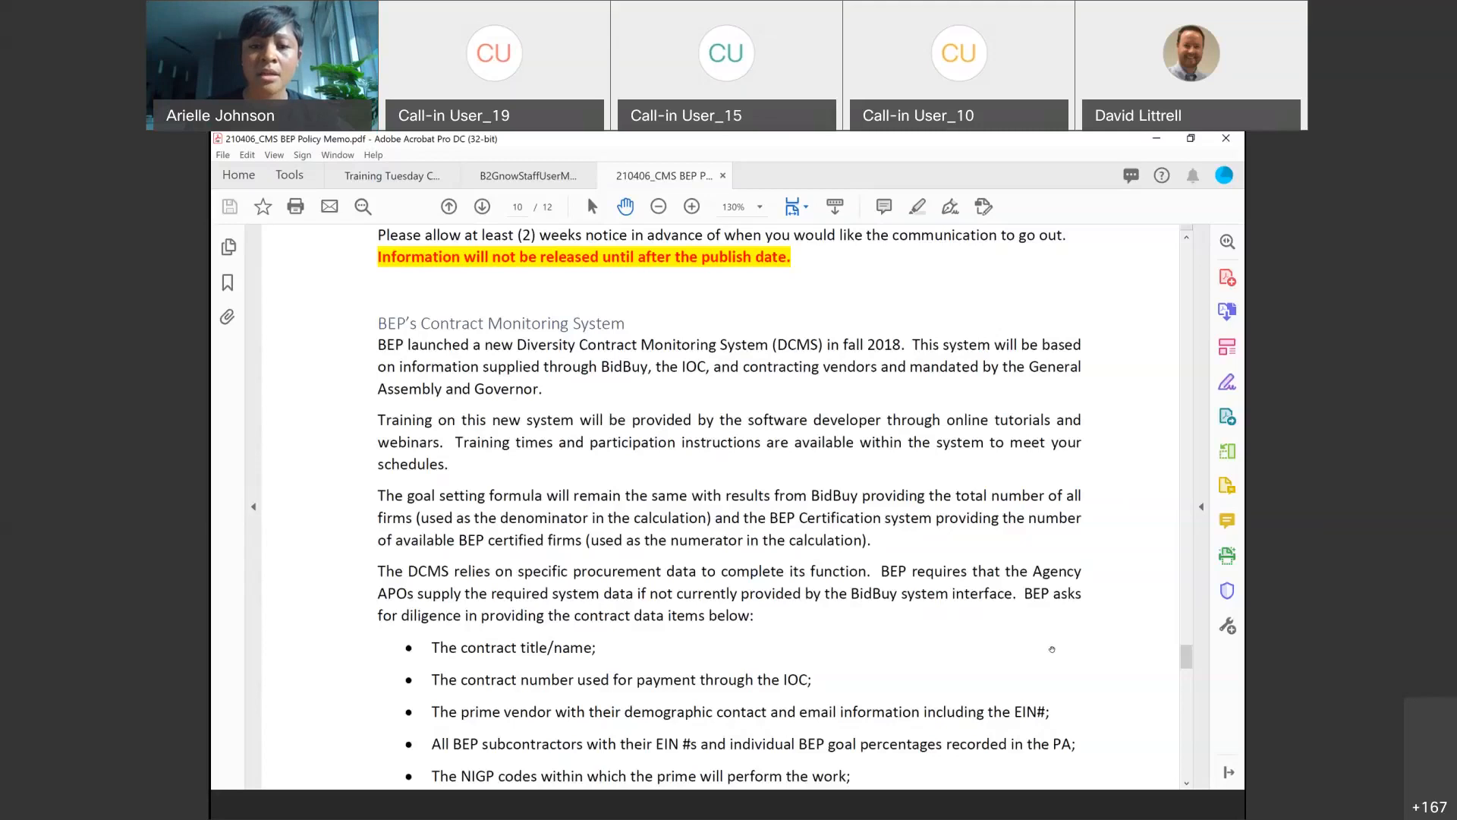
Scroll page 10 to review the DCMS required contract data list, from contract title to NIGP codes.
scroll(down, 3)
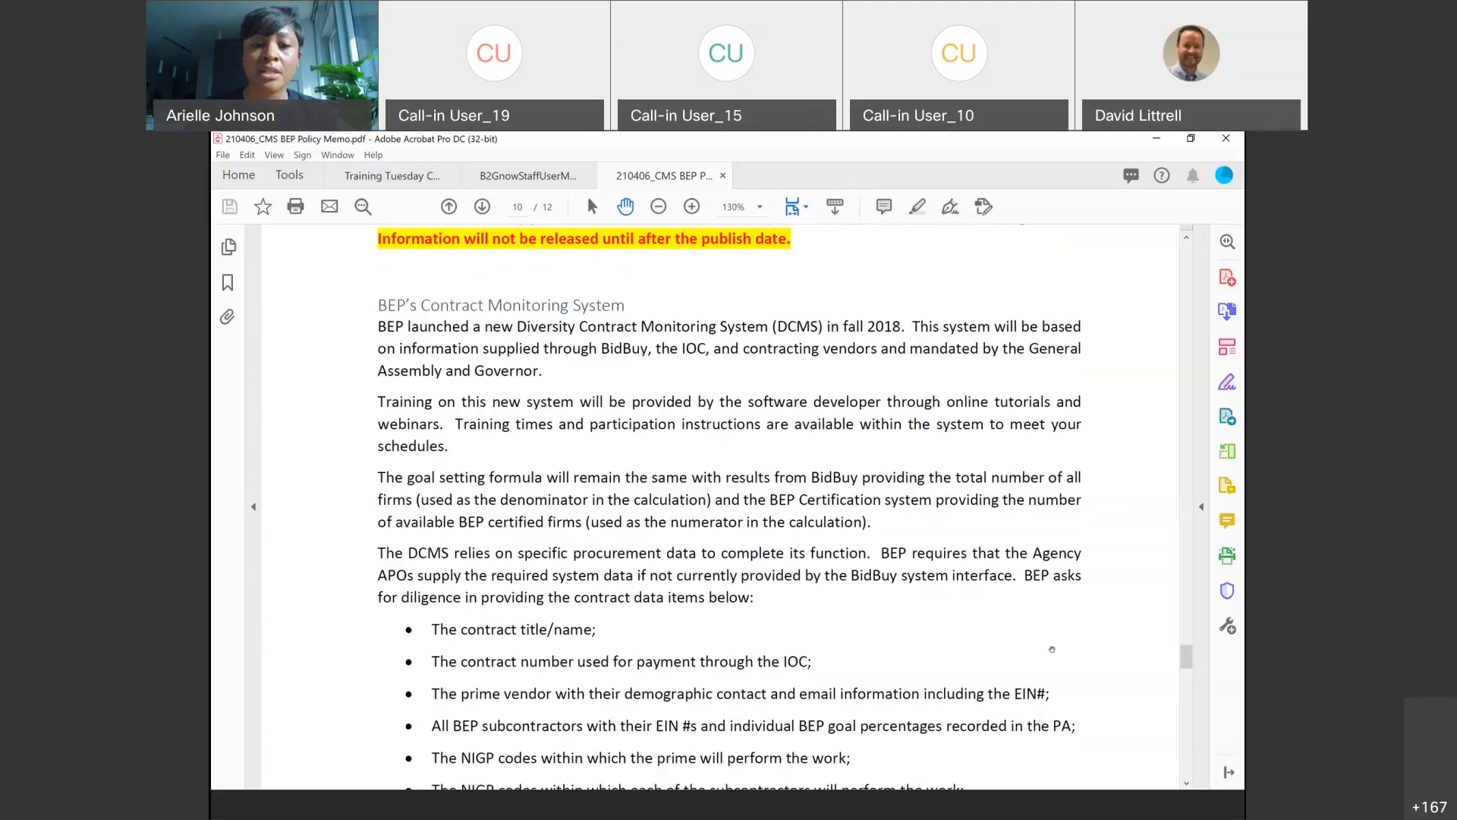
scroll(down, 3)
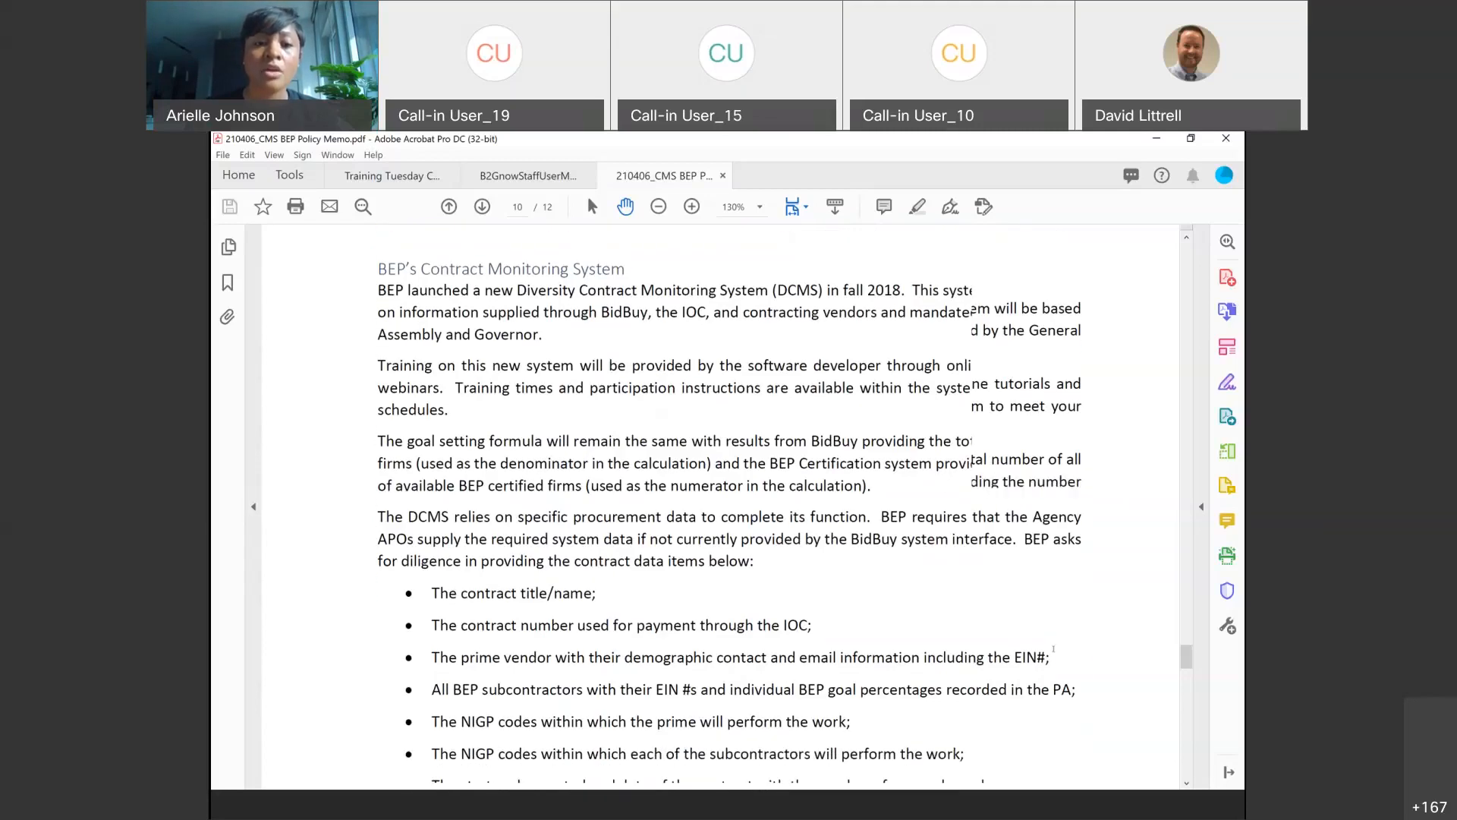
scroll(down, 3)
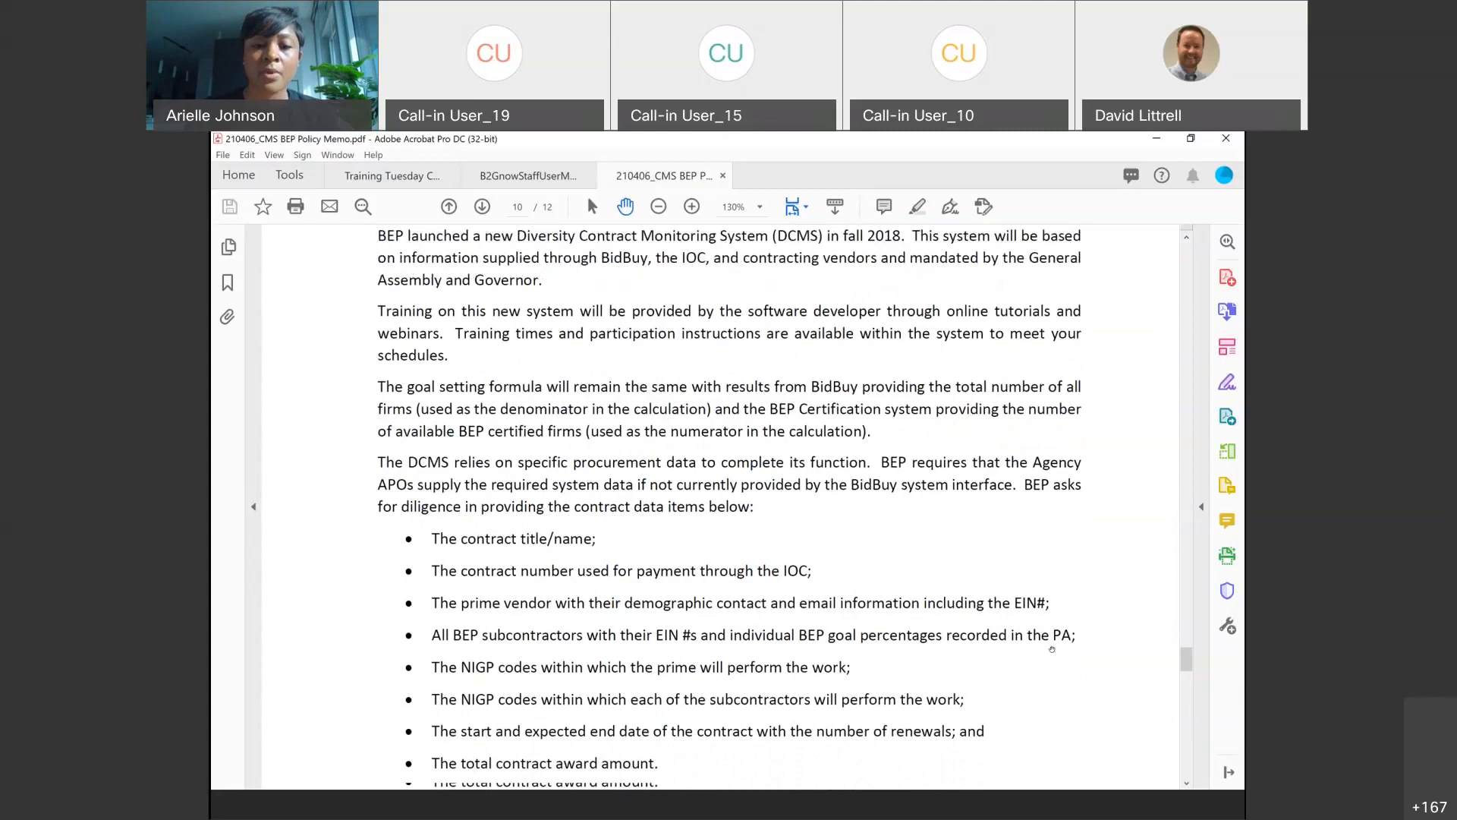
scroll(down, 3)
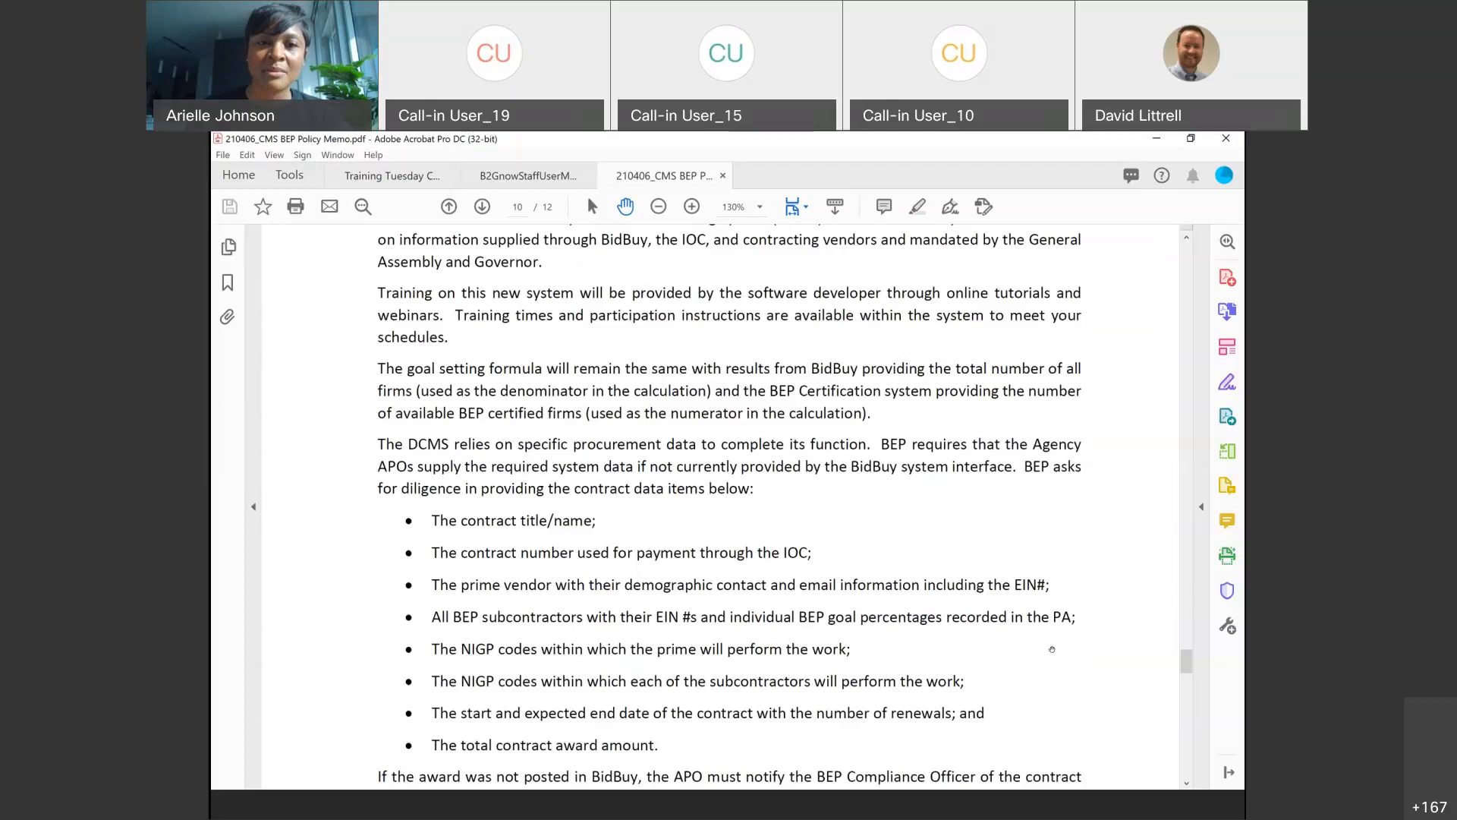
scroll(up, 3)
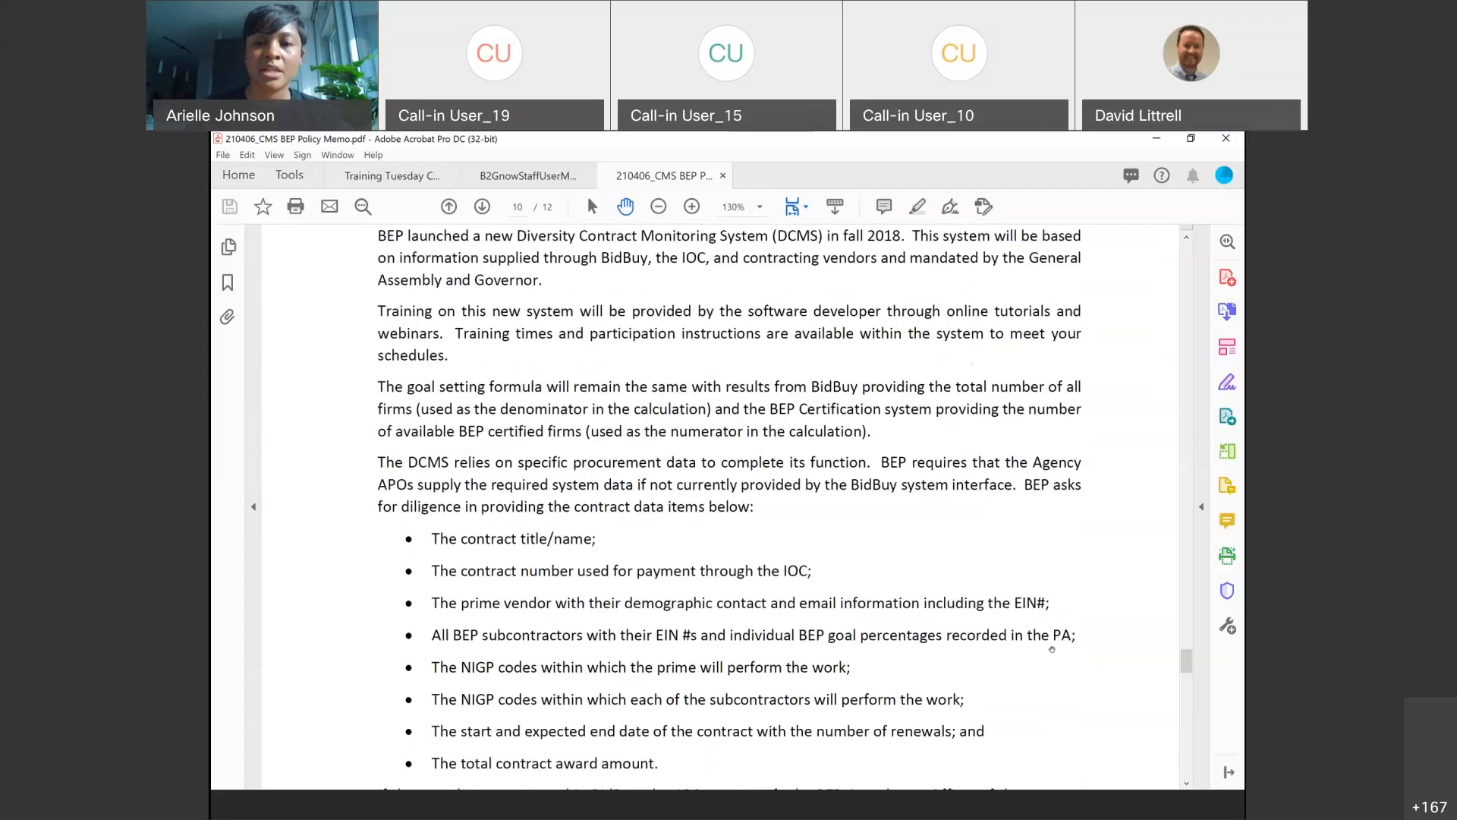
scroll(up, 3)
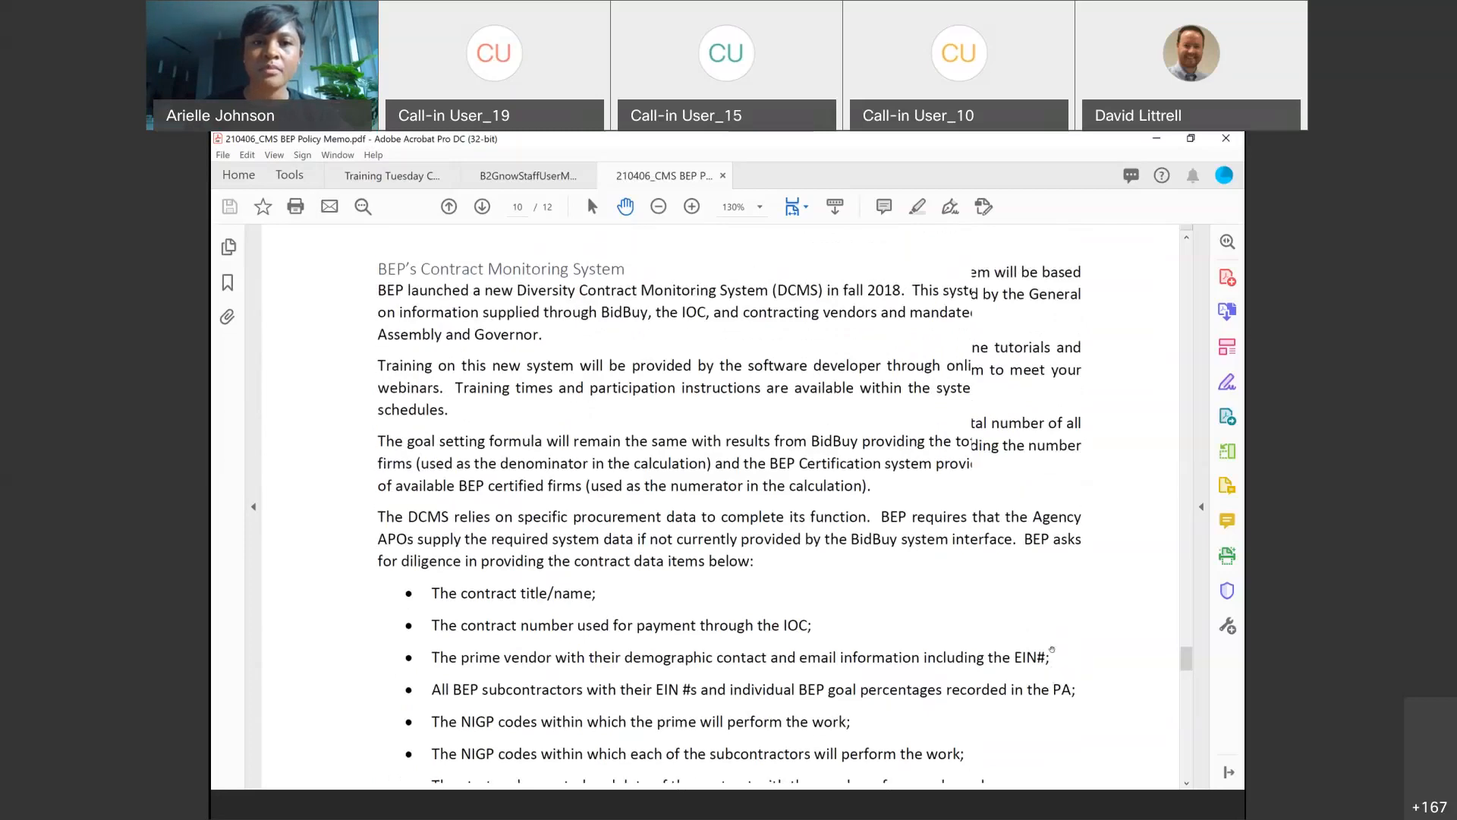
scroll(up, 3)
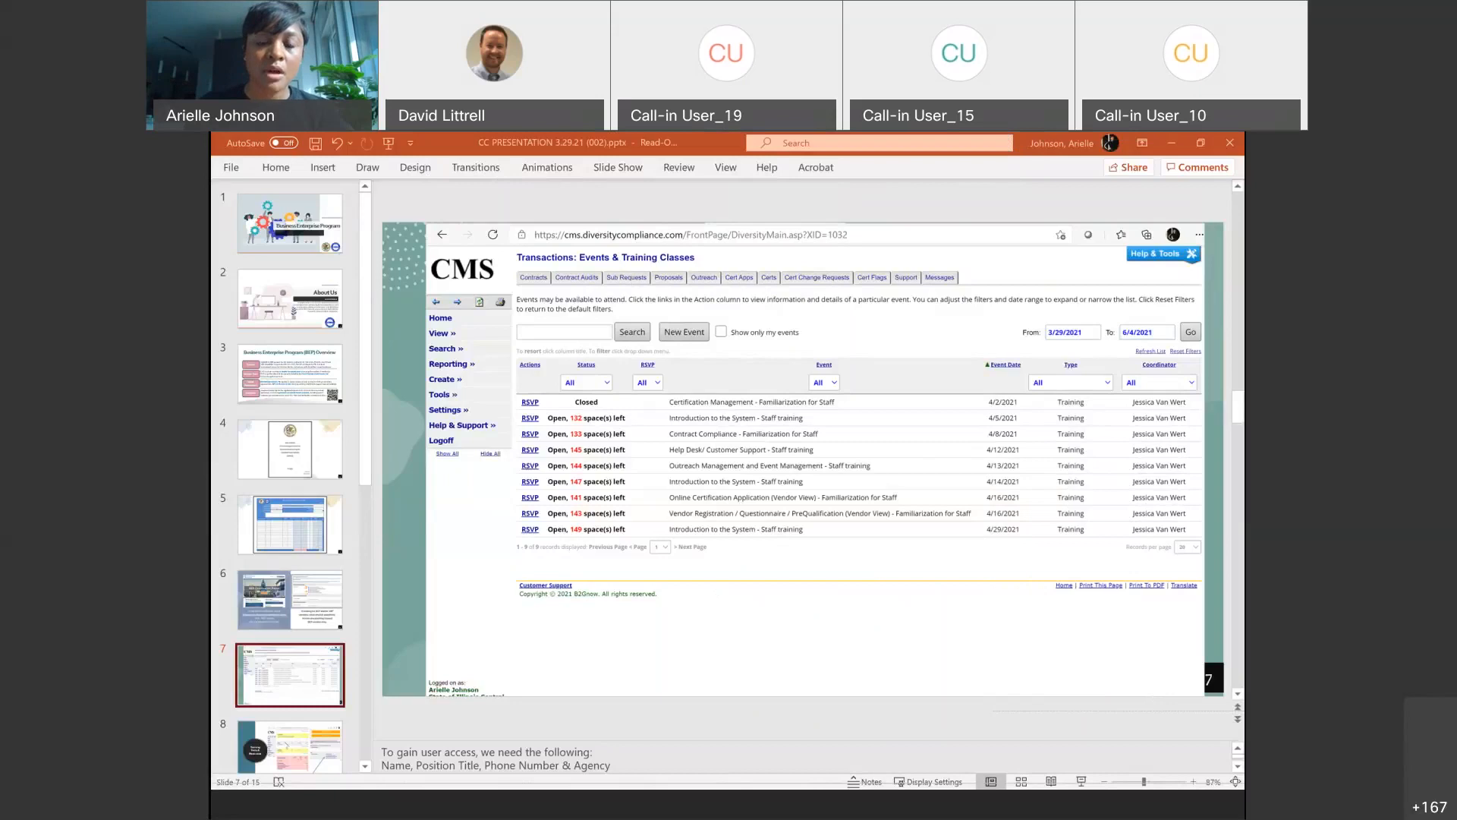
Scroll the slide pane down to reach slide 8, Training Tools & Resources.
scroll(down, 3)
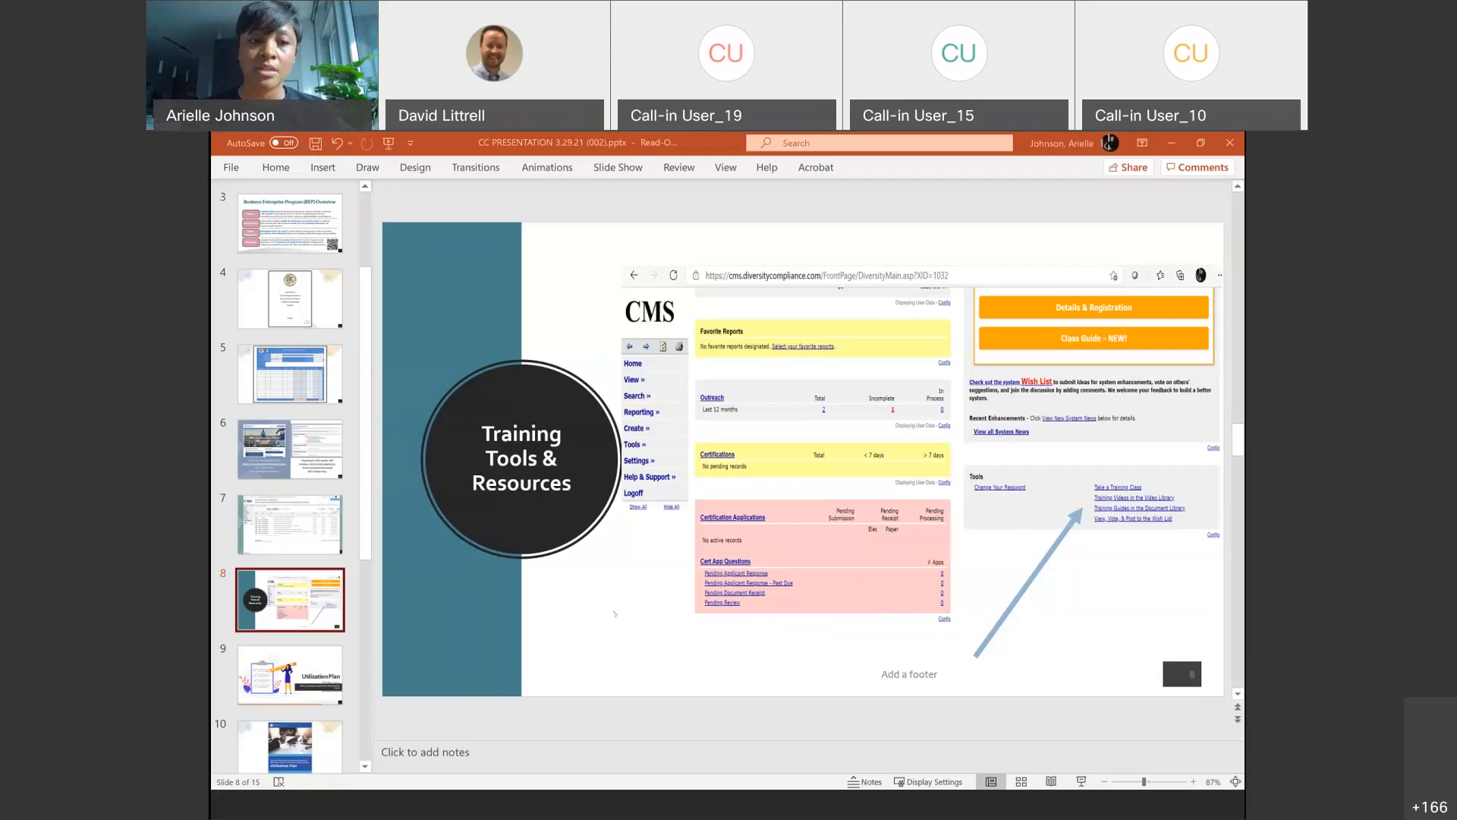
mouse_move(289, 523)
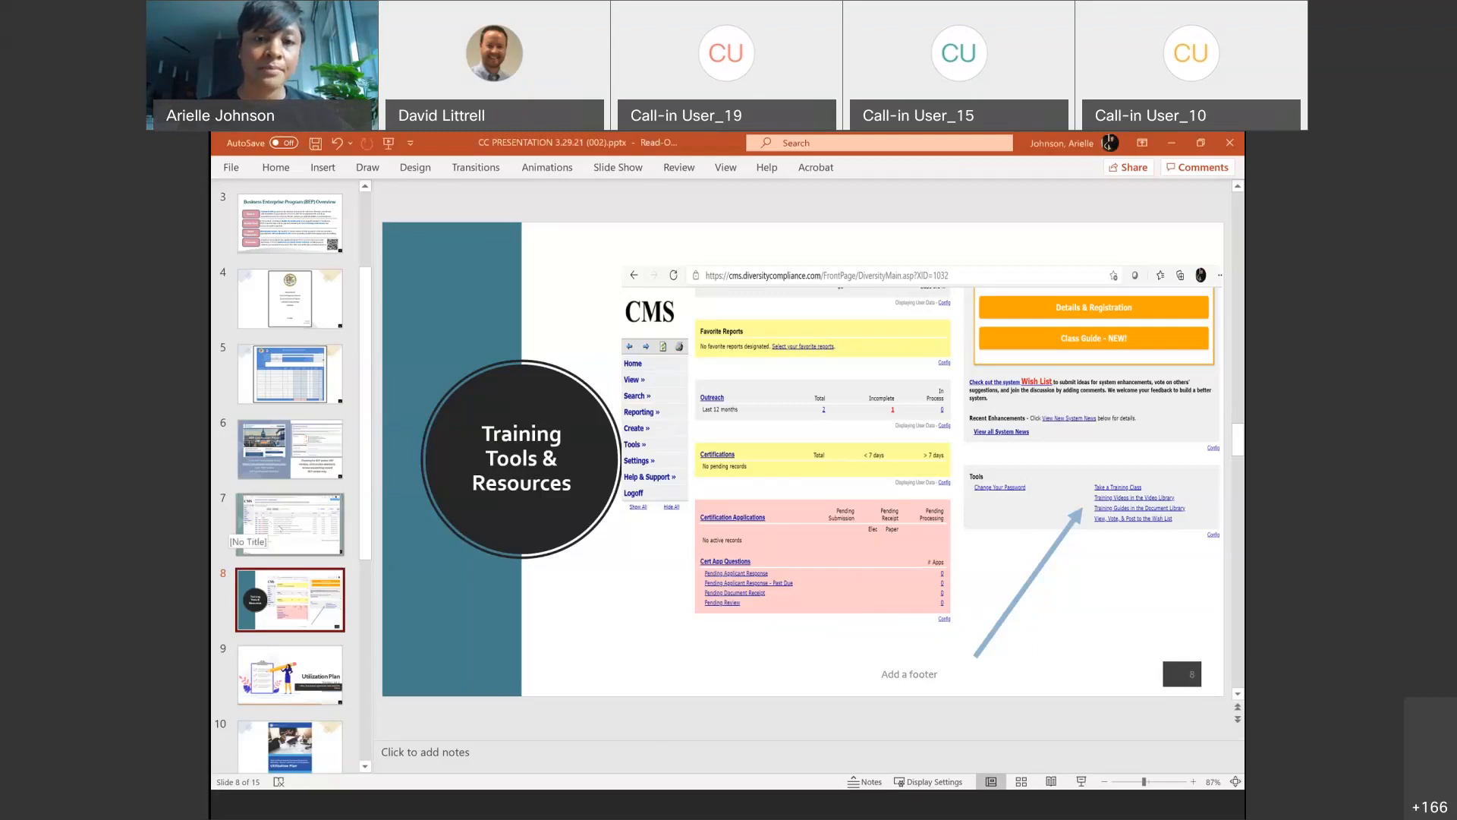
Return to slide 7, the CMS Events & Training Classes screenshot.
click(289, 523)
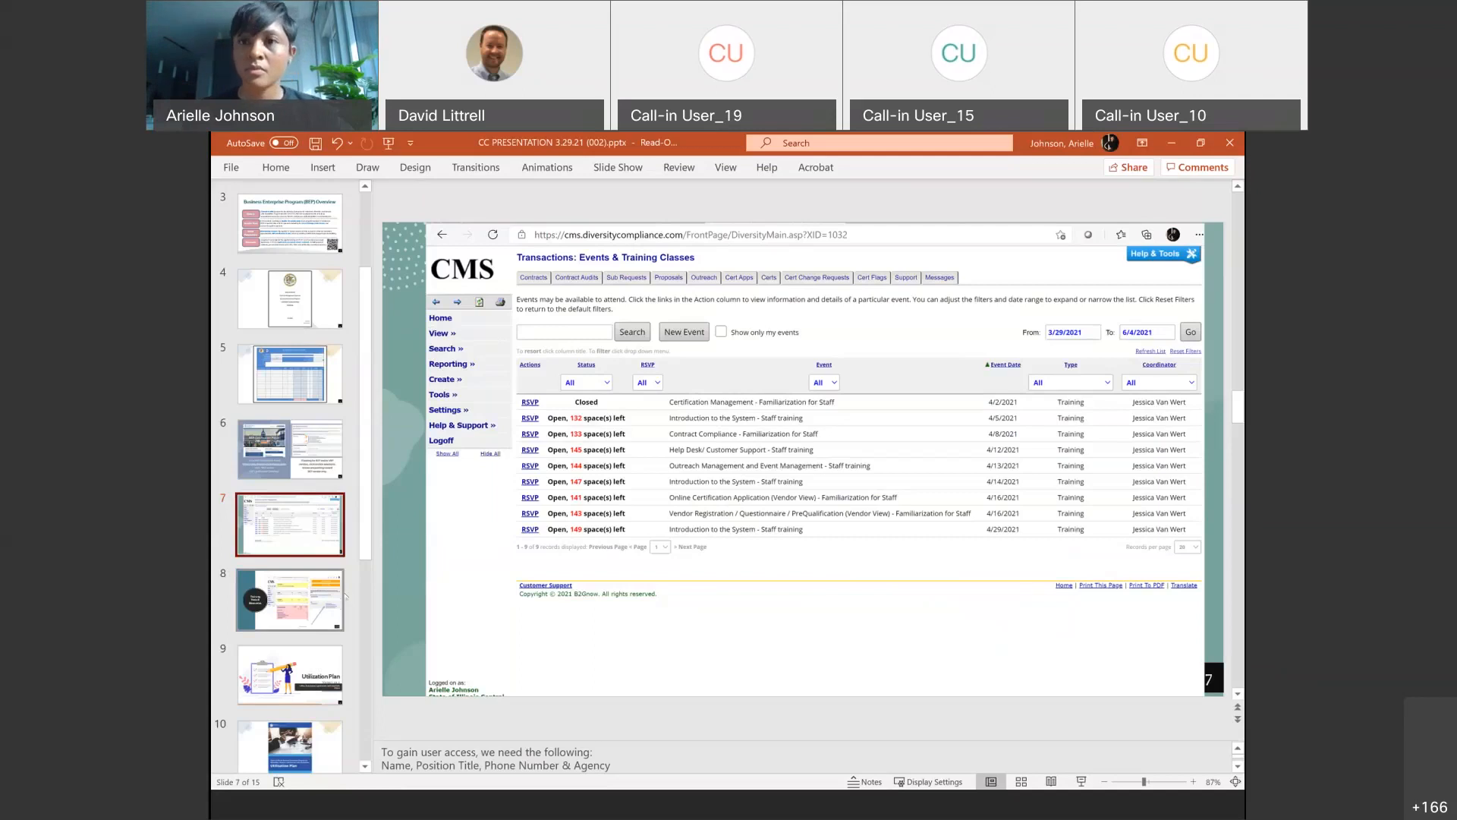
mouse_move(471, 553)
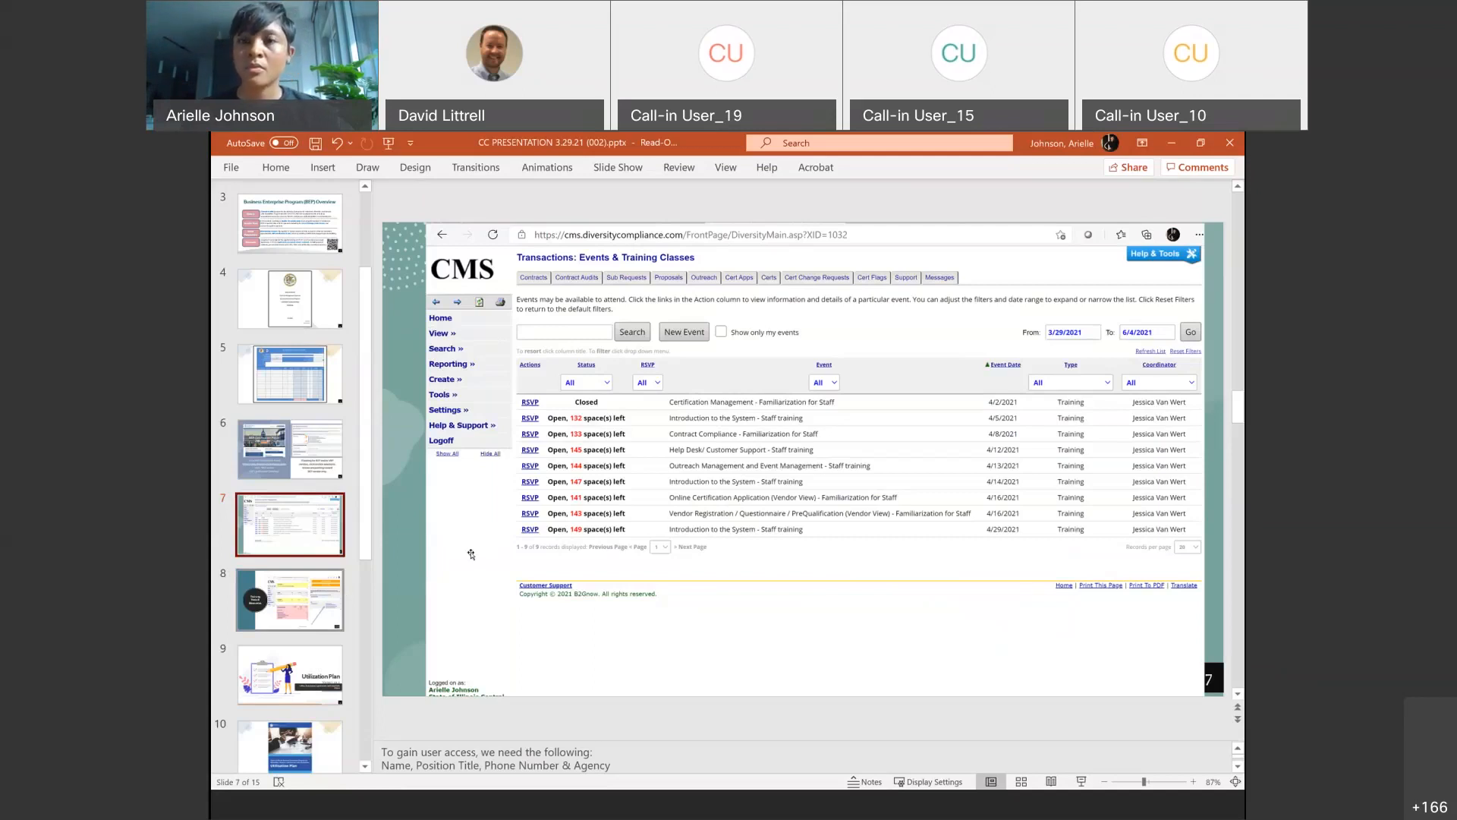
mouse_move(451, 628)
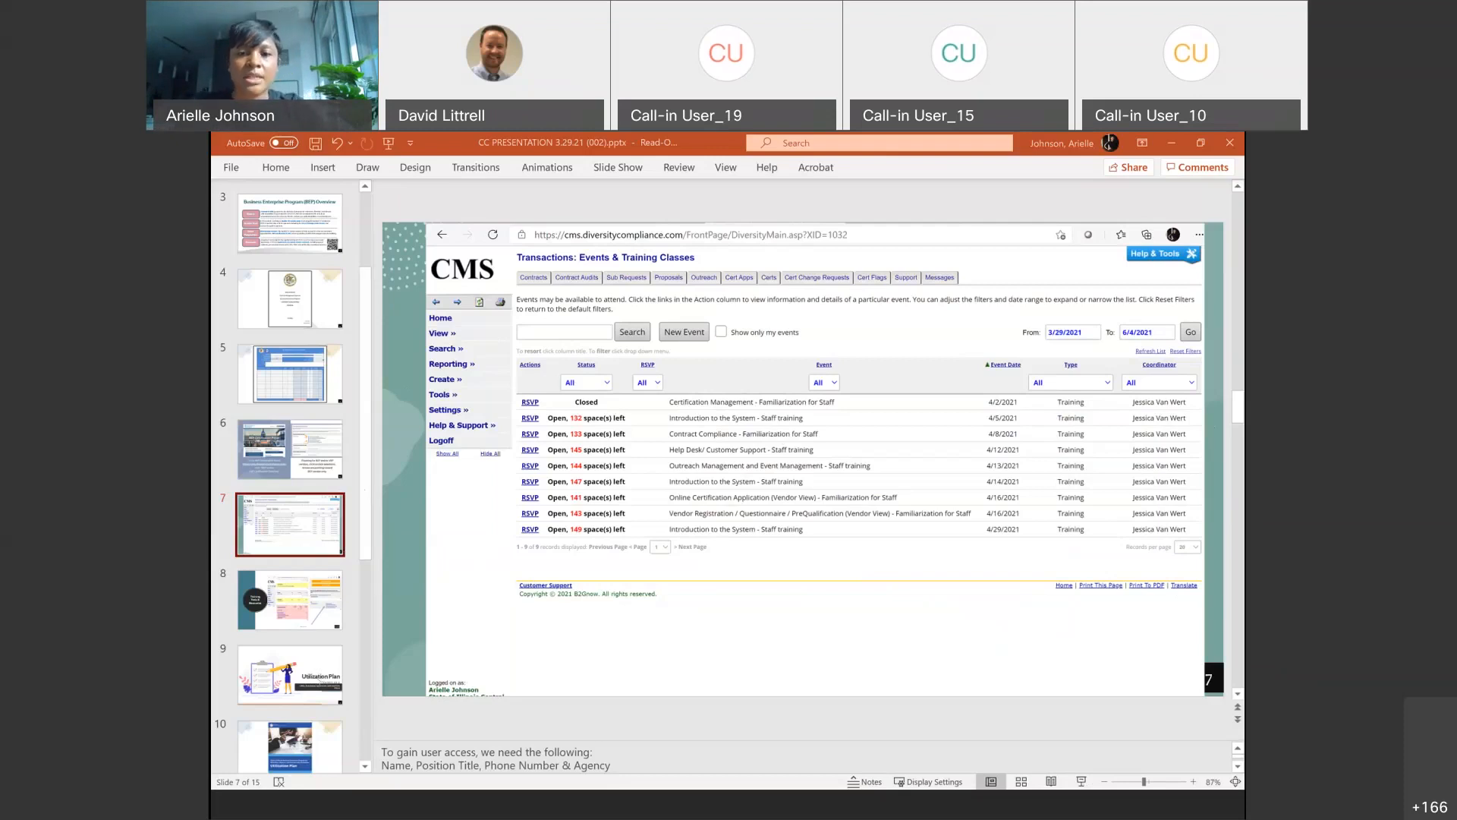
Show slide 9, the Utilization Plan Version 21.0 title slide.
click(289, 674)
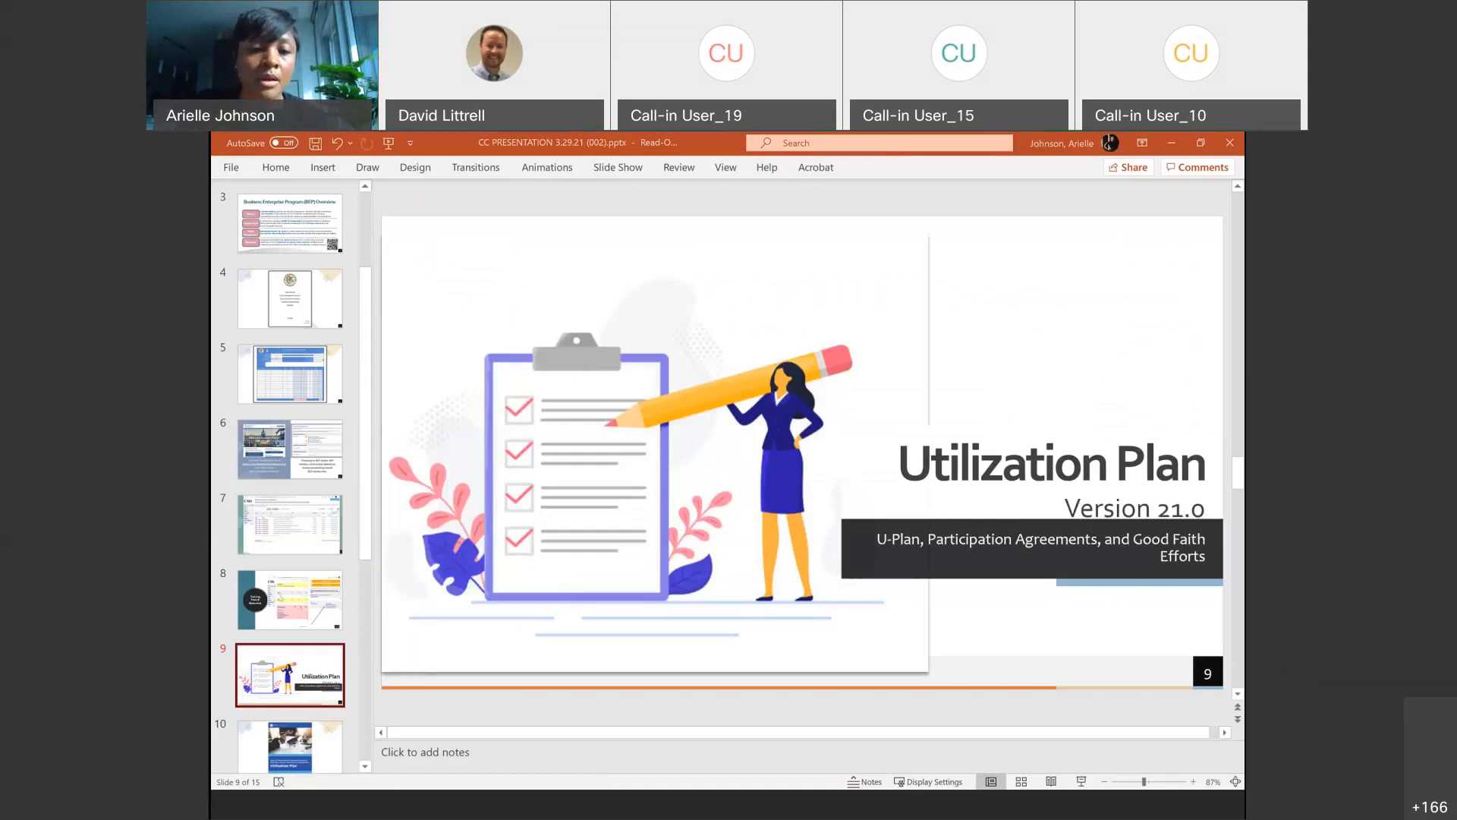
scroll(down, 3)
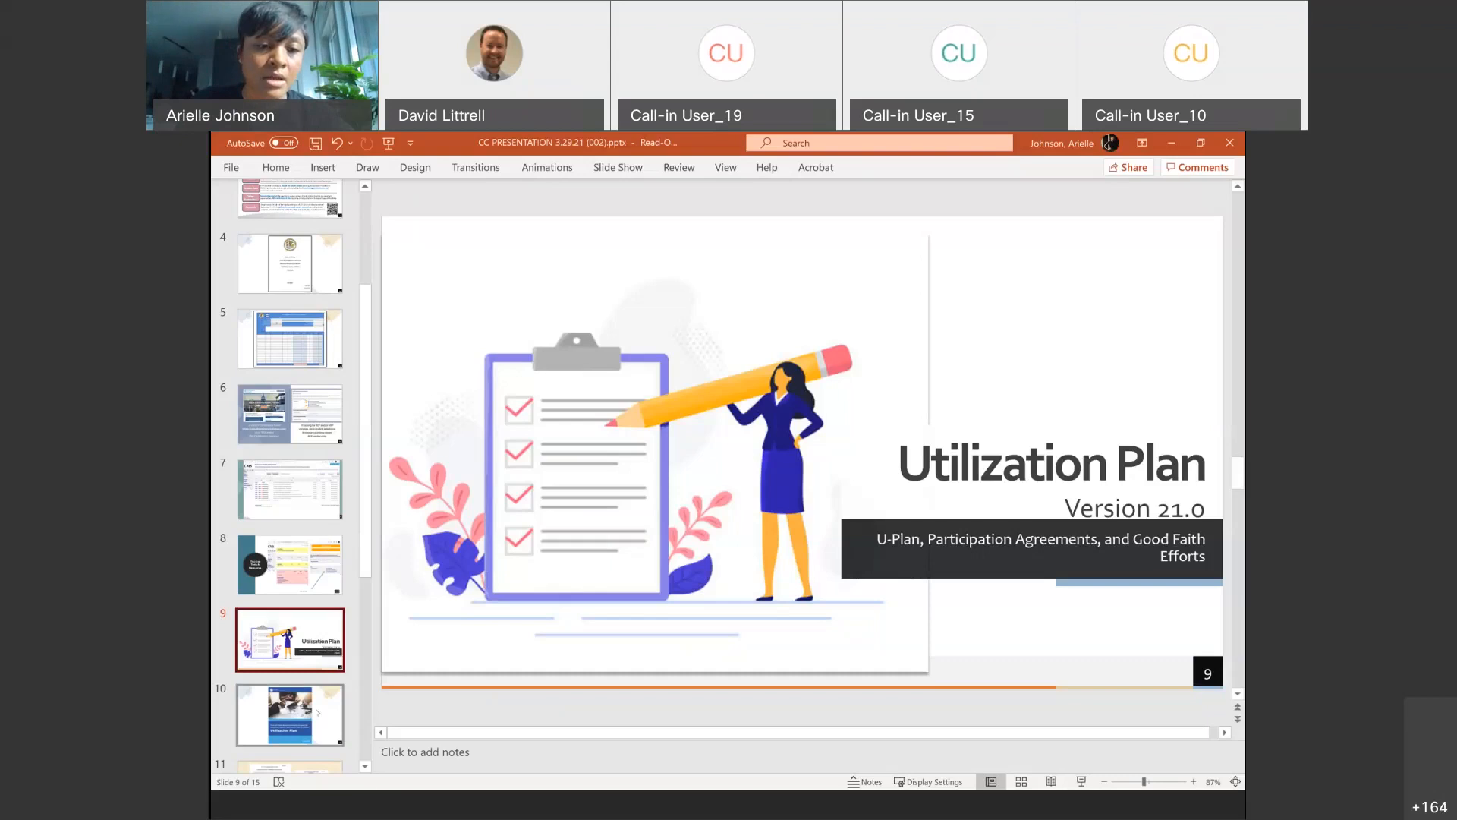
Show slide 11 with the Illinois BEP Utilization Plan Part I commitment and signature pages.
click(290, 715)
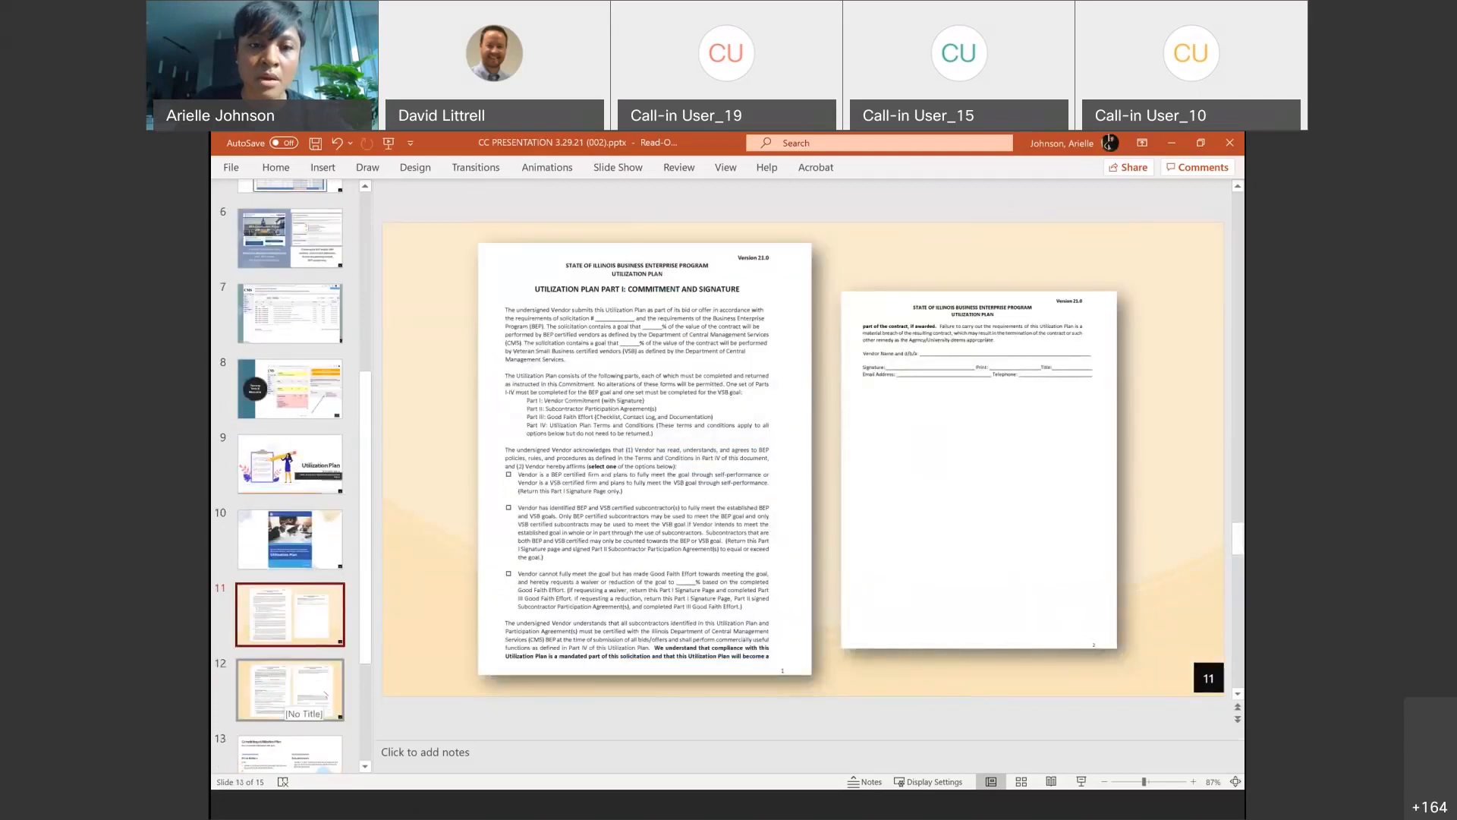
Show slide 13, Completing a Utilization Plan for Prime Bidders and Subcontractors.
click(290, 690)
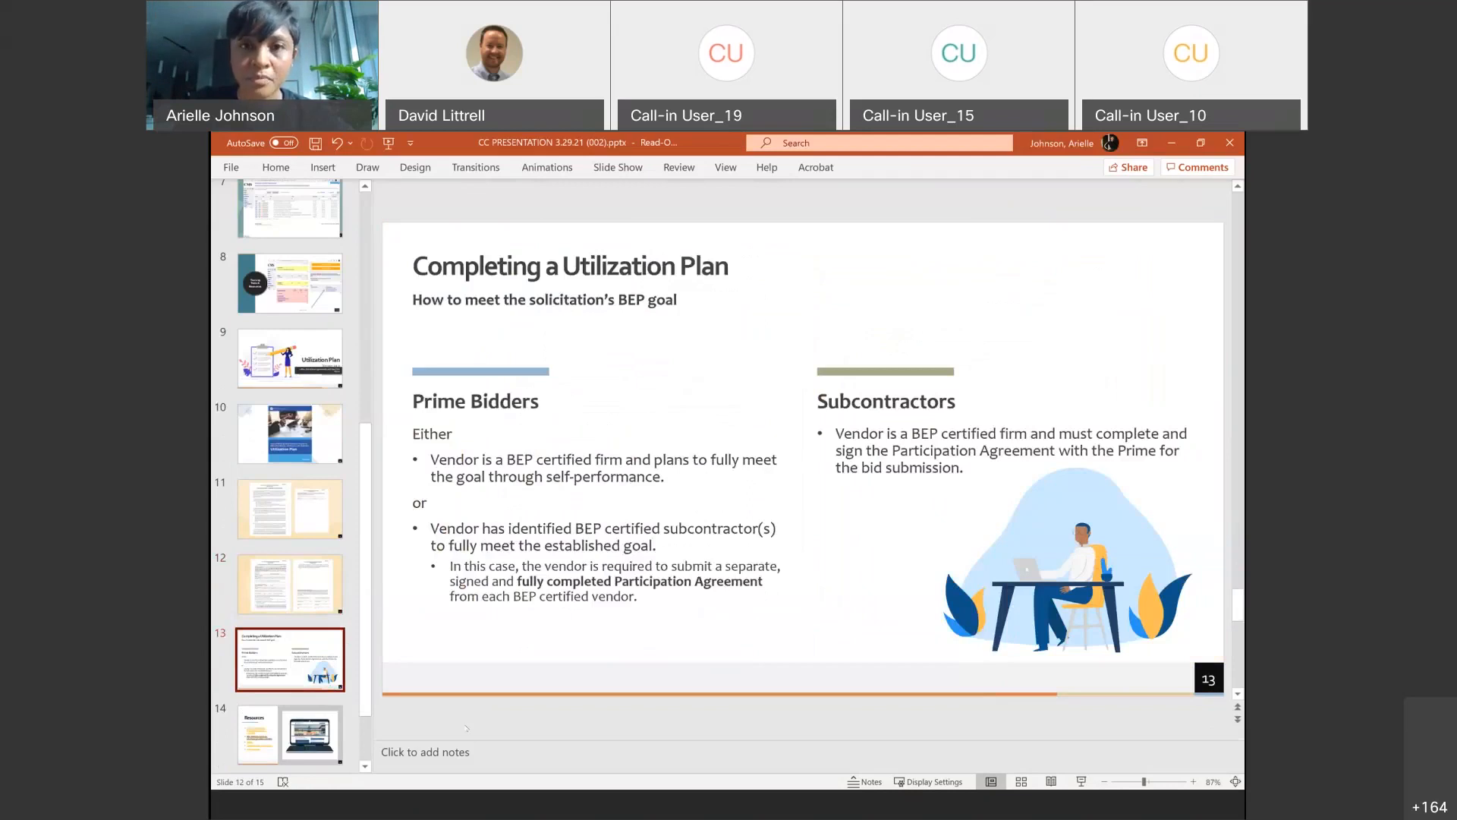
mouse_move(889, 154)
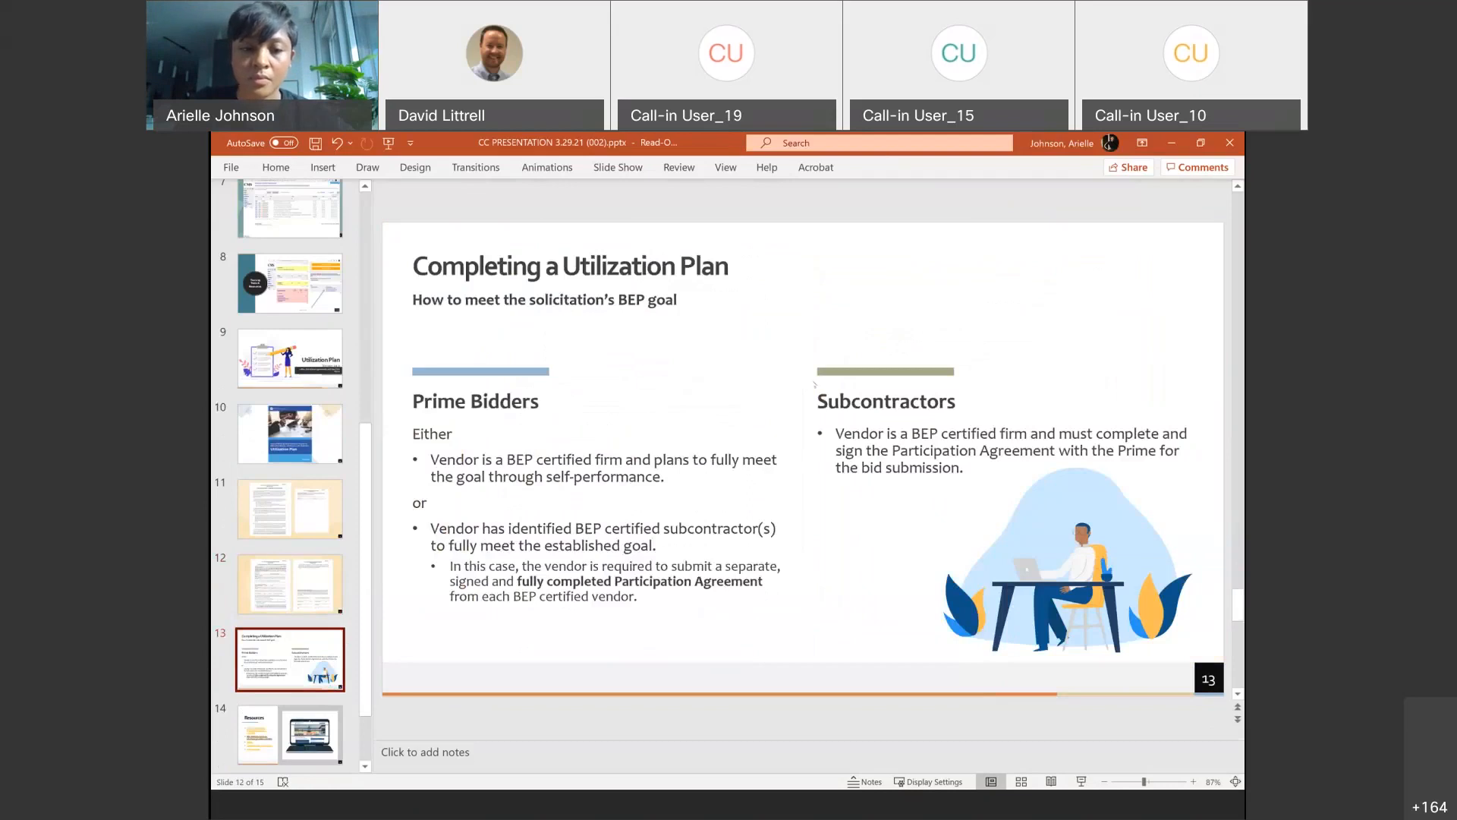
mouse_move(477, 810)
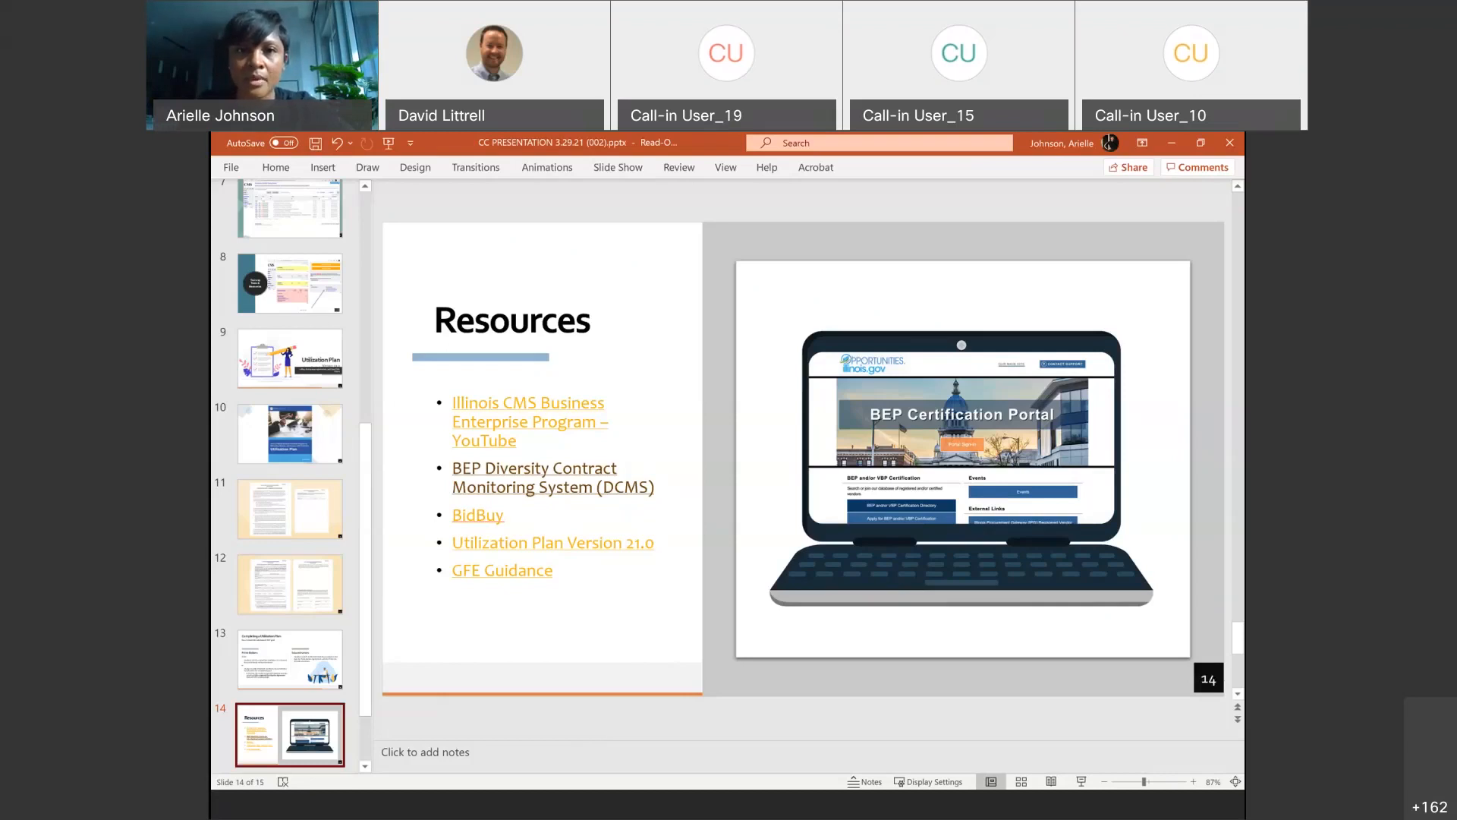
mouse_move(845, 226)
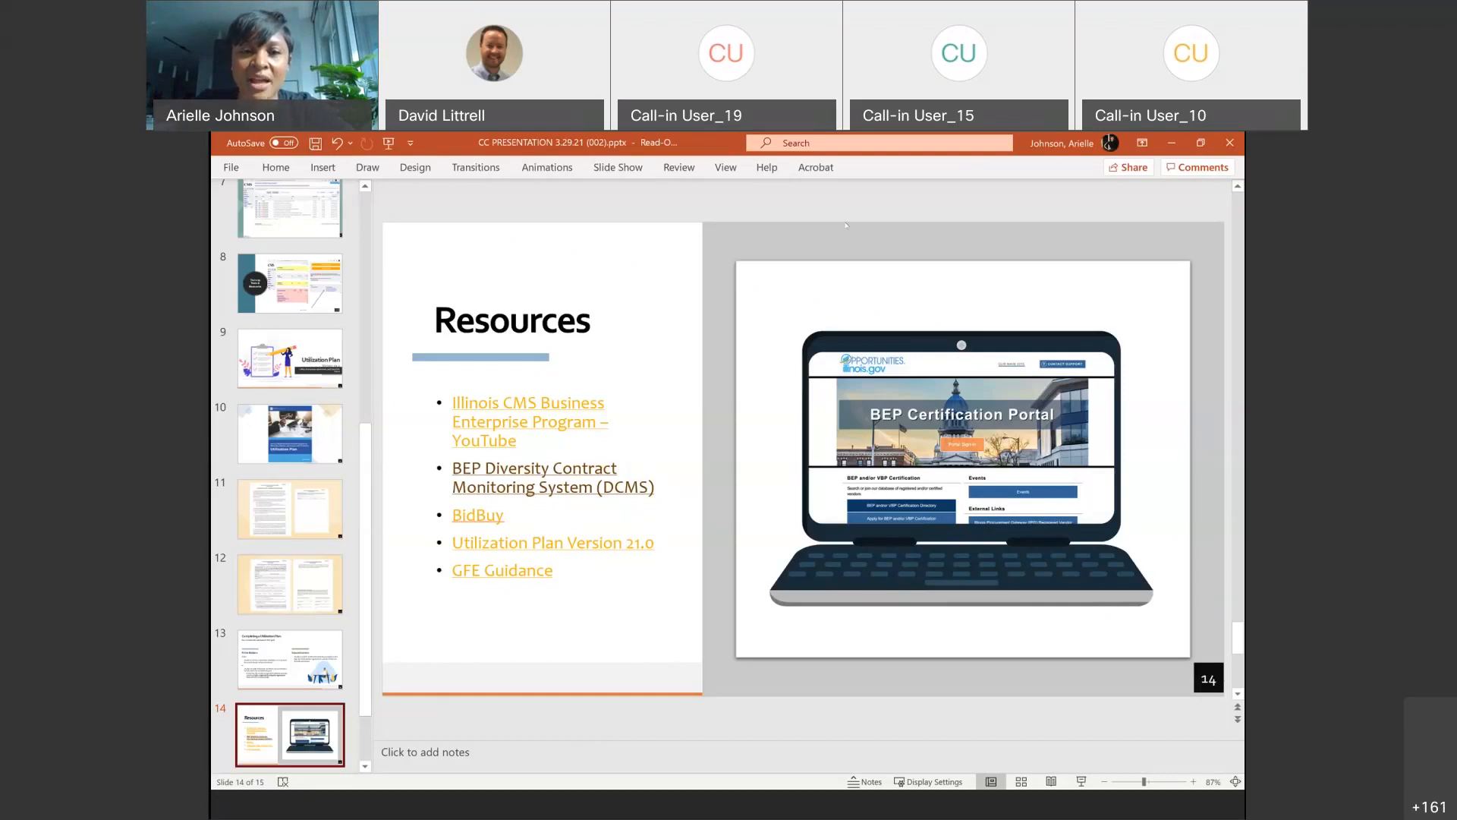
mouse_move(547, 570)
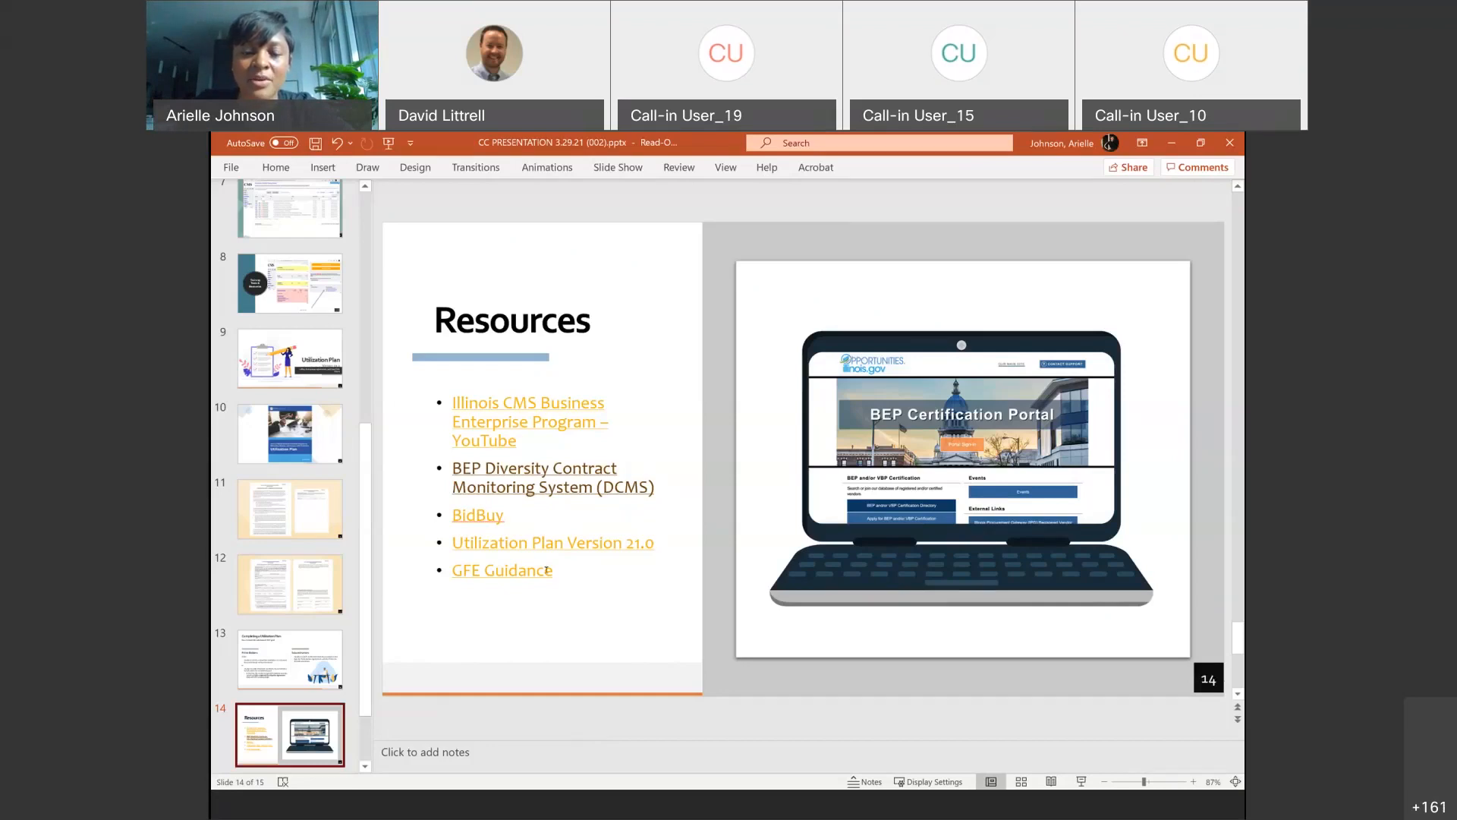